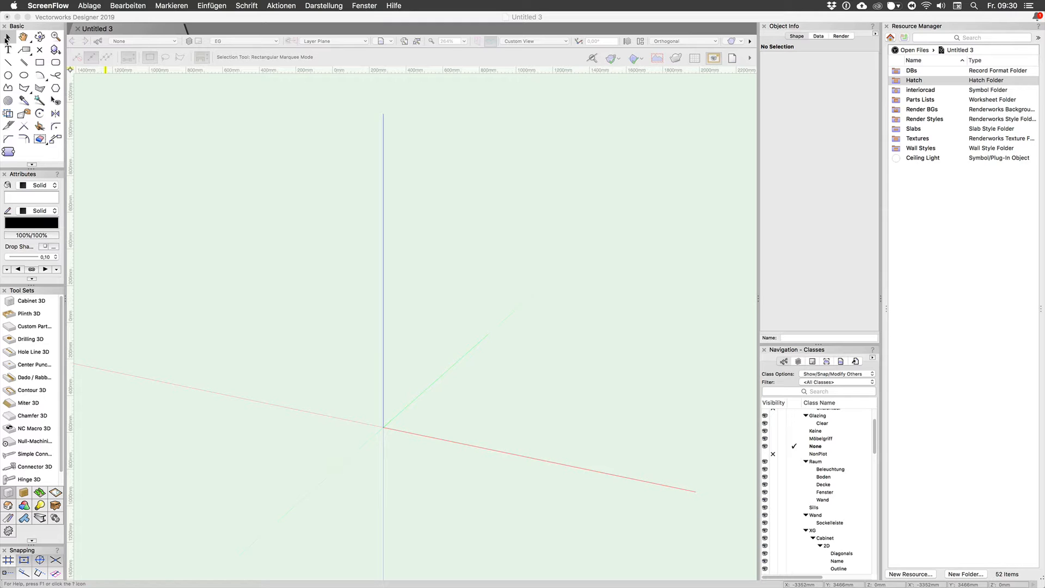
{"action": "mouse_move", "coordinate": [41, 319]}
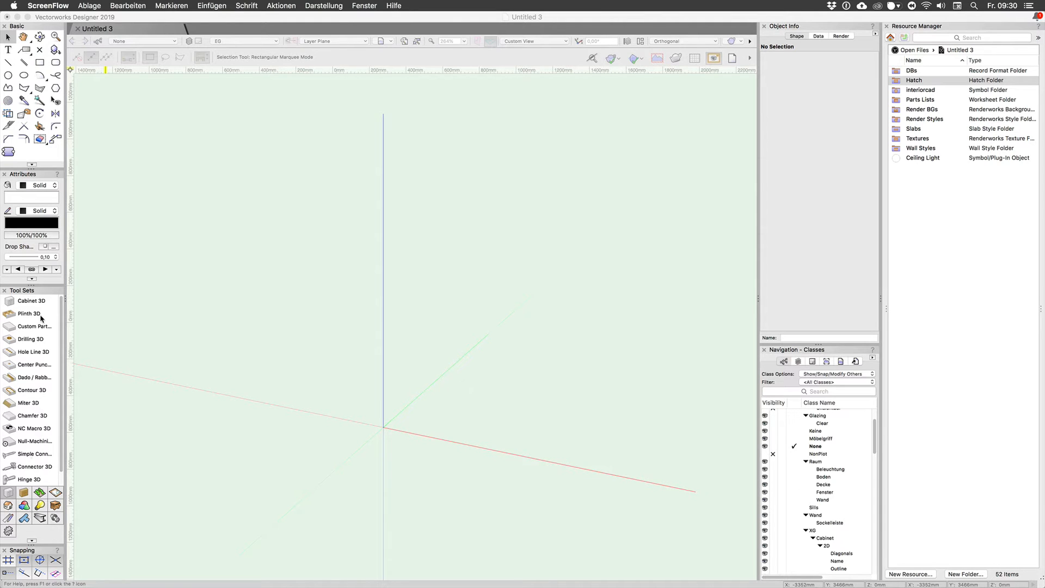
{"action": "mouse_move", "coordinate": [31, 301]}
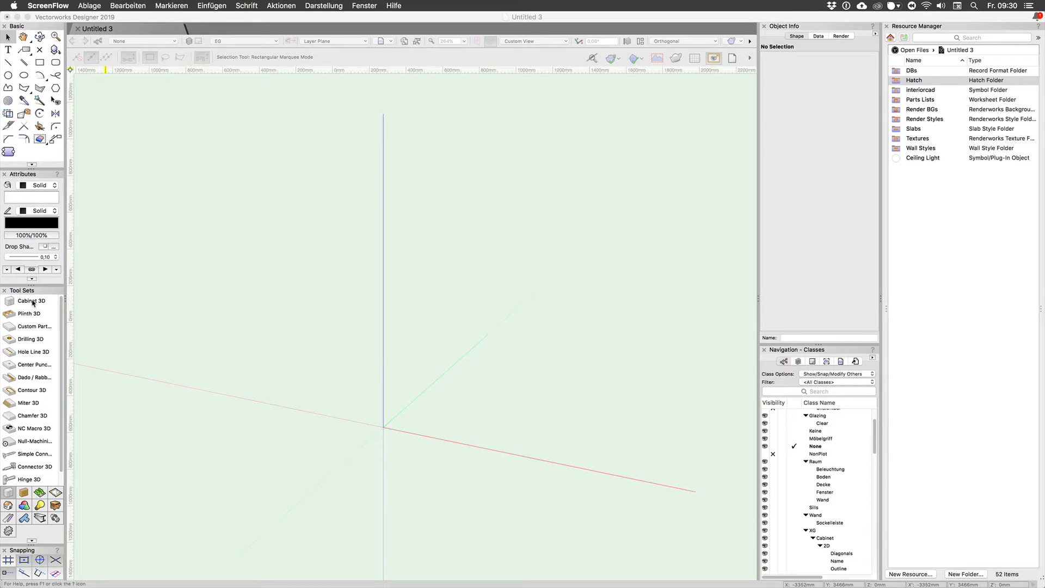
Place a default 3D cabinet in the drawing and browse the cabinet definition library
{"action": "left_click", "coordinate": [31, 301]}
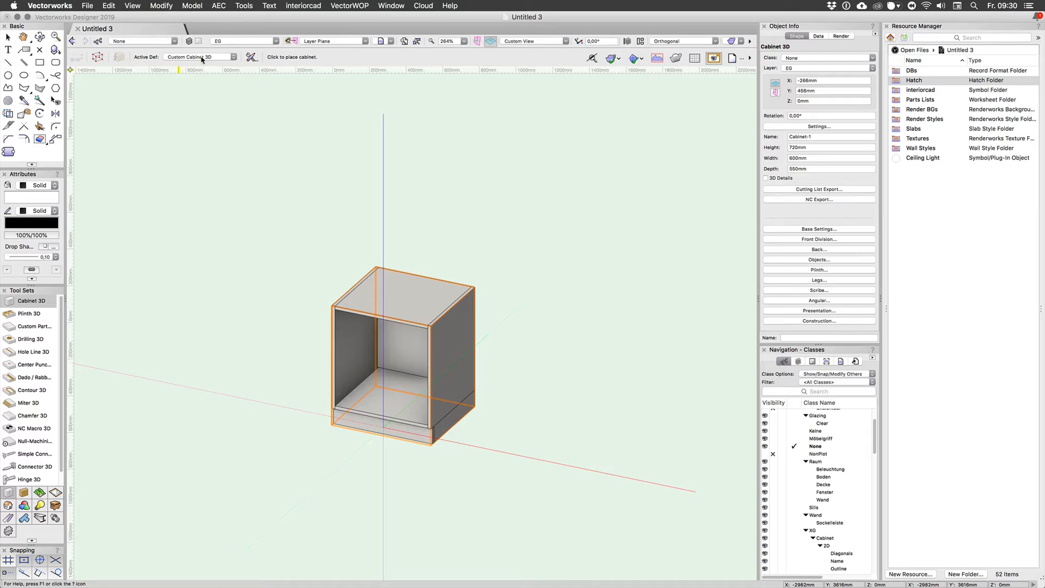
{"action": "left_click", "coordinate": [241, 57]}
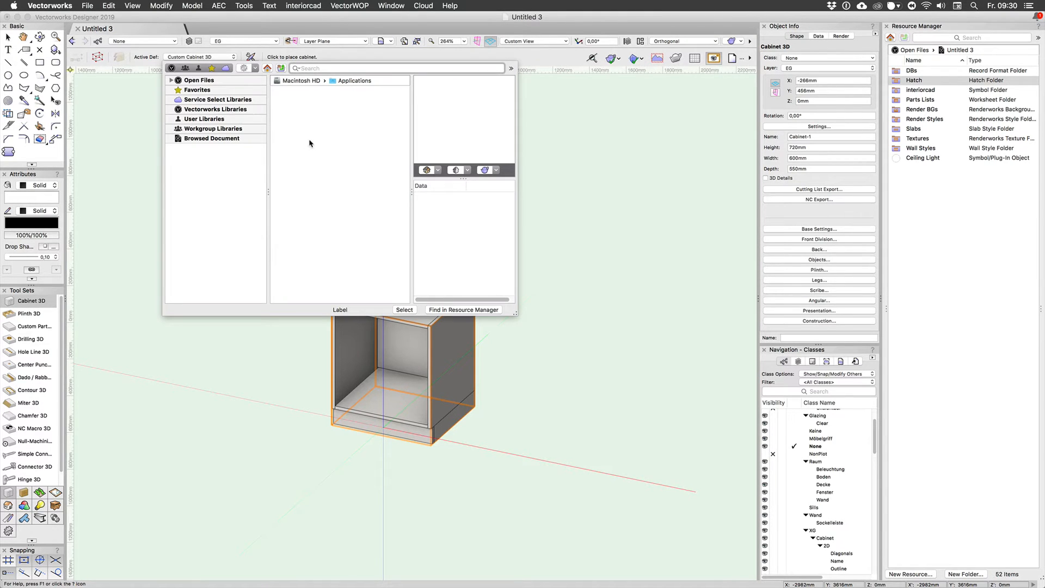
{"action": "mouse_move", "coordinate": [321, 142]}
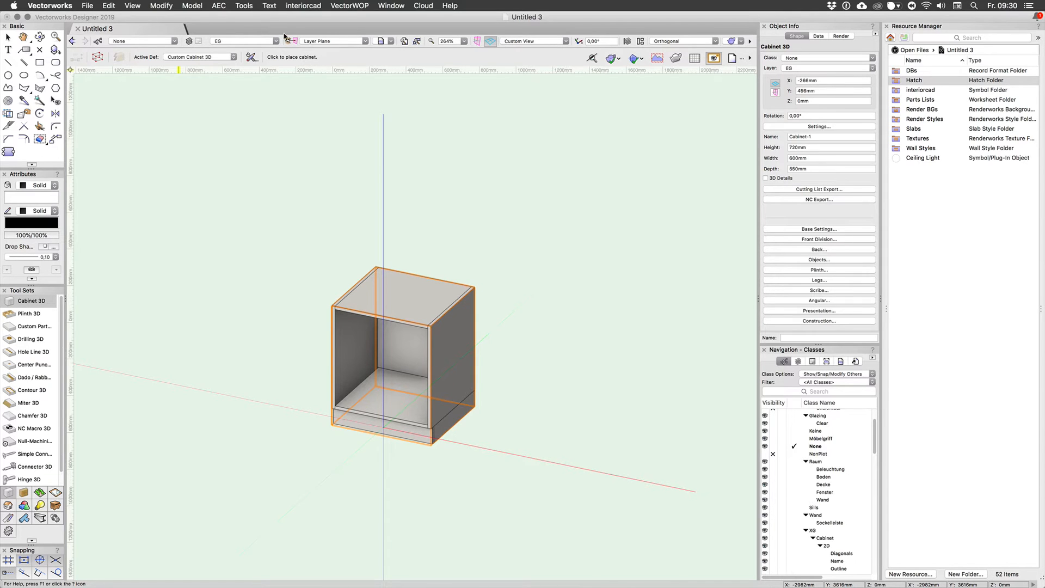
Set the cabinet height to 1200 mm, then reshape it to about 1667 mm tall
{"action": "left_click", "coordinate": [8, 36]}
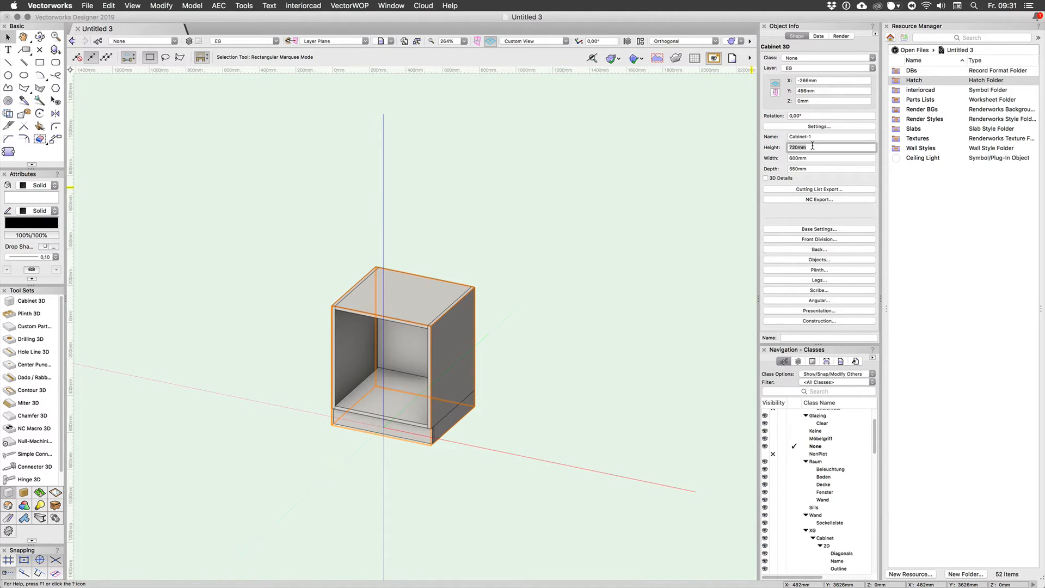
{"action": "type", "text": "1200"}
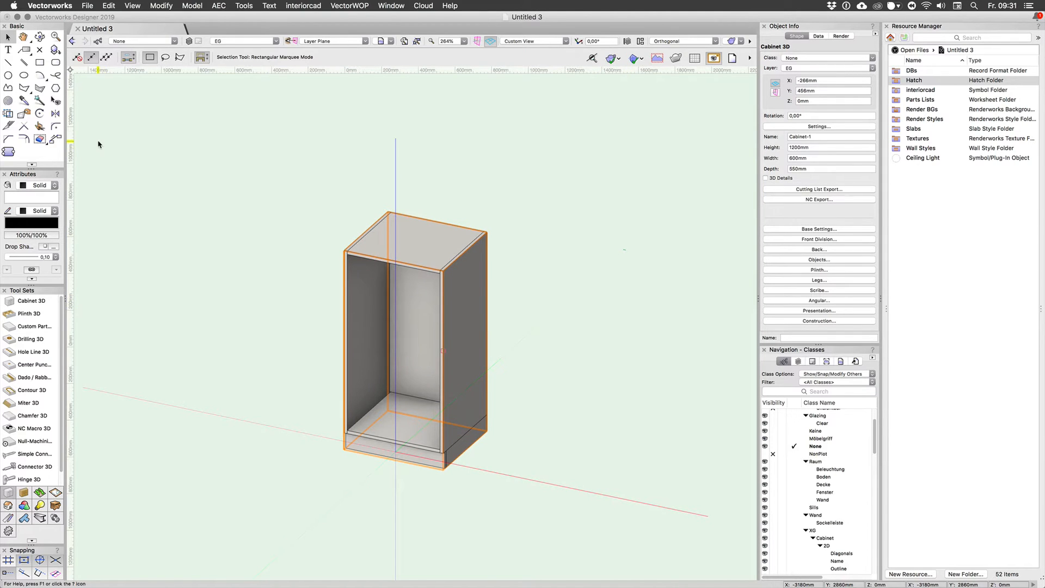
{"action": "left_click", "coordinate": [20, 115]}
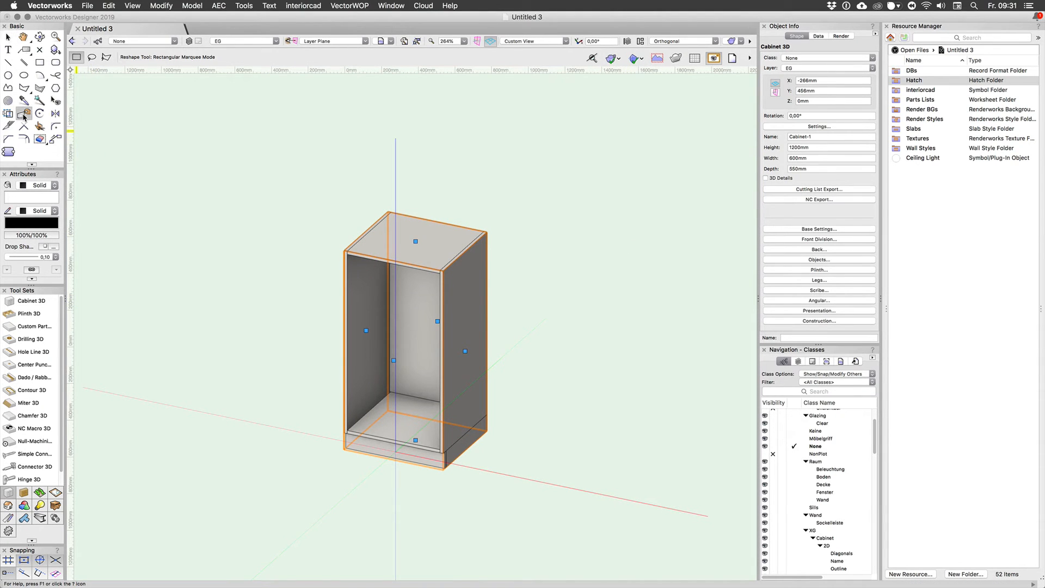
{"action": "left_click_drag", "start_coordinate": [416, 242], "coordinate": [415, 166]}
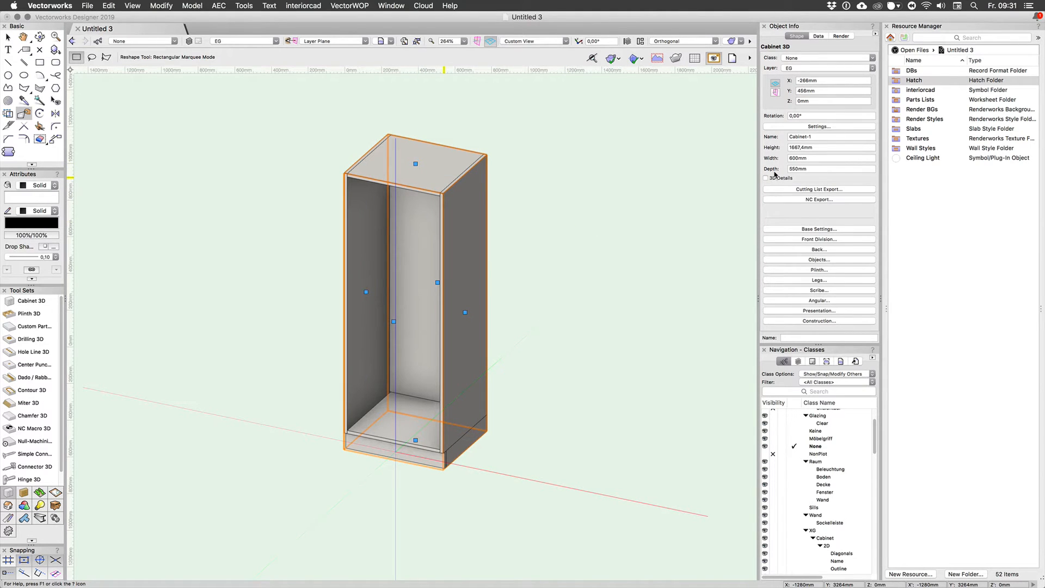
{"action": "mouse_move", "coordinate": [618, 372]}
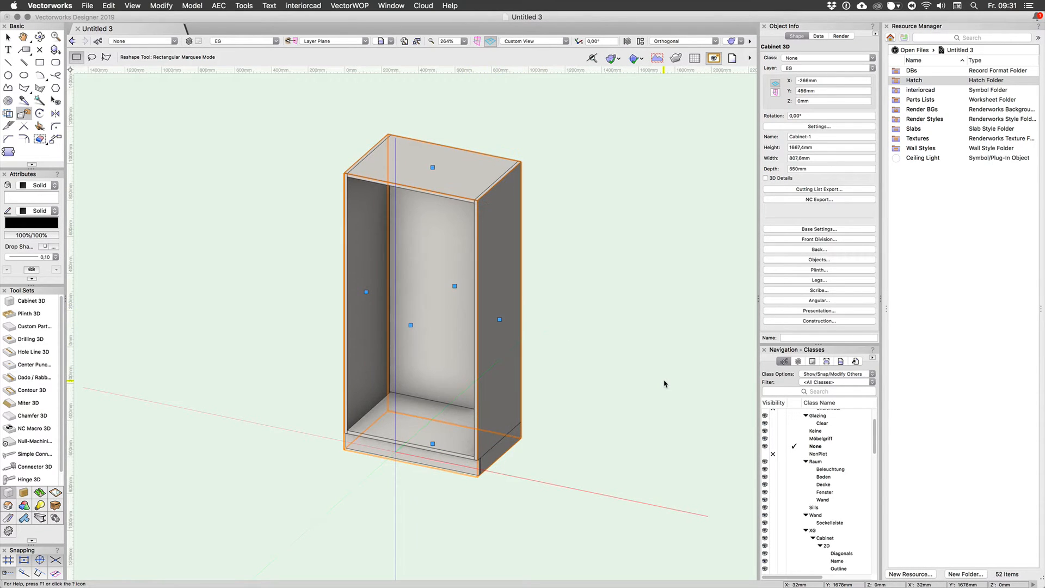
{"action": "mouse_move", "coordinate": [646, 397]}
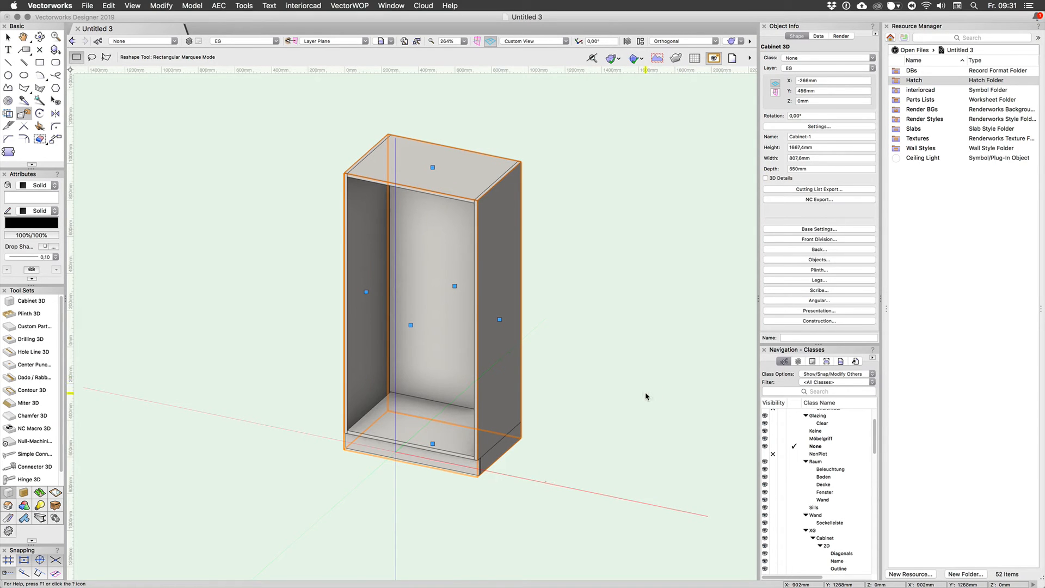
{"action": "mouse_move", "coordinate": [815, 252]}
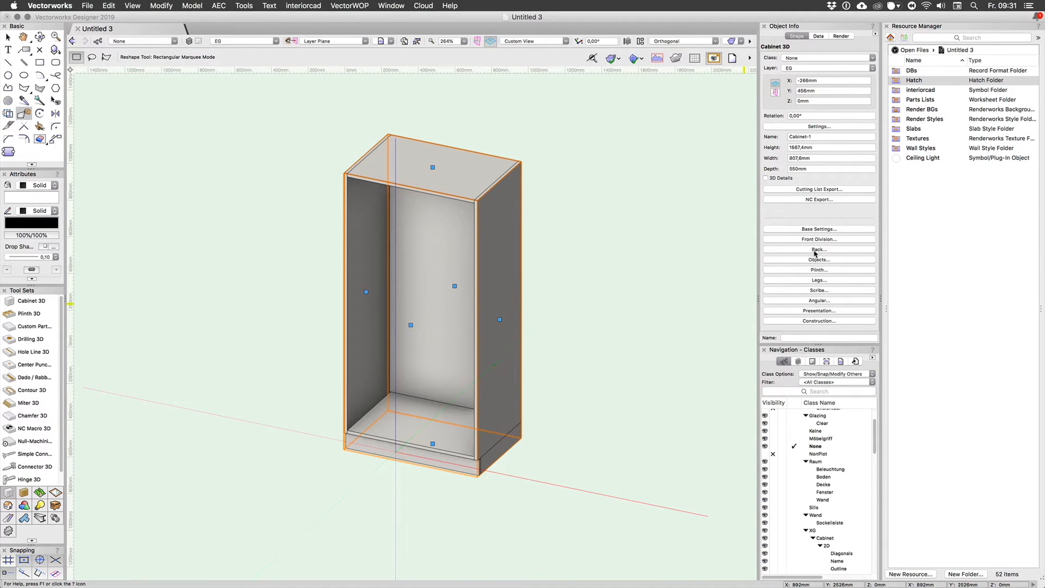
{"action": "mouse_move", "coordinate": [828, 242]}
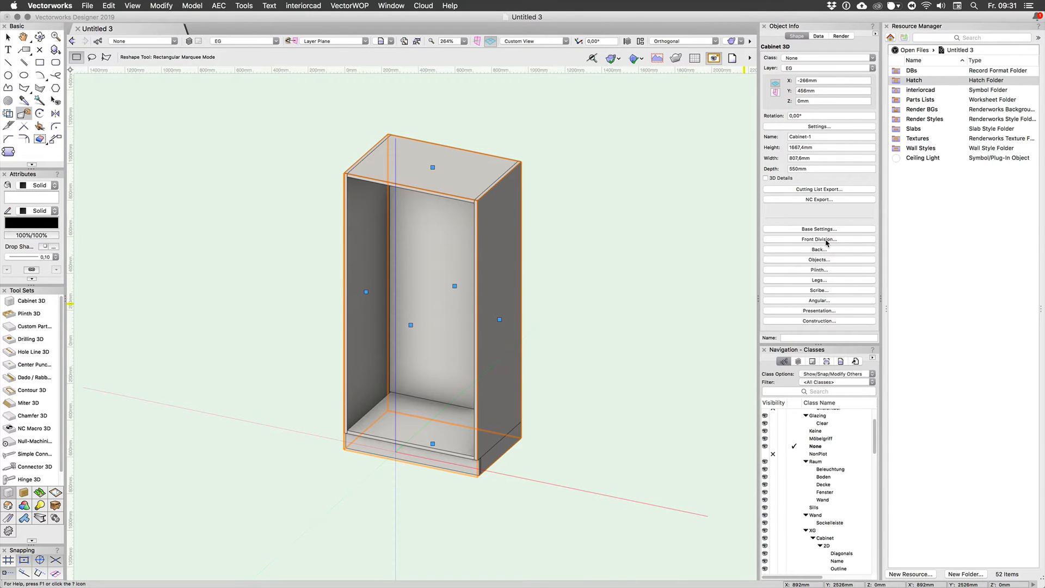
Set the front division type to Columns and apply a two-column split divided by sides
{"action": "left_click", "coordinate": [819, 239]}
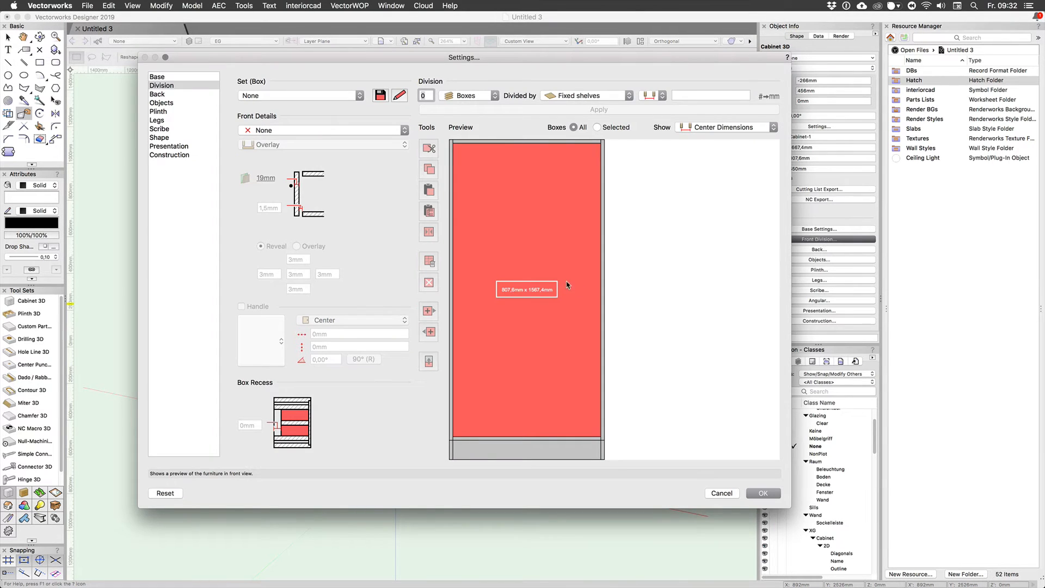
{"action": "mouse_move", "coordinate": [529, 263]}
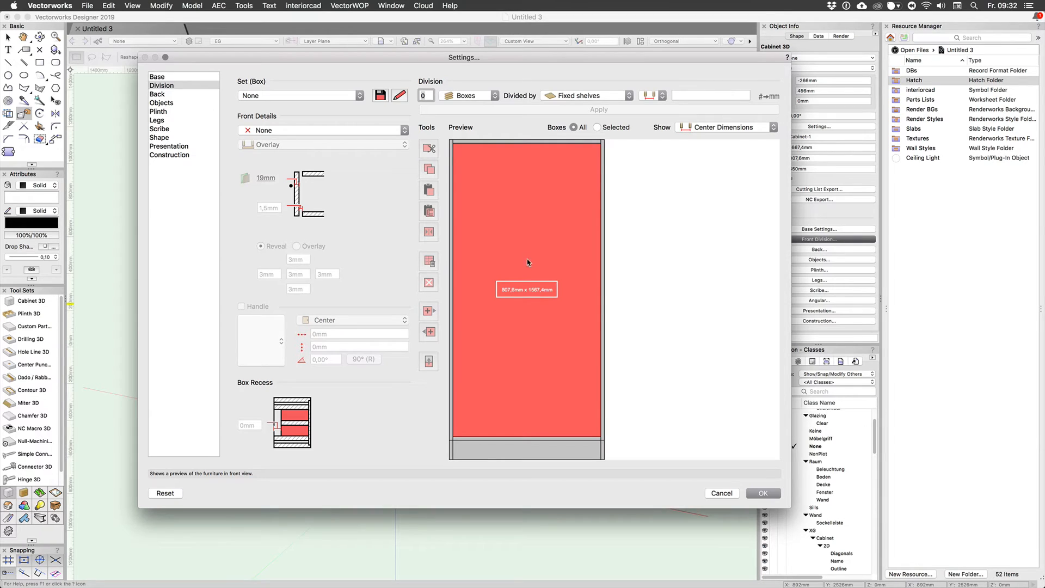
{"action": "mouse_move", "coordinate": [522, 310]}
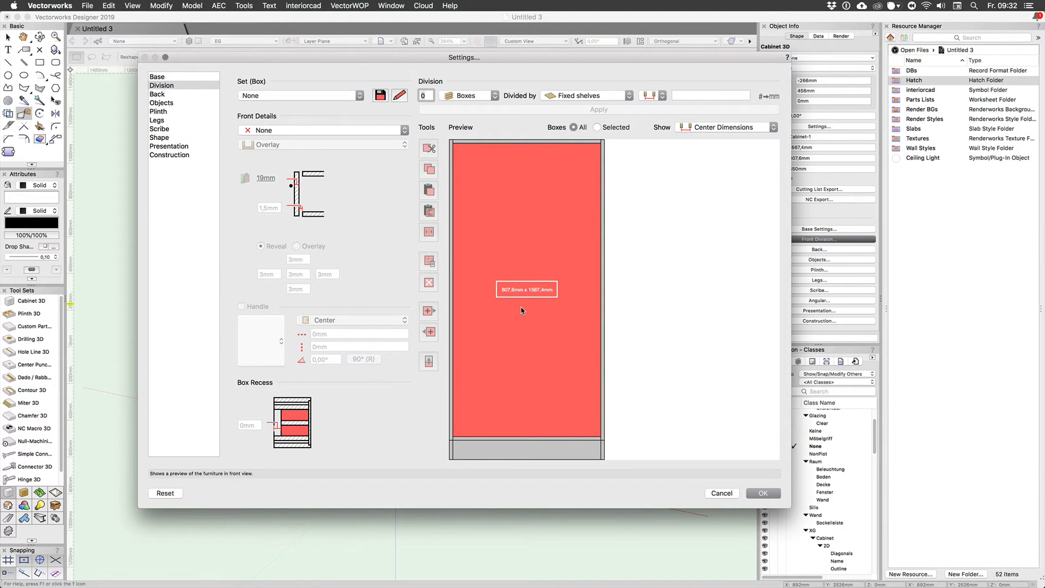
{"action": "left_click", "coordinate": [468, 96]}
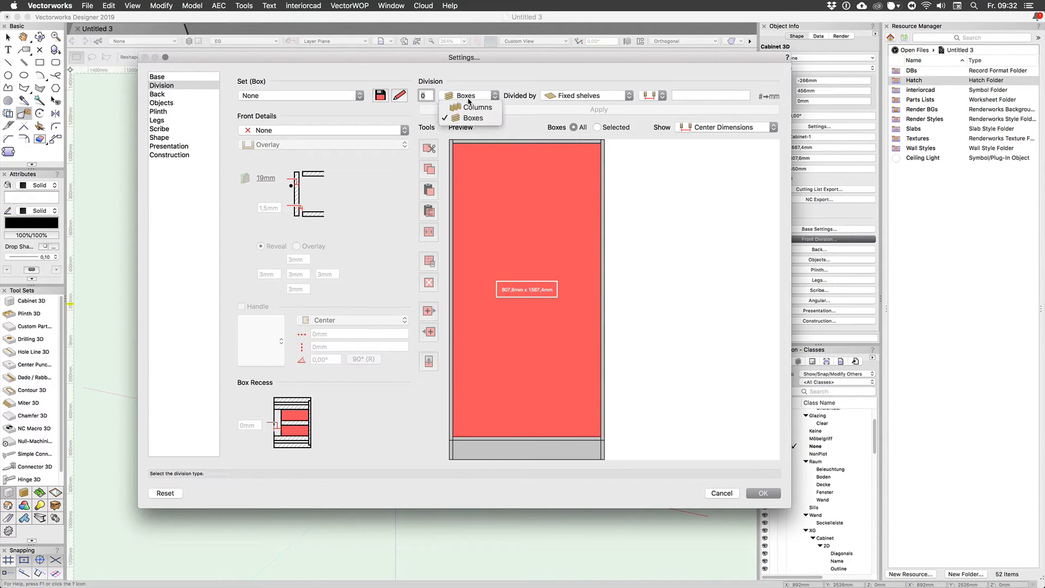
{"action": "mouse_move", "coordinate": [471, 107]}
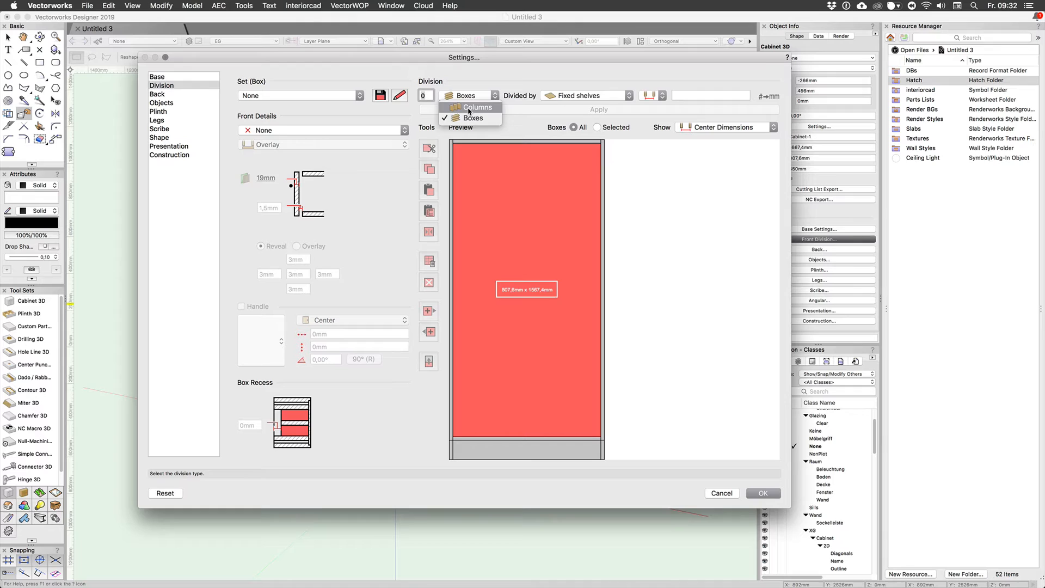
{"action": "left_click", "coordinate": [475, 107]}
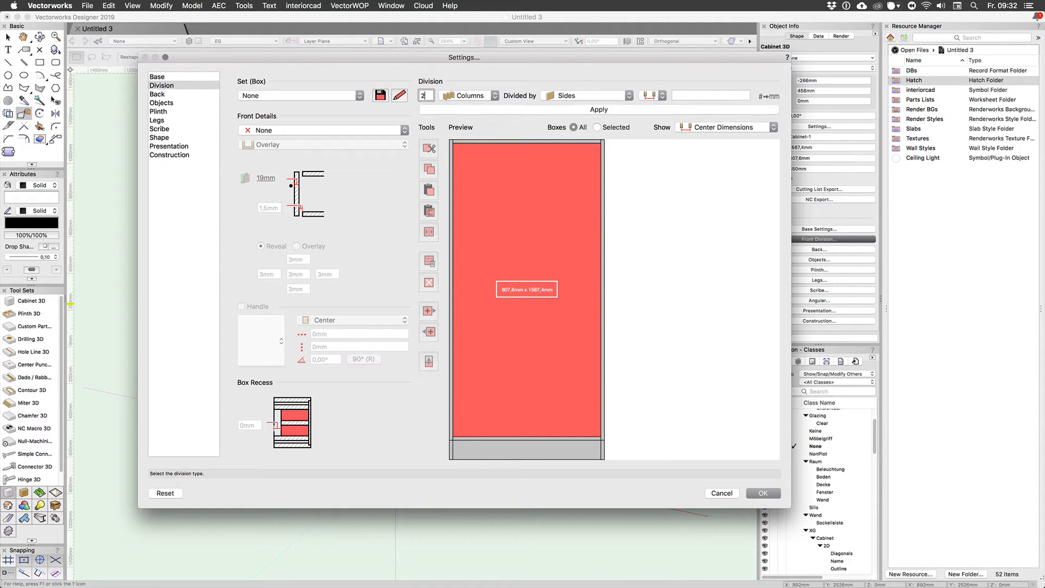
{"action": "left_click", "coordinate": [599, 109]}
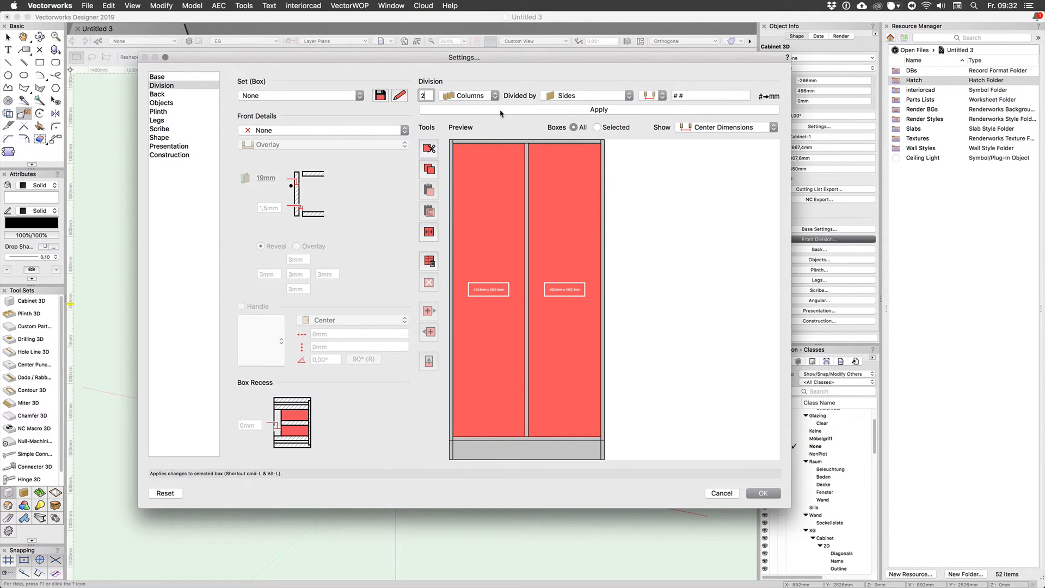
{"action": "mouse_move", "coordinate": [684, 112]}
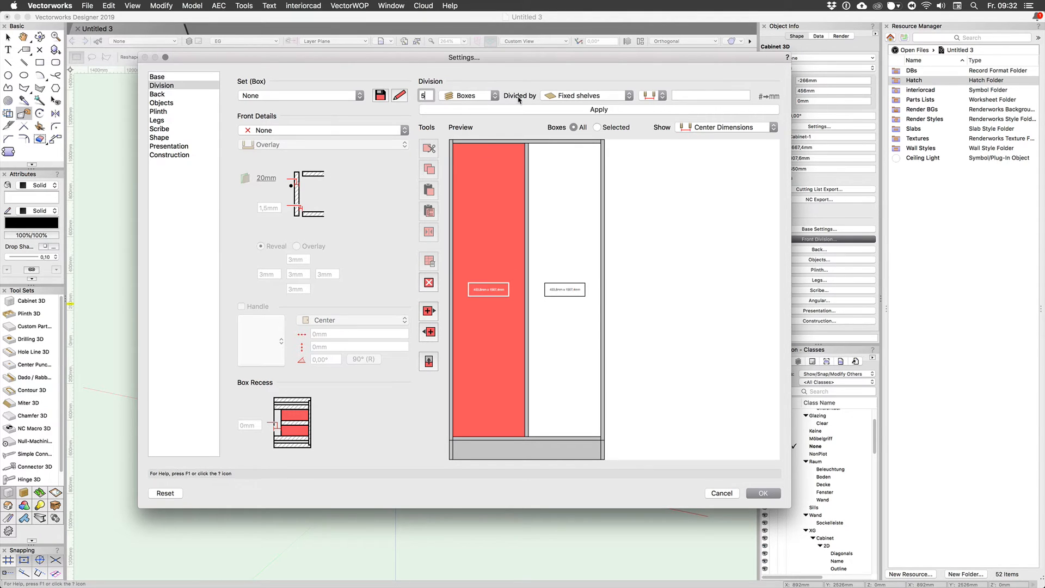
Divide the left column into five movable-shelf boxes with a left-hinged door and handle
{"action": "left_click", "coordinate": [587, 95]}
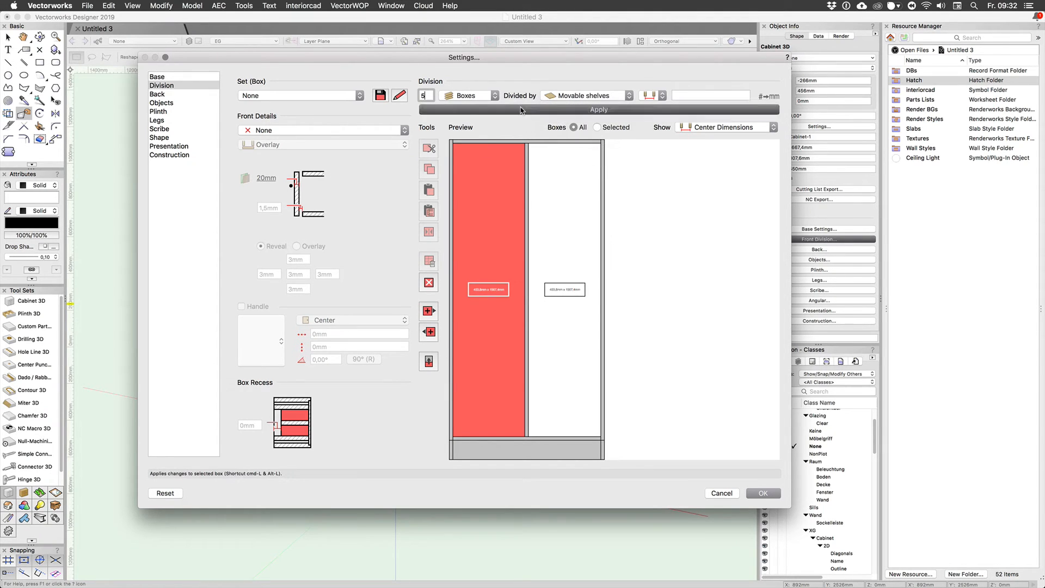
{"action": "left_click", "coordinate": [599, 110]}
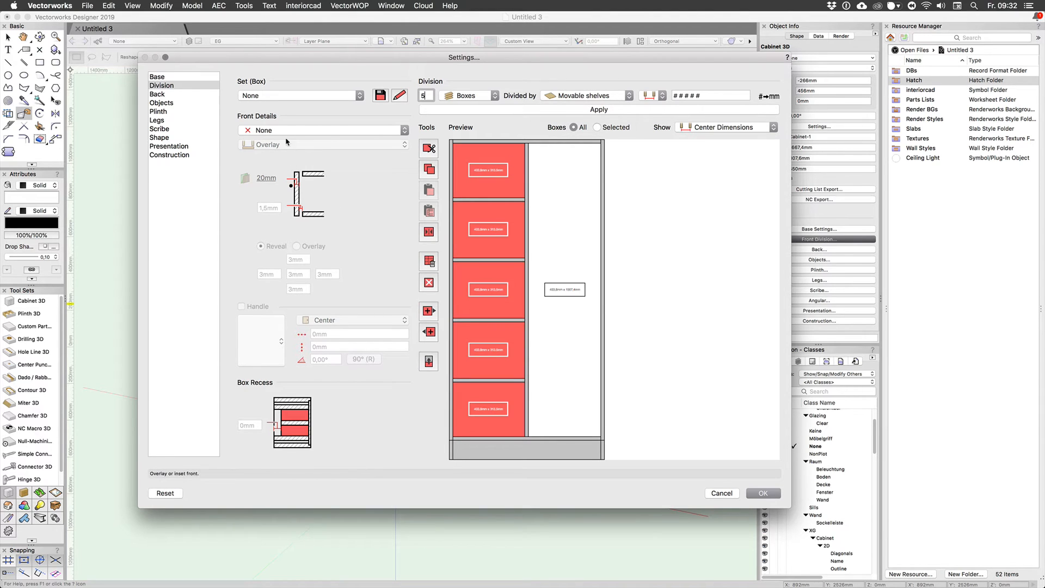
{"action": "left_click", "coordinate": [325, 130]}
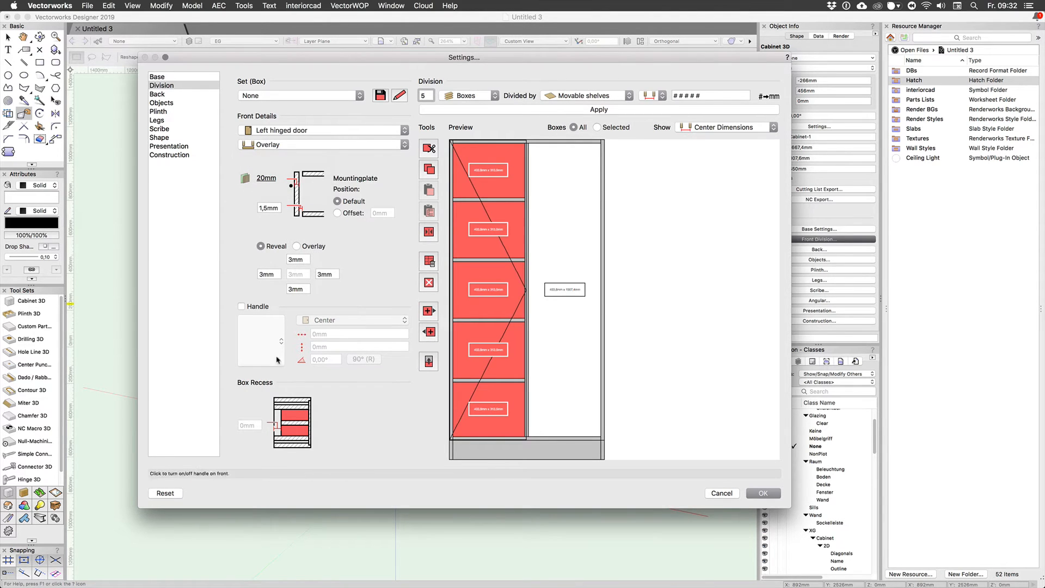
{"action": "left_click", "coordinate": [242, 306]}
{"action": "type", "text": "30"}
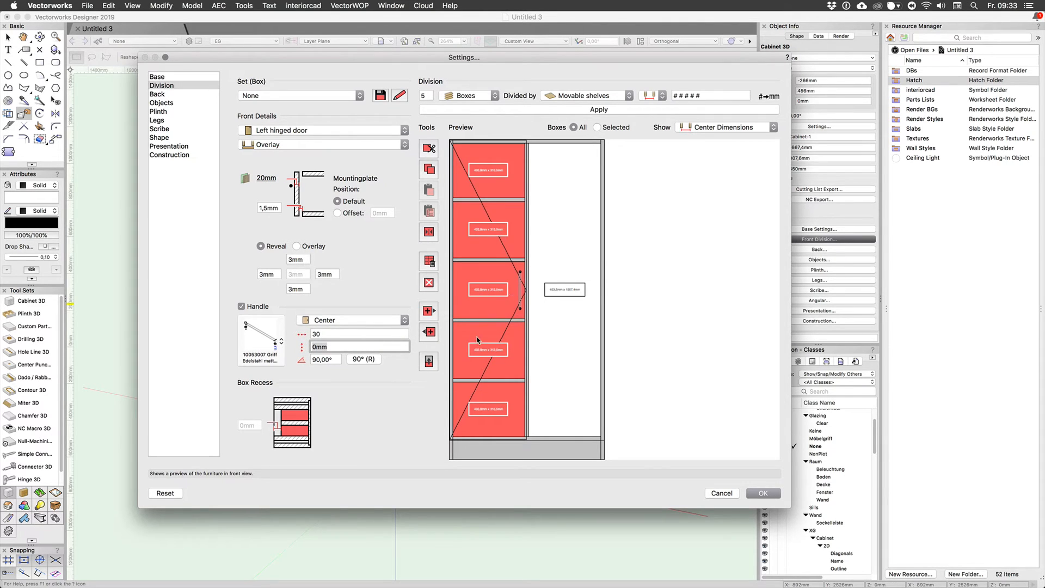
Save the left column's front configuration over the existing 'Standard Door' set
{"action": "left_click", "coordinate": [380, 95]}
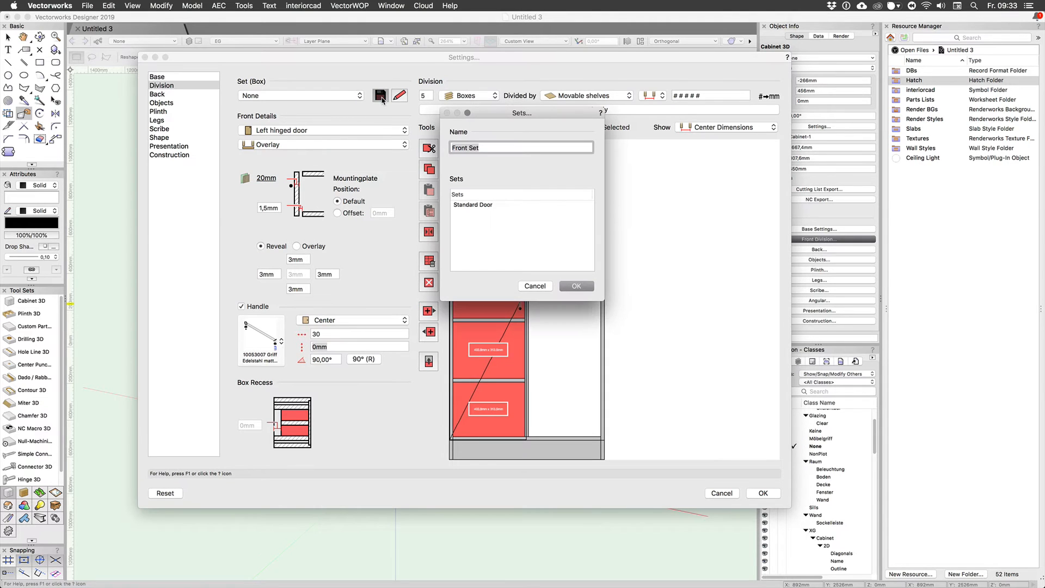
{"action": "left_click", "coordinate": [472, 205]}
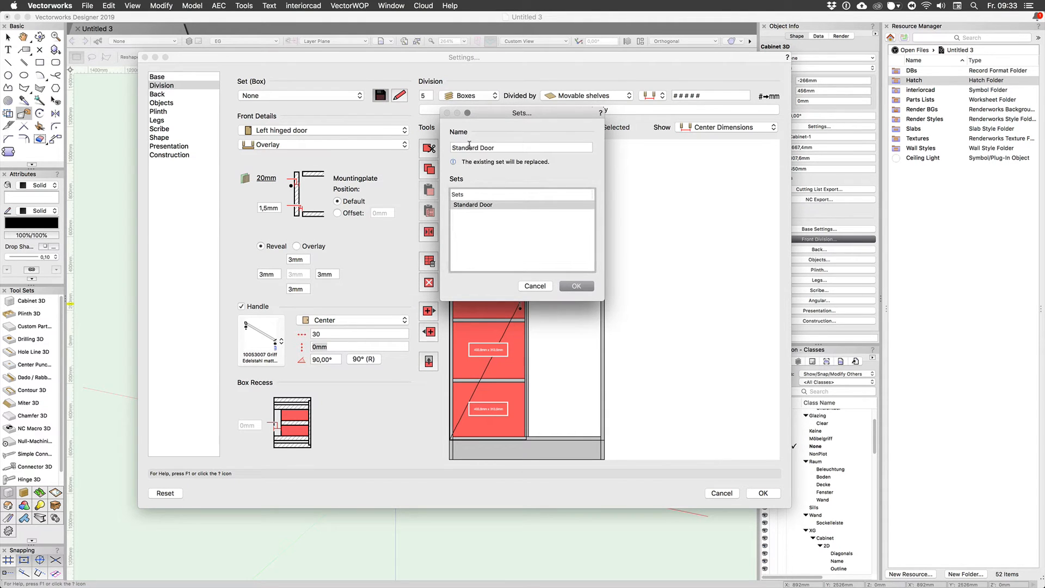
{"action": "left_click", "coordinate": [472, 204]}
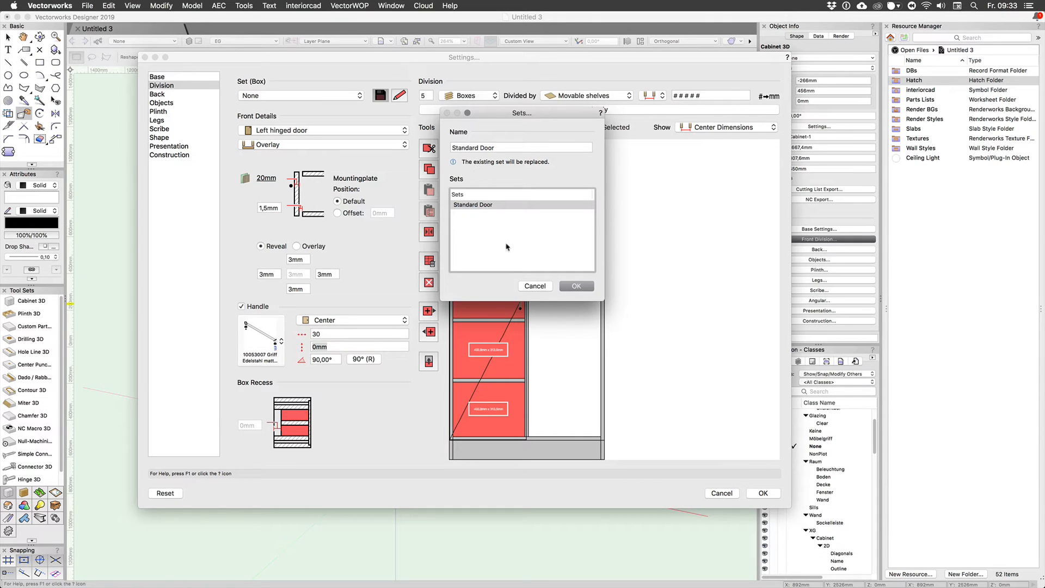
Apply the 'Standard Door' set to the right column
{"action": "left_click", "coordinate": [577, 286]}
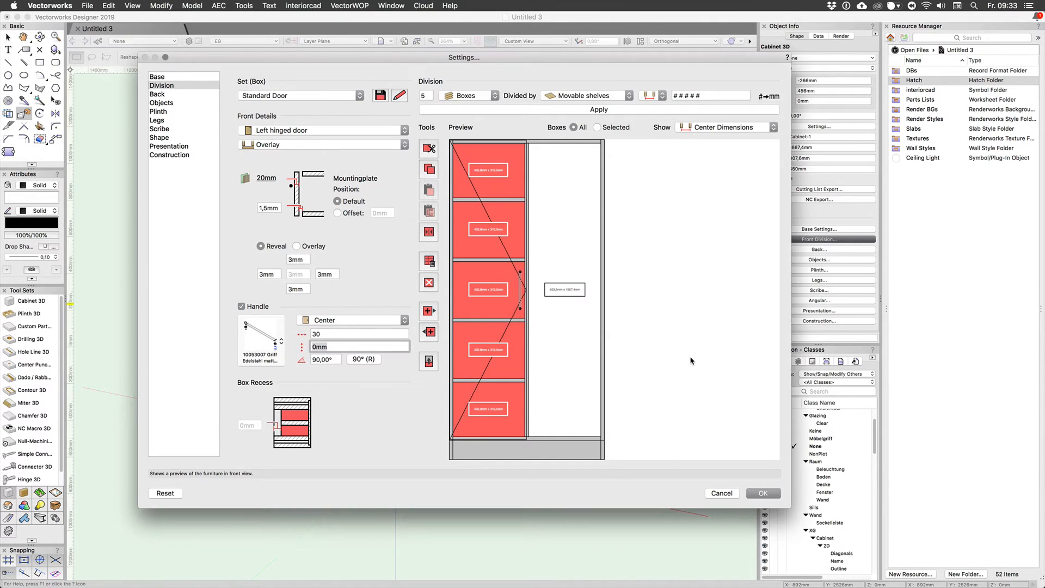
{"action": "left_click", "coordinate": [300, 96]}
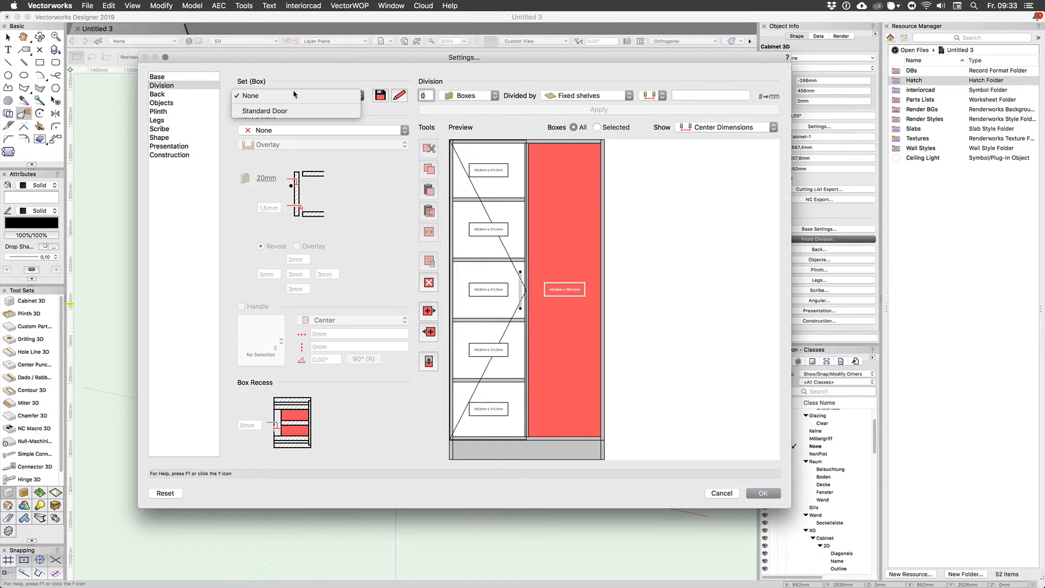
{"action": "left_click", "coordinate": [263, 110]}
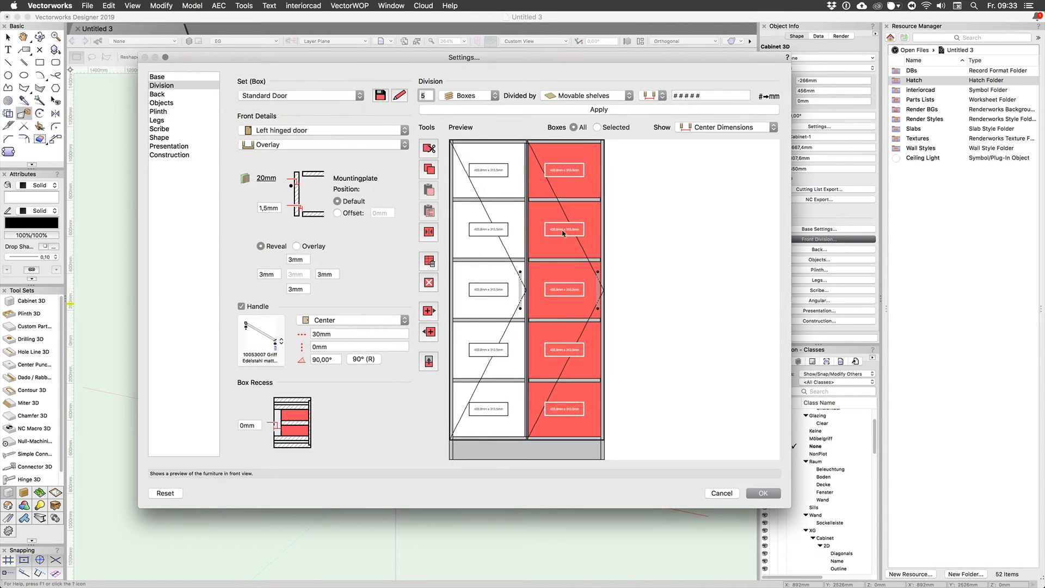
{"action": "mouse_move", "coordinate": [569, 382]}
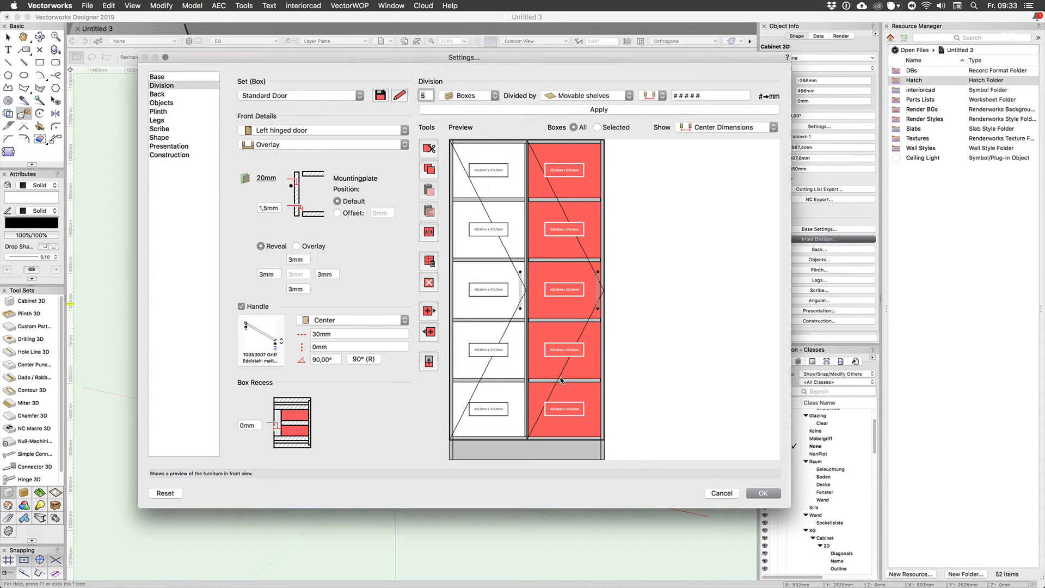
{"action": "mouse_move", "coordinate": [566, 214]}
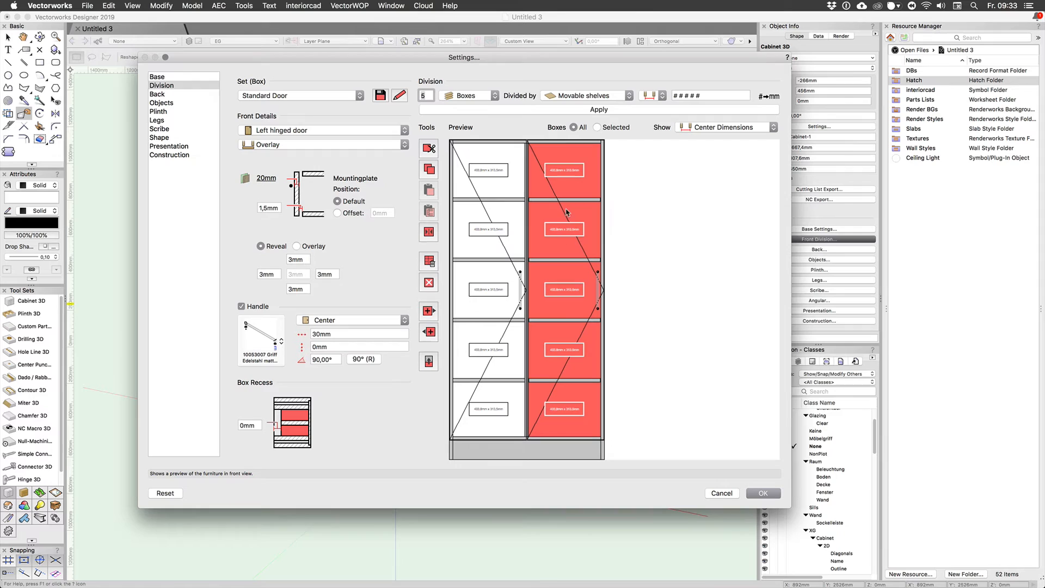
{"action": "mouse_move", "coordinate": [516, 223]}
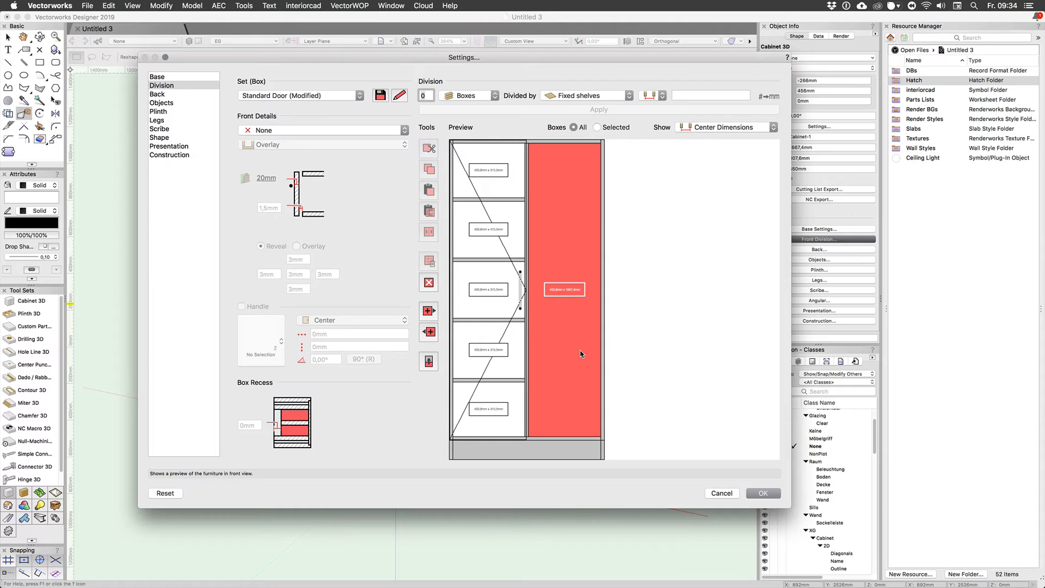
{"action": "mouse_move", "coordinate": [569, 363]}
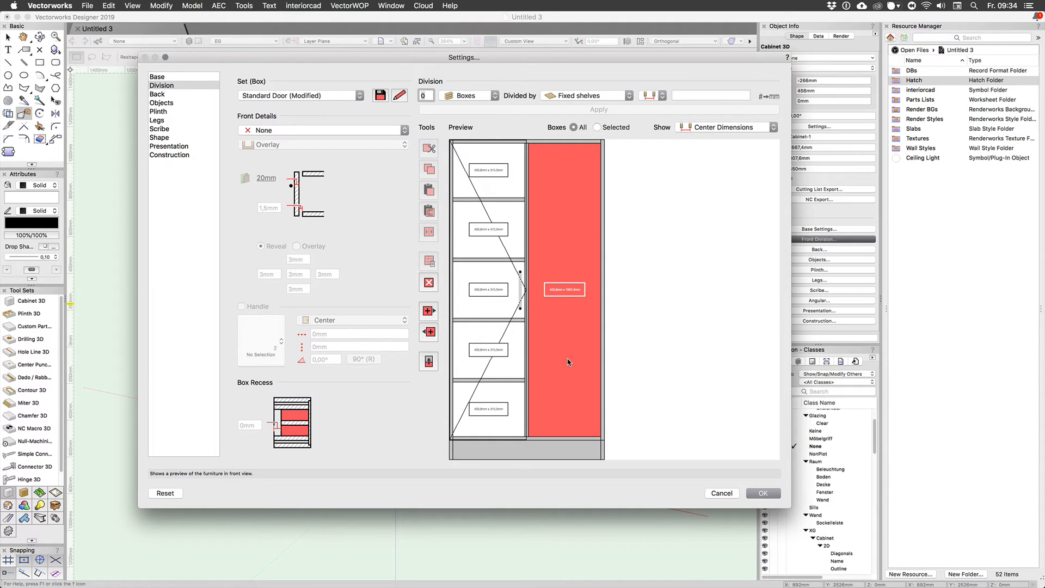
{"action": "mouse_move", "coordinate": [567, 224]}
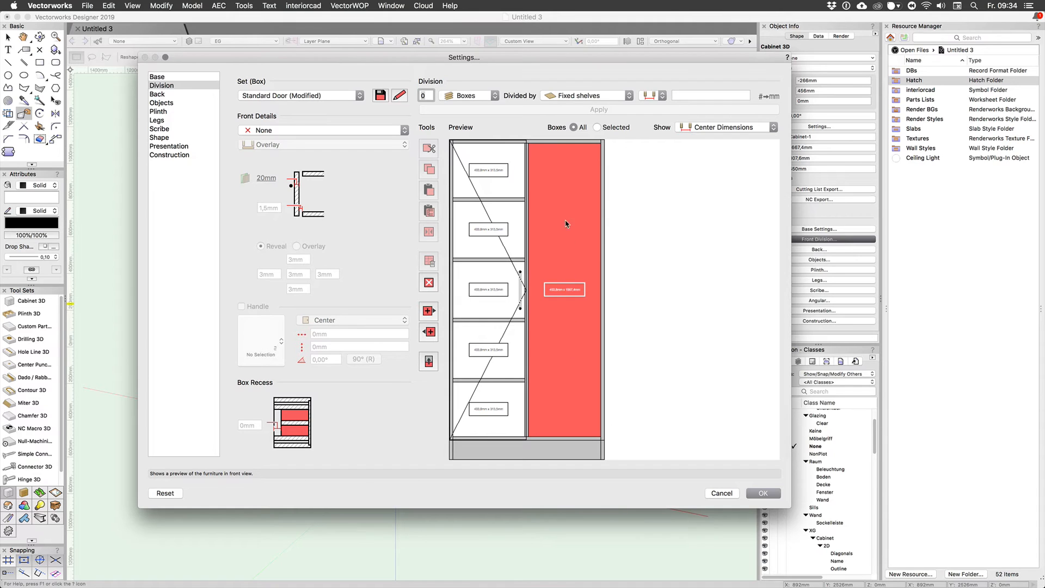
{"action": "mouse_move", "coordinate": [580, 327]}
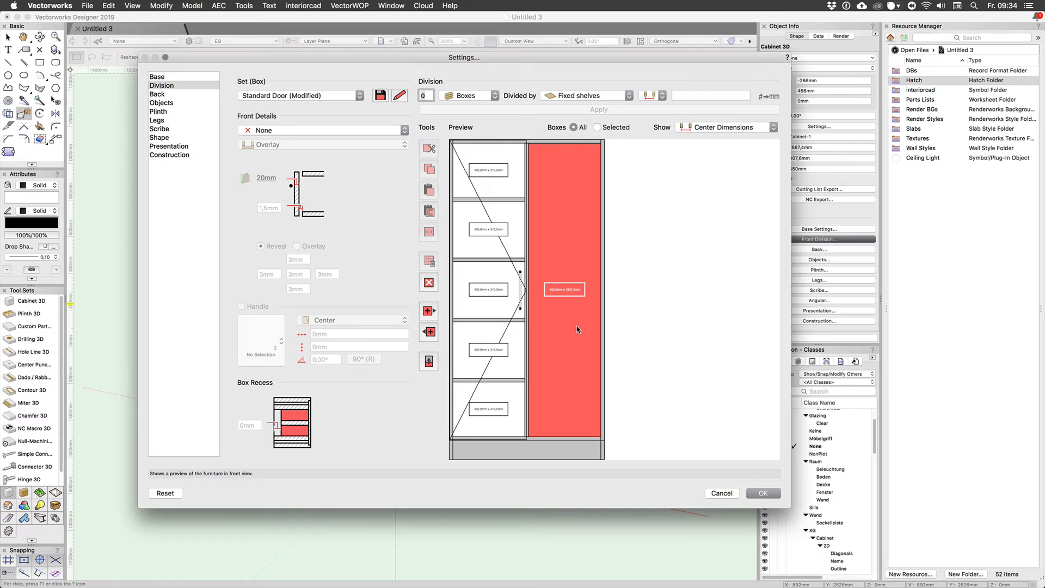
Split the right column into 3 boxes with sizes 200 and 200
{"action": "type", "text": "3"}
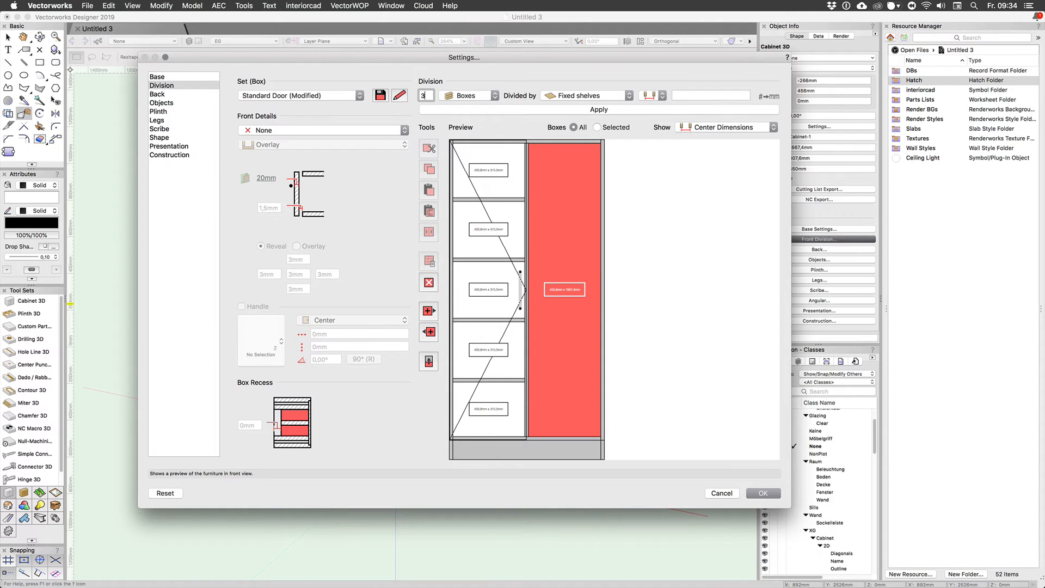
{"action": "left_click", "coordinate": [687, 96]}
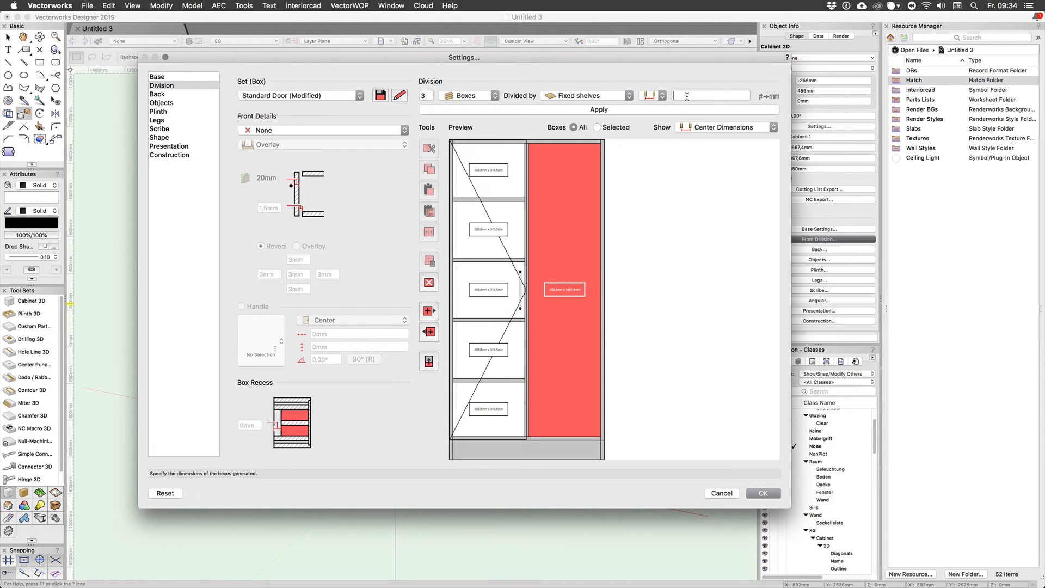
{"action": "type", "text": "200 200"}
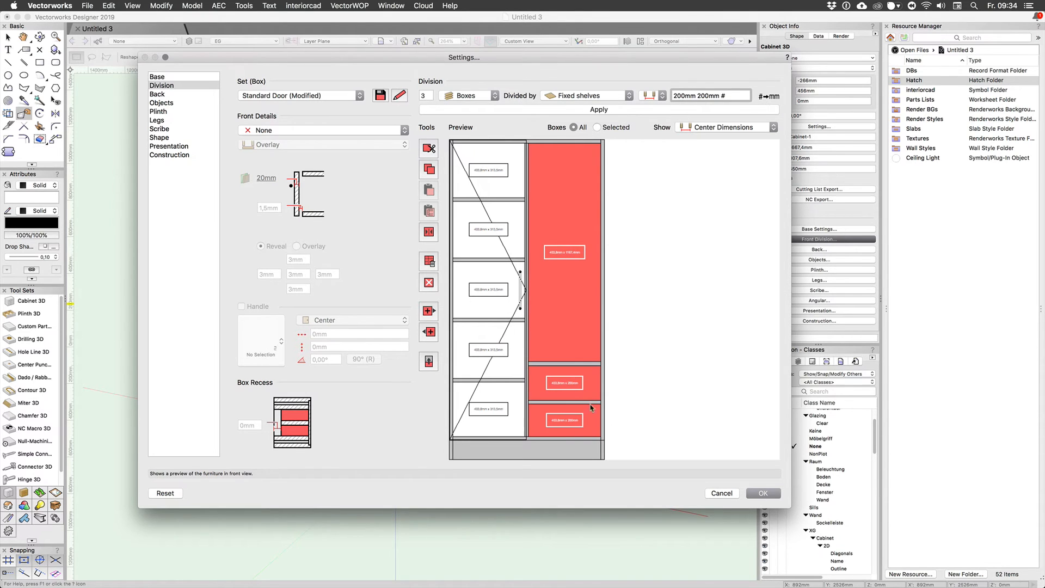
{"action": "mouse_move", "coordinate": [576, 393]}
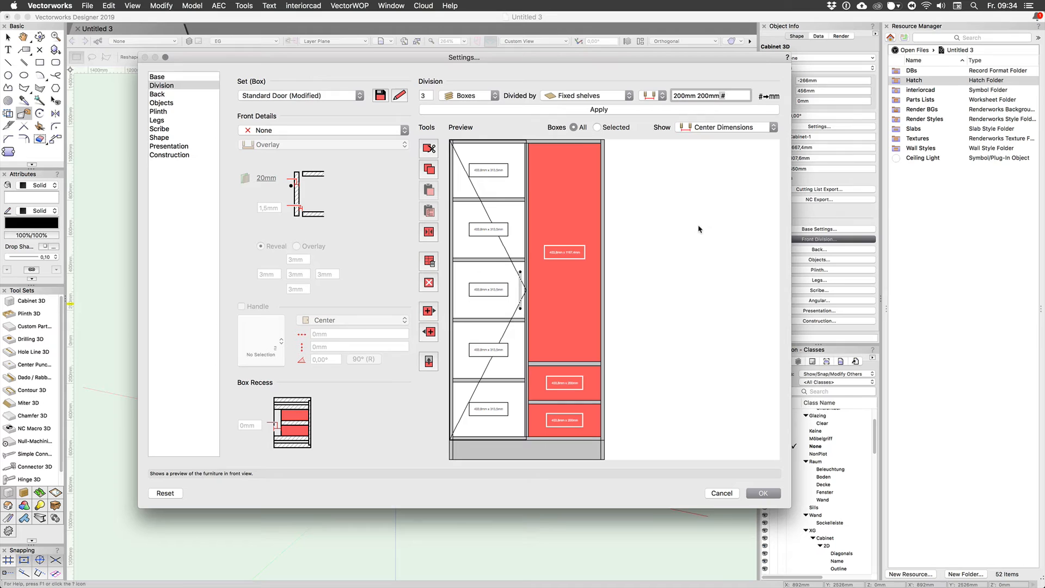
{"action": "left_click", "coordinate": [725, 127]}
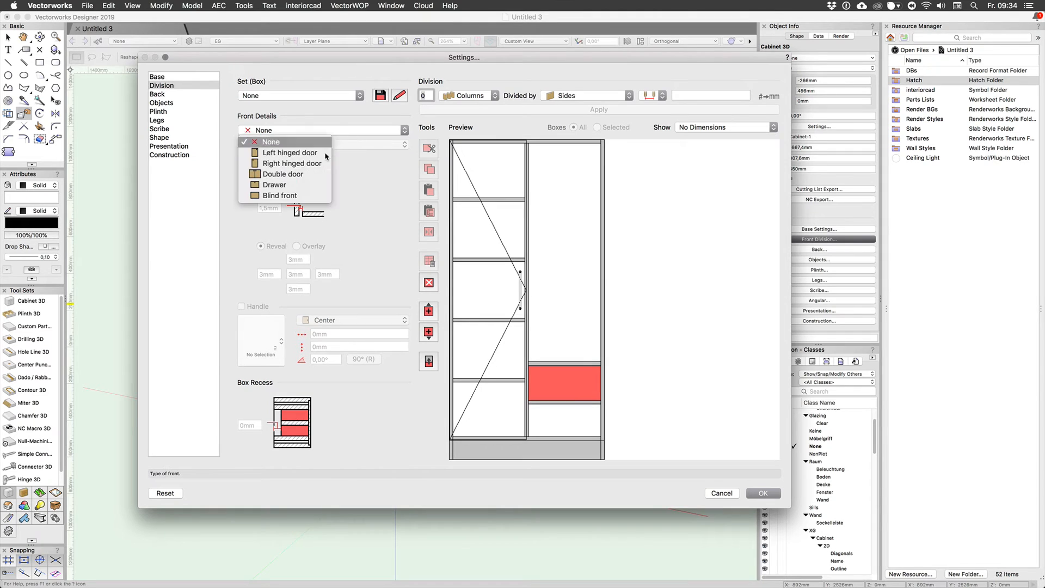
Make the box front a drawer with a handle positioned at the top
{"action": "left_click", "coordinate": [275, 184]}
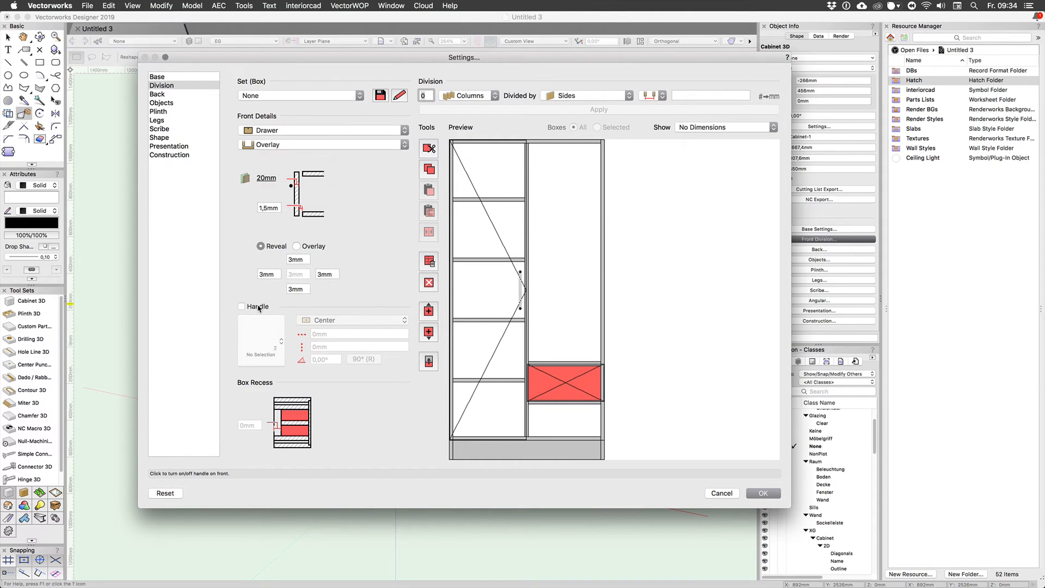
{"action": "left_click", "coordinate": [241, 306]}
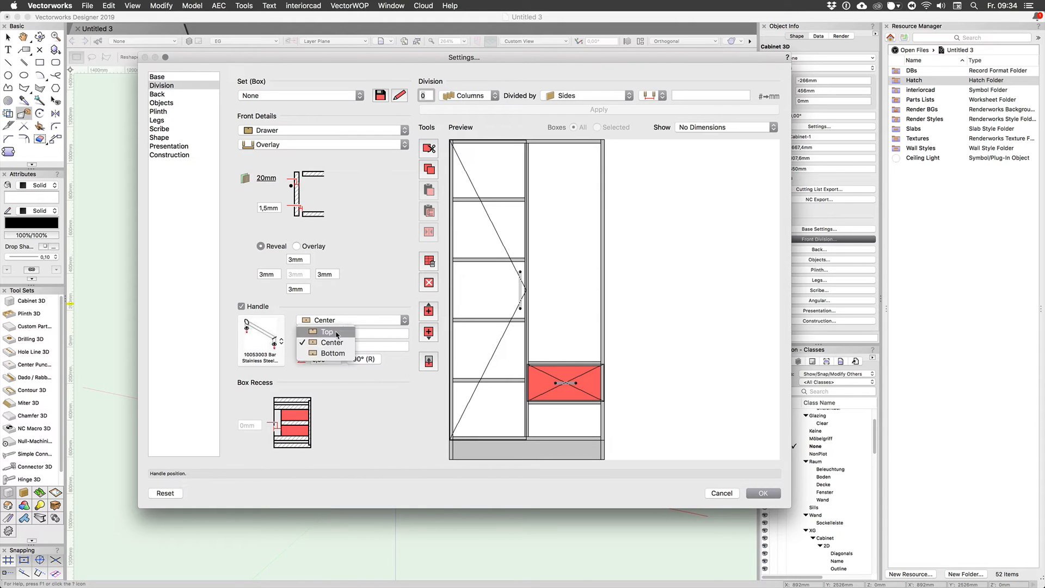
{"action": "left_click", "coordinate": [327, 332]}
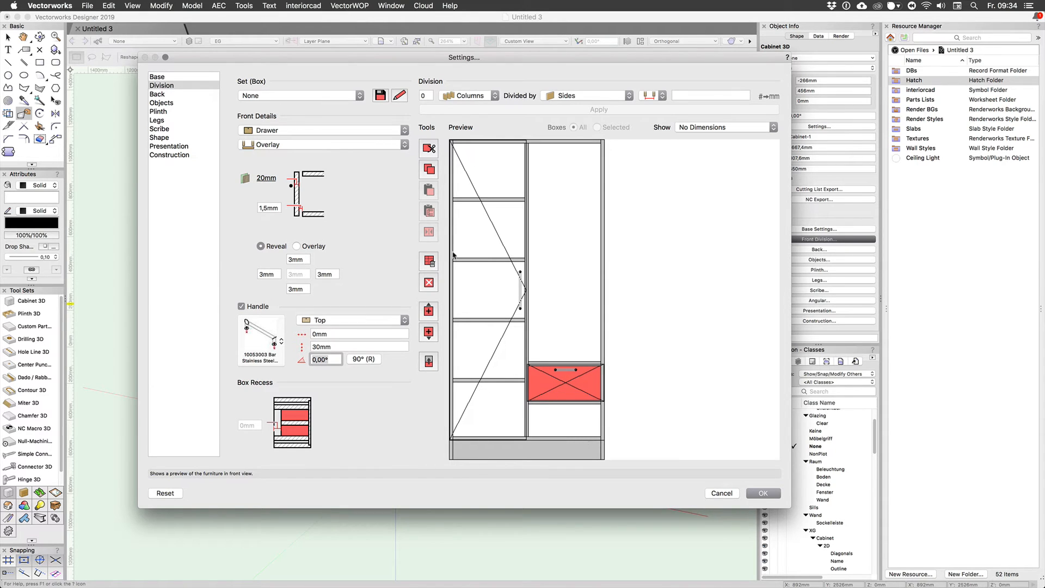
{"action": "mouse_move", "coordinate": [563, 485]}
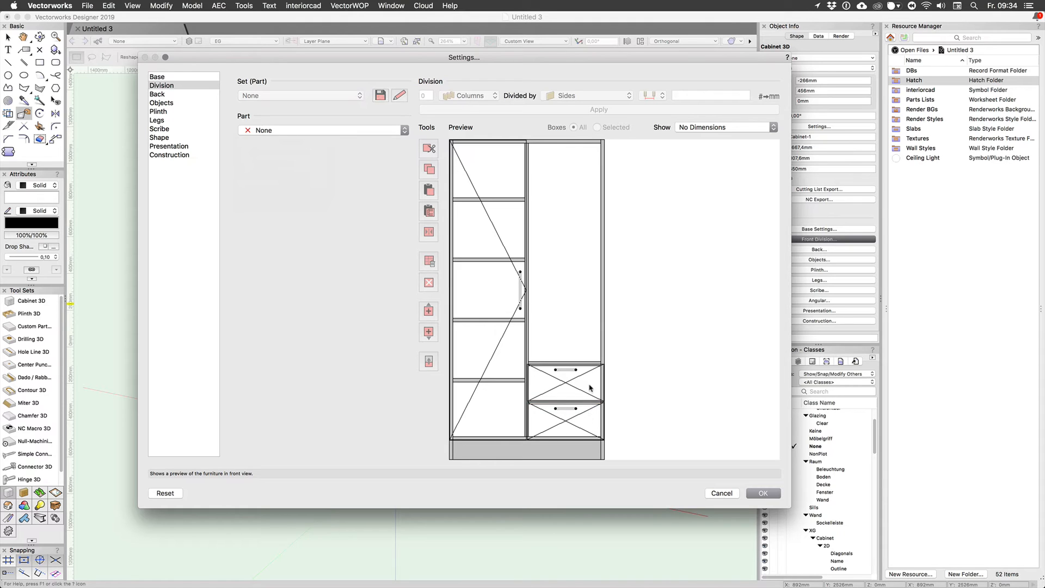
{"action": "mouse_move", "coordinate": [579, 382]}
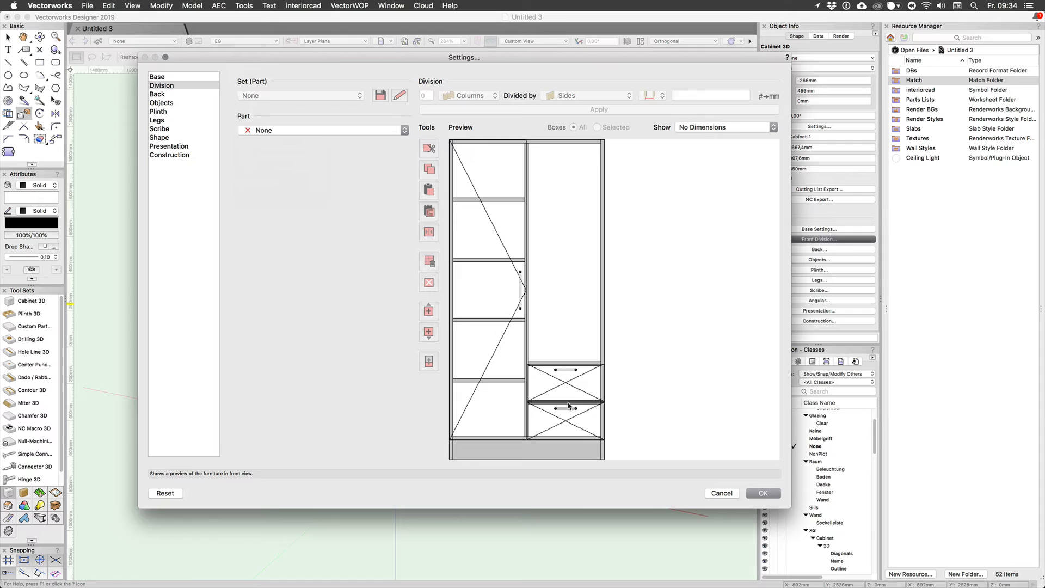
{"action": "mouse_move", "coordinate": [564, 407]}
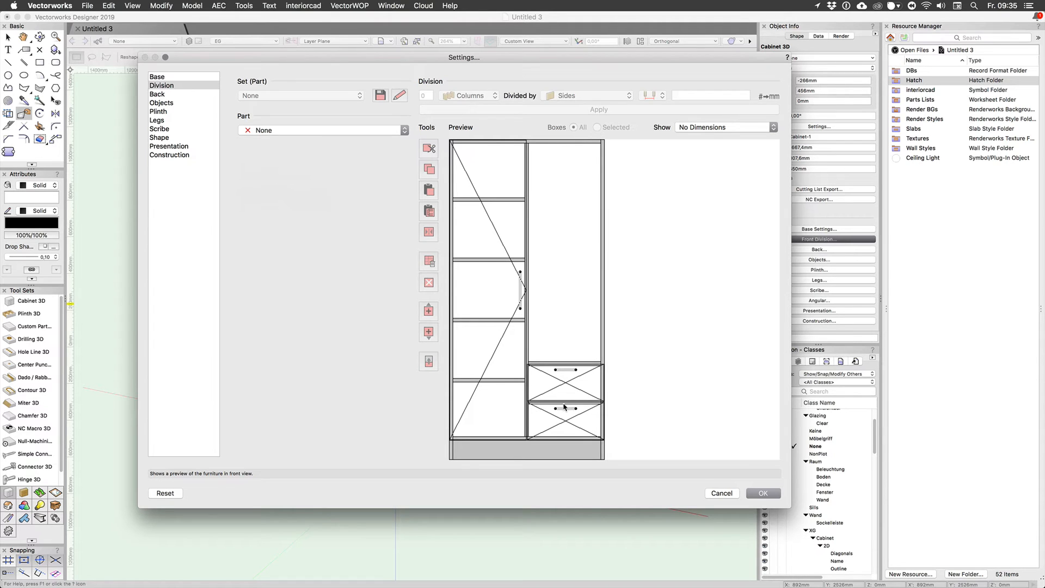
Divide the right column's tall upper box into four compartments with movable shelves
{"action": "left_click", "coordinate": [568, 275]}
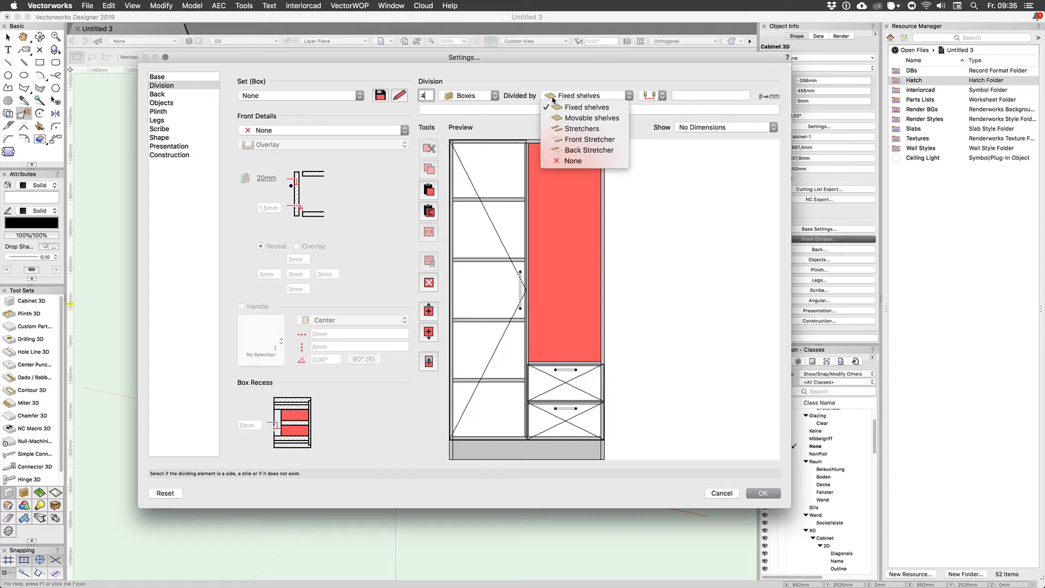
{"action": "left_click", "coordinate": [584, 118]}
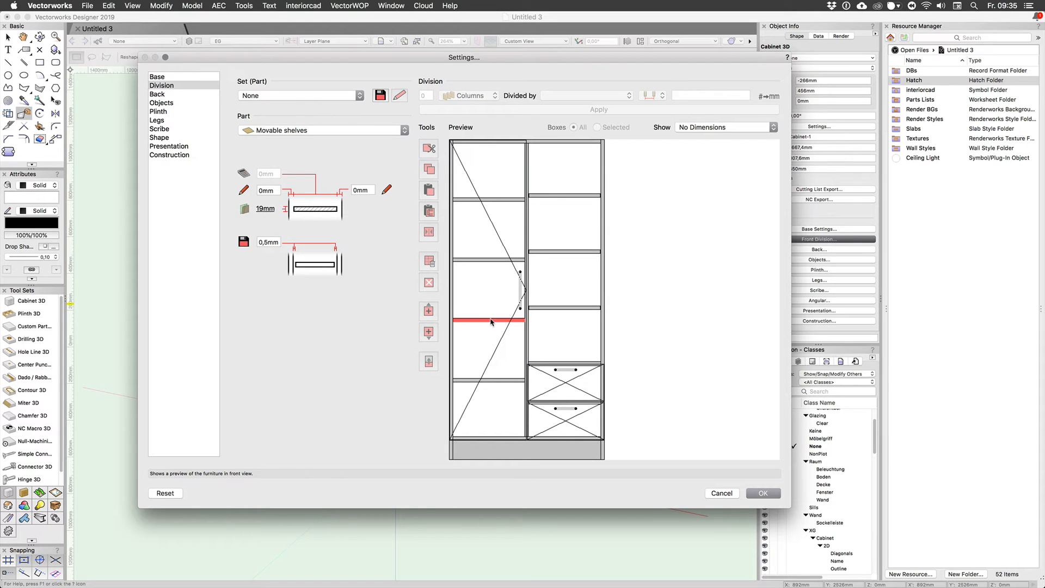
{"action": "left_click", "coordinate": [324, 130]}
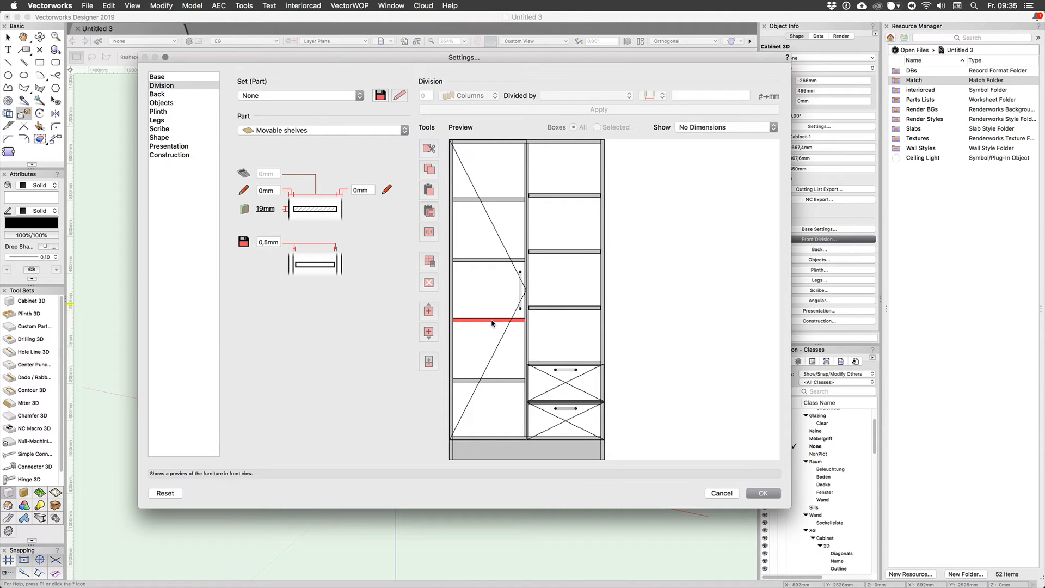
Apply the Beech Sawn Veneer material preset, check Movable Shelf materials, then view Division
{"action": "left_click", "coordinate": [169, 155]}
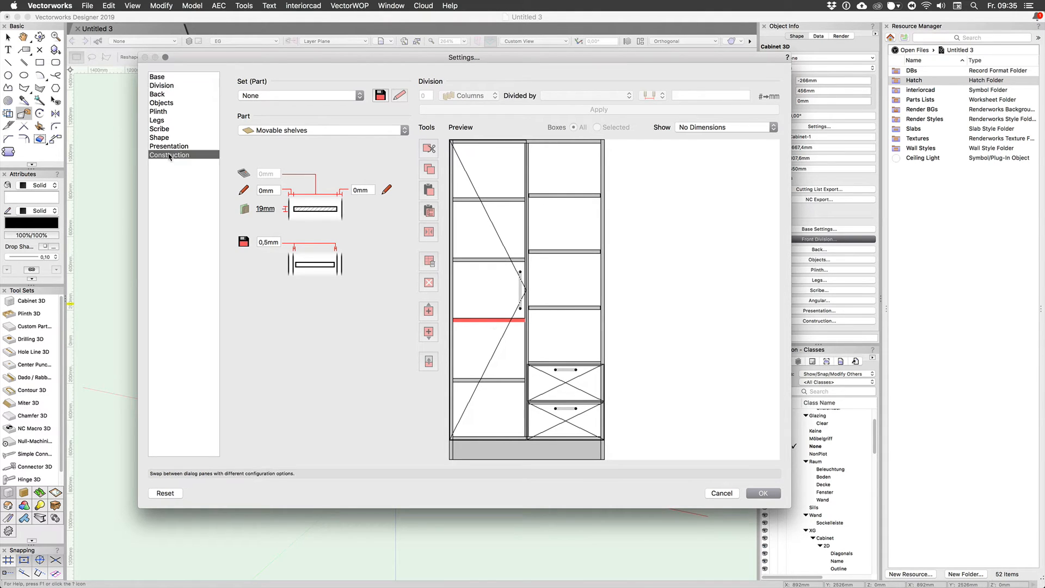
{"action": "left_click", "coordinate": [169, 155]}
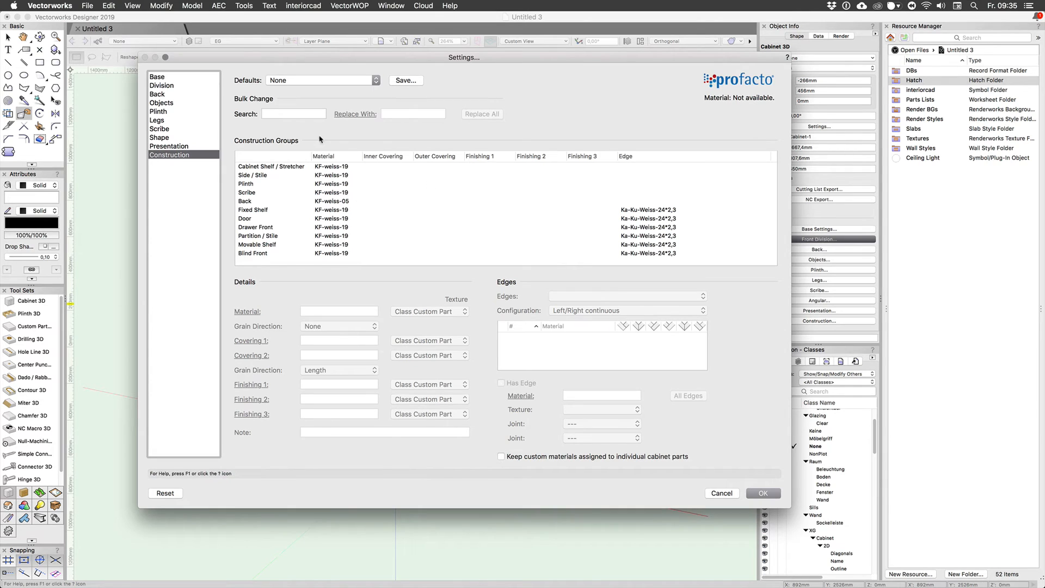
{"action": "left_click", "coordinate": [320, 80]}
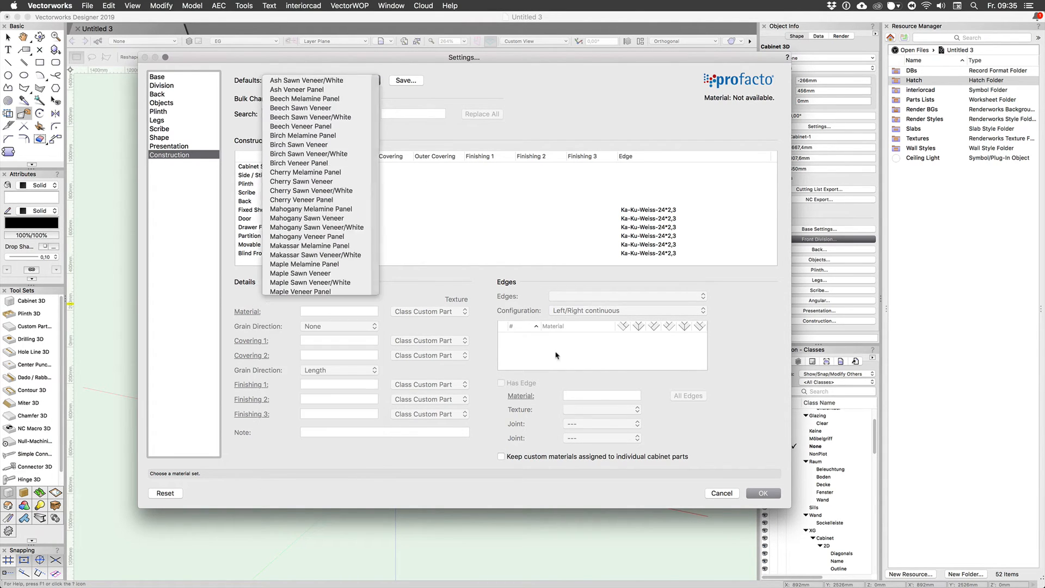
{"action": "left_click", "coordinate": [301, 108]}
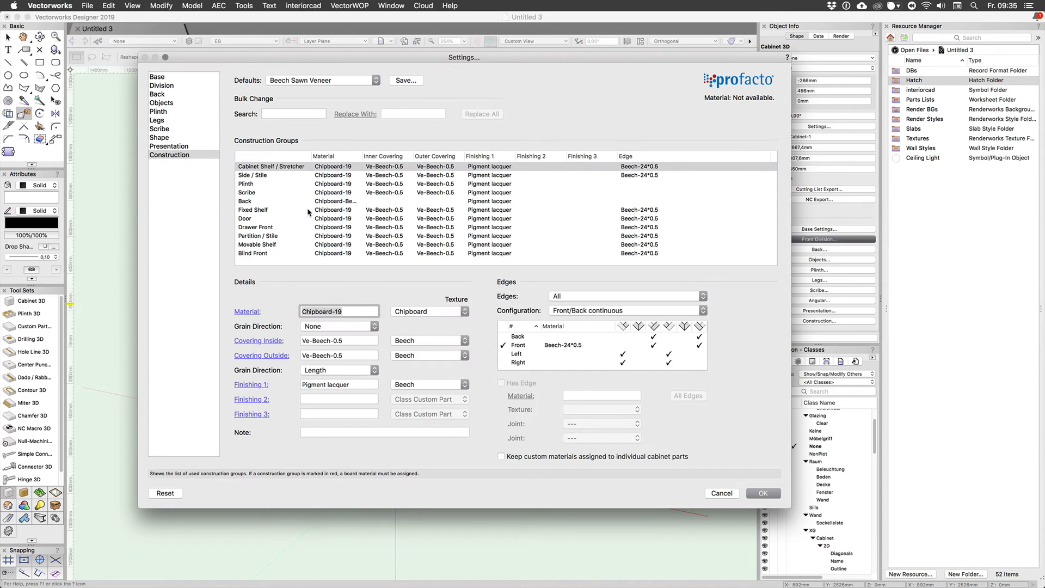
{"action": "mouse_move", "coordinate": [261, 220]}
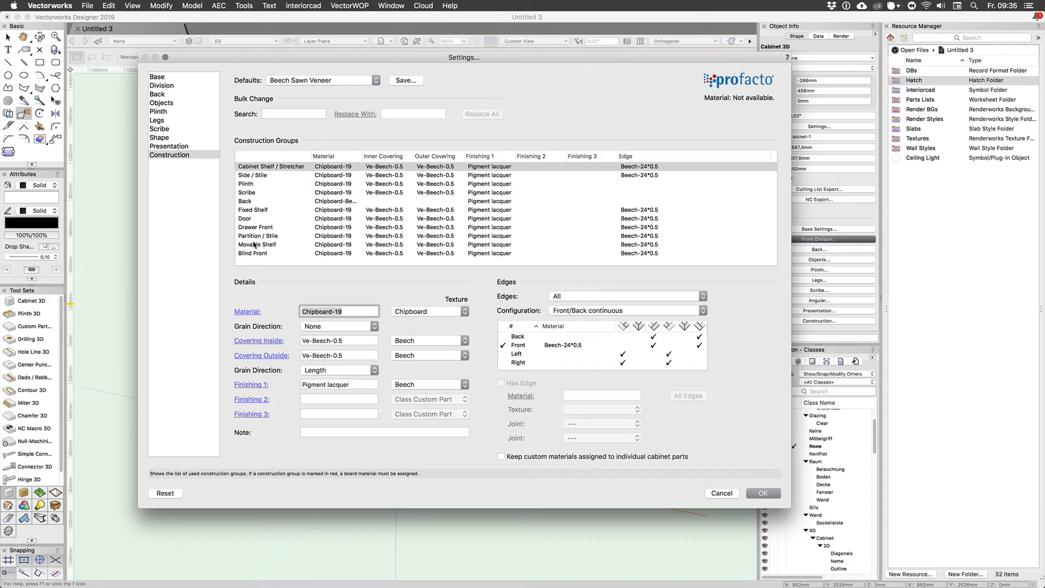
{"action": "left_click", "coordinate": [257, 245]}
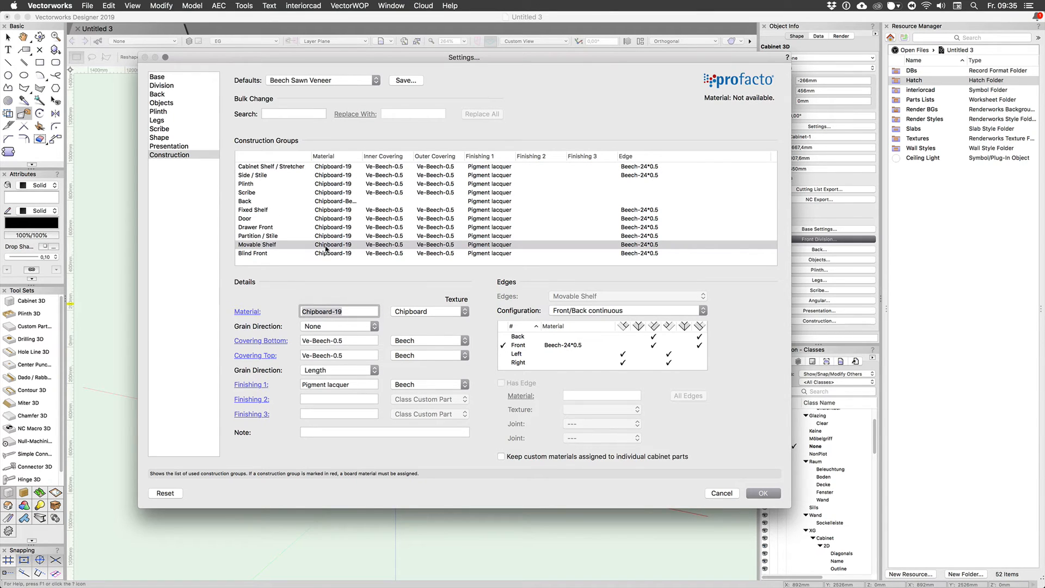
{"action": "mouse_move", "coordinate": [379, 244]}
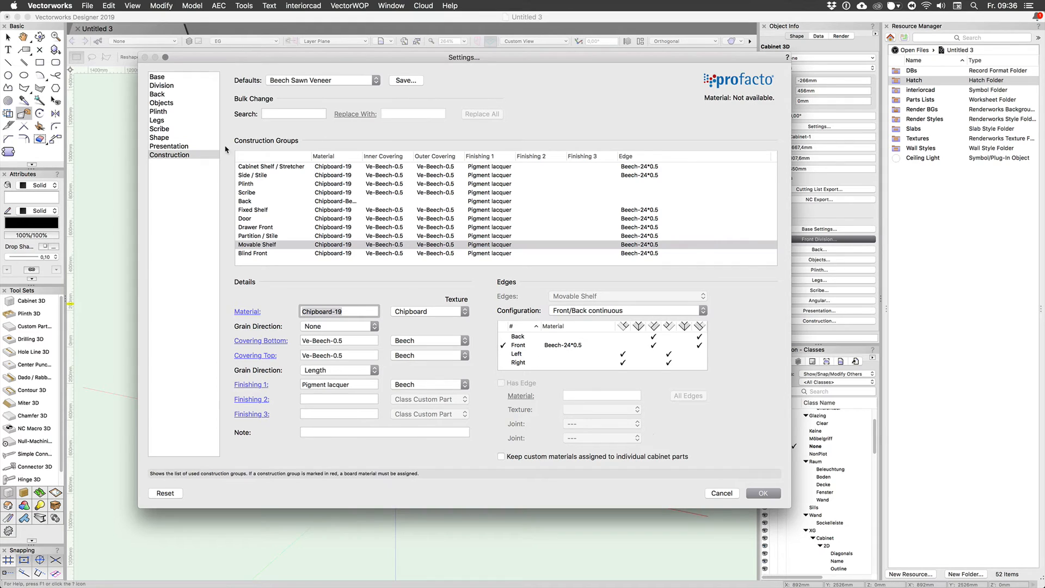
{"action": "left_click", "coordinate": [161, 86]}
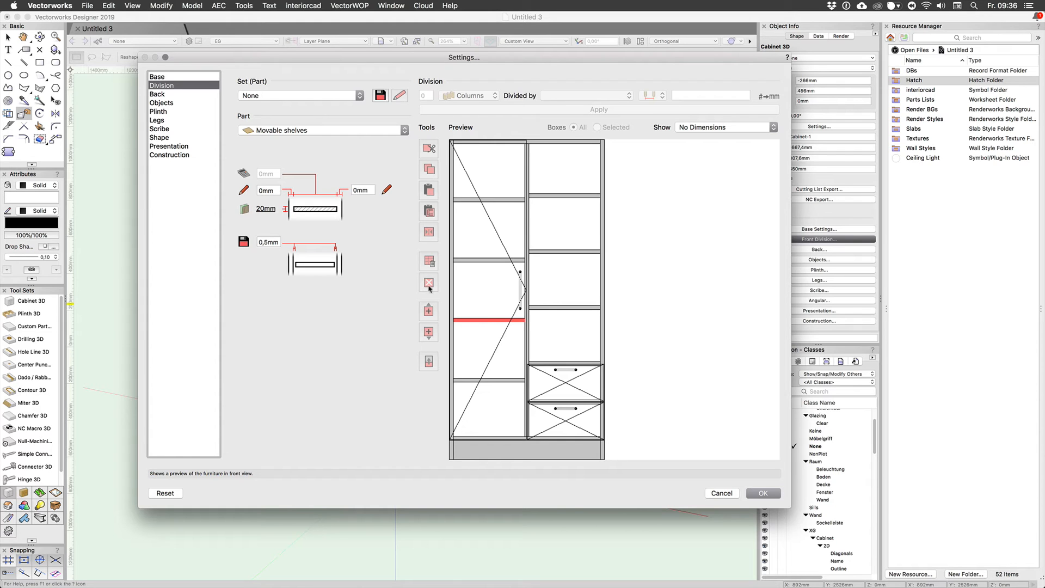
Clear the shelf selection in the preview and confirm the cabinet settings with OK
{"action": "left_click", "coordinate": [244, 208]}
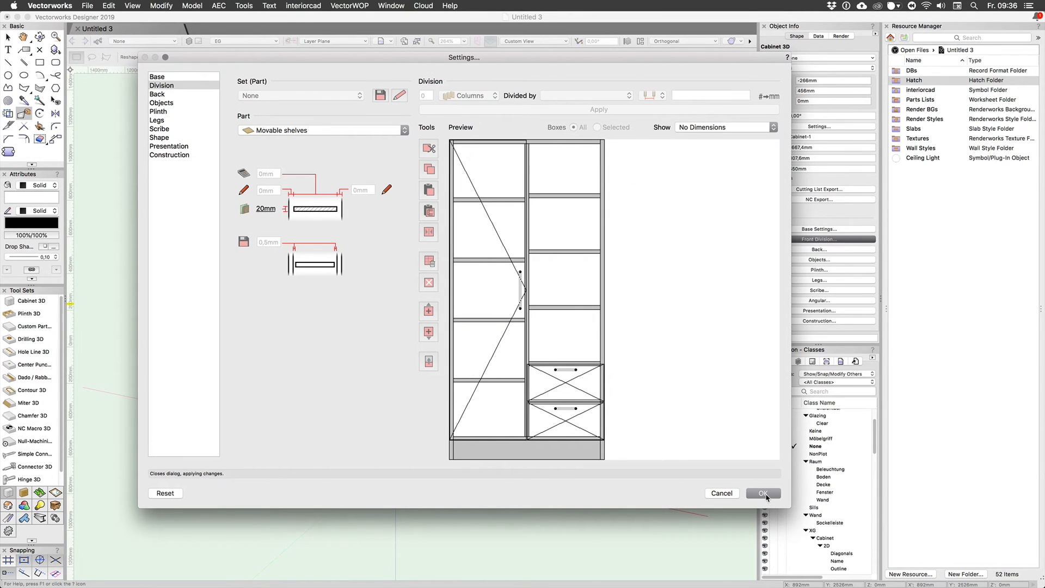
{"action": "left_click", "coordinate": [763, 493]}
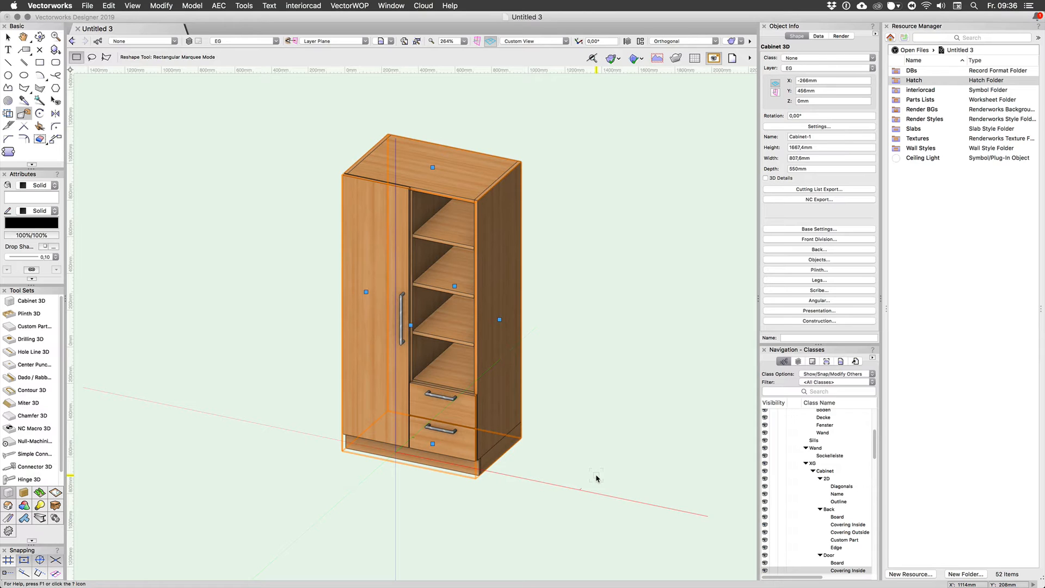
{"action": "mouse_move", "coordinate": [592, 477]}
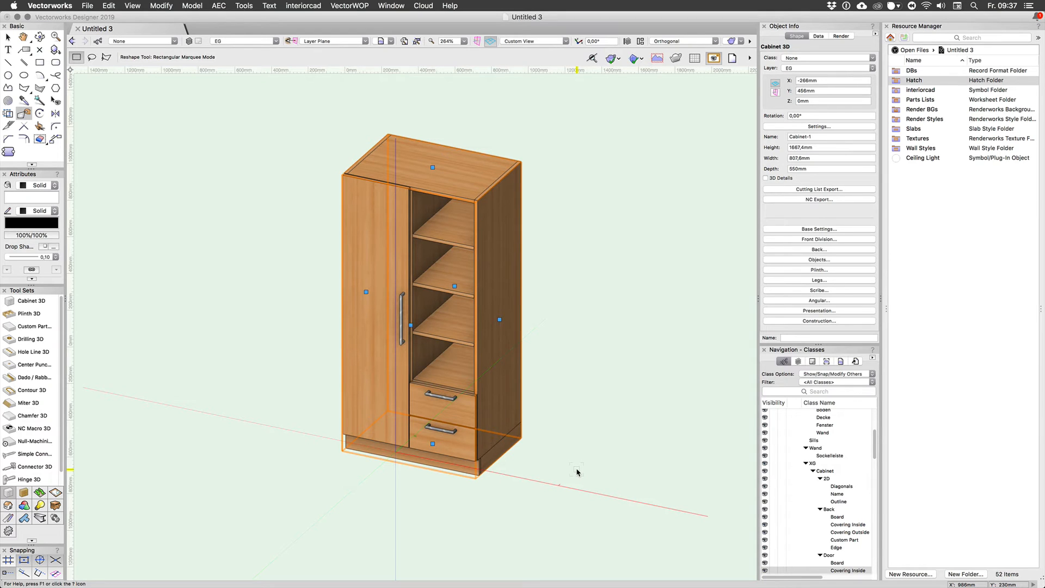
{"action": "mouse_move", "coordinate": [558, 478]}
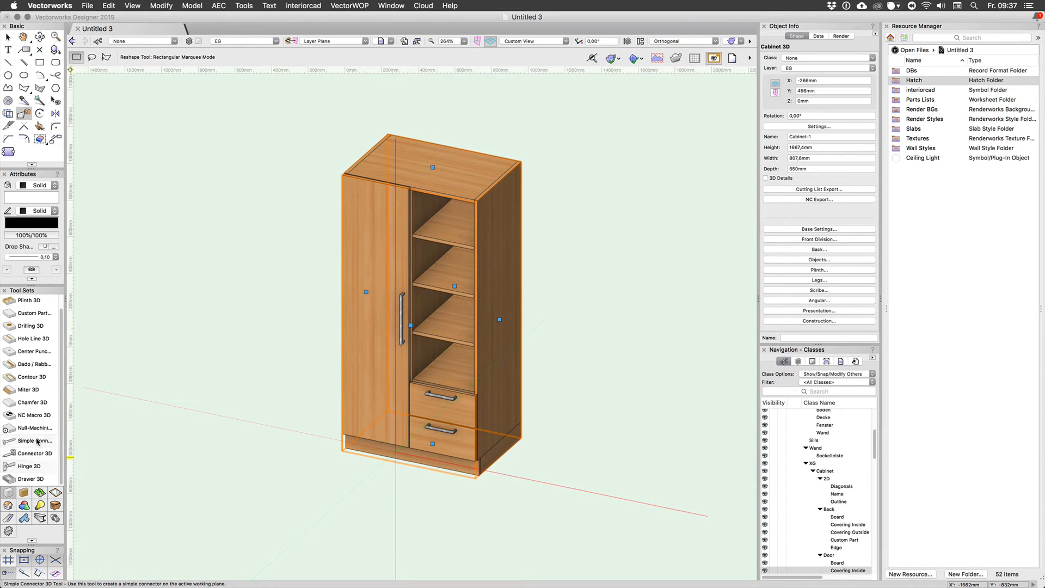
{"action": "mouse_move", "coordinate": [37, 441]}
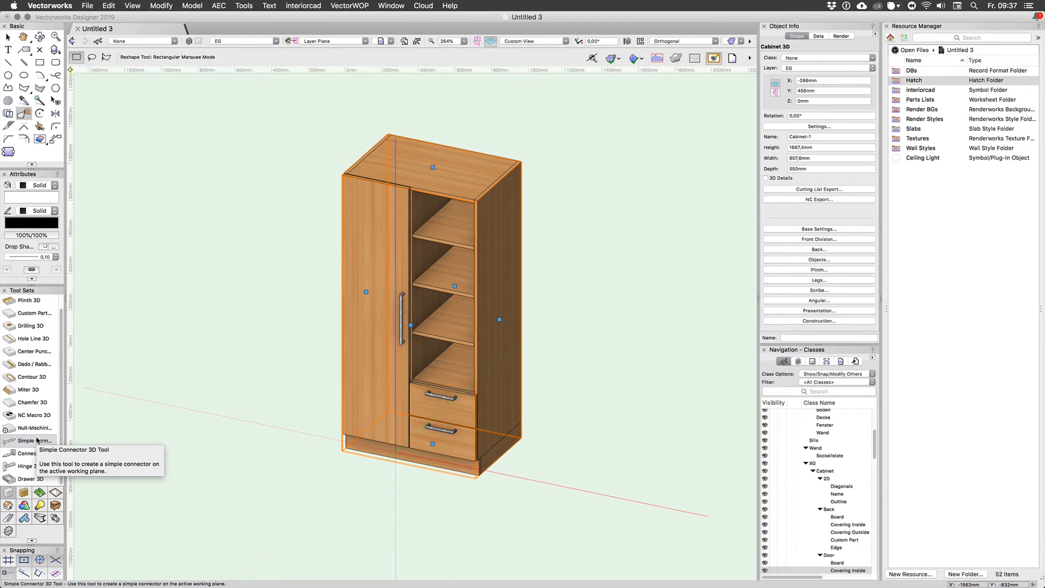
{"action": "mouse_move", "coordinate": [40, 441]}
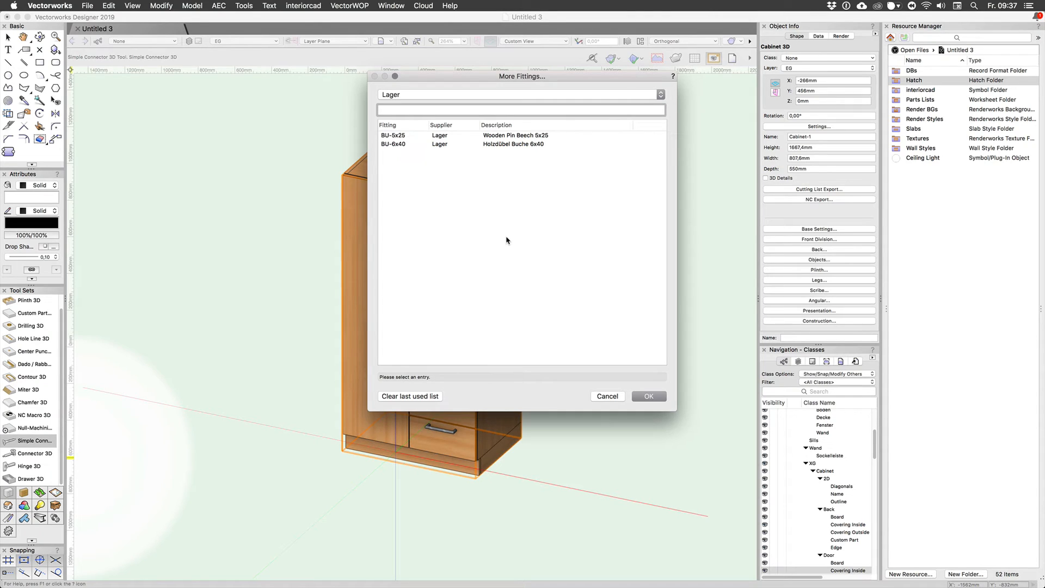
{"action": "mouse_move", "coordinate": [517, 246]}
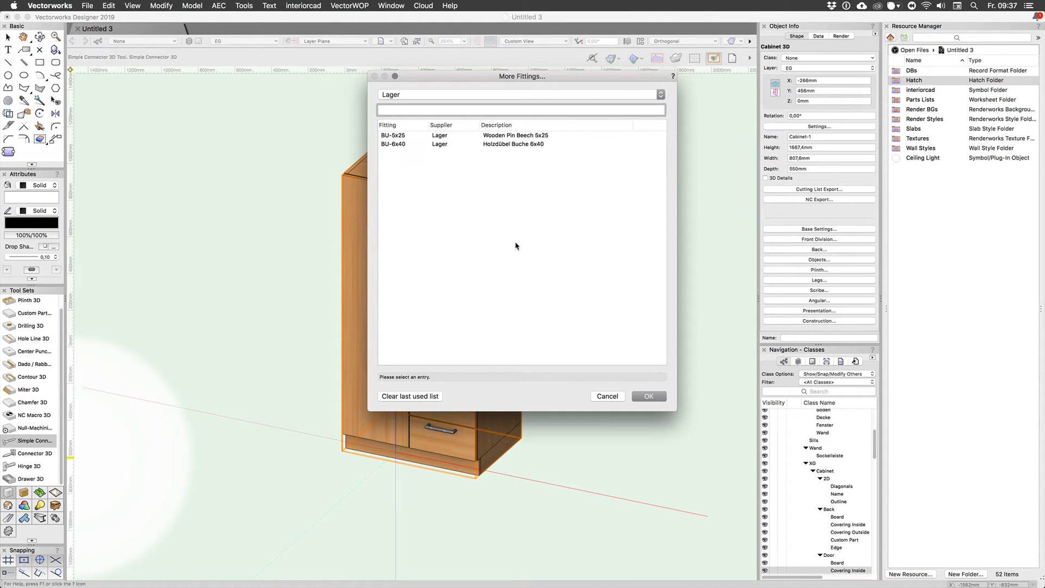
{"action": "mouse_move", "coordinate": [517, 192]}
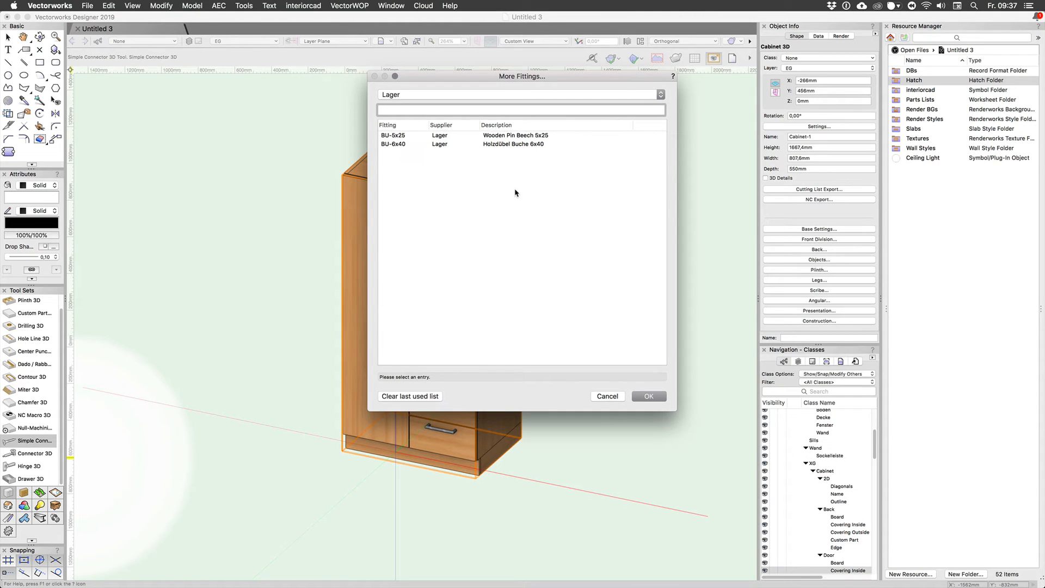
Choose the Wooden Pin Beech 5x25 fitting and reopen the full fittings list
{"action": "left_click", "coordinate": [434, 136]}
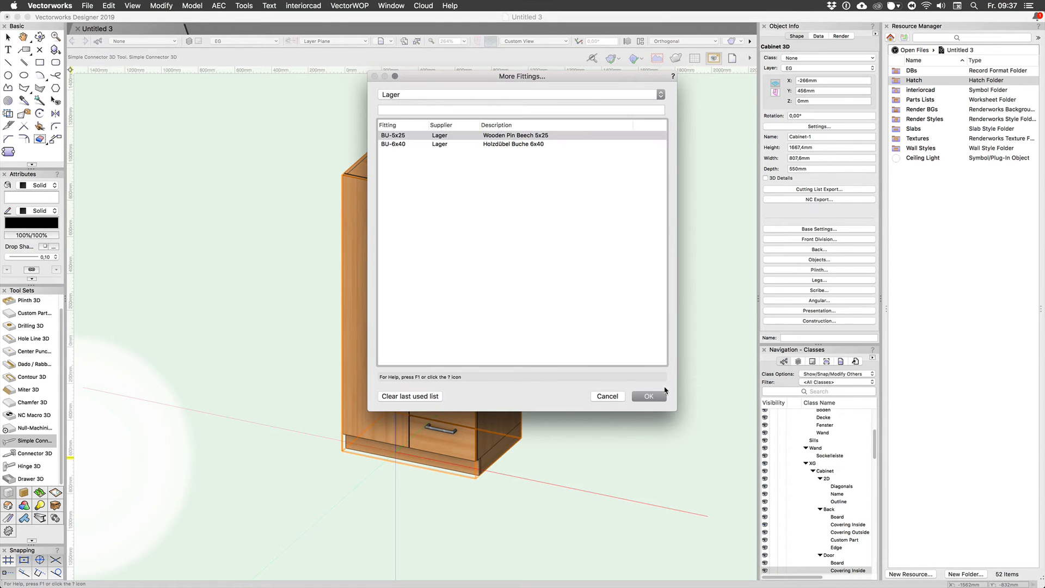
{"action": "left_click", "coordinate": [649, 397]}
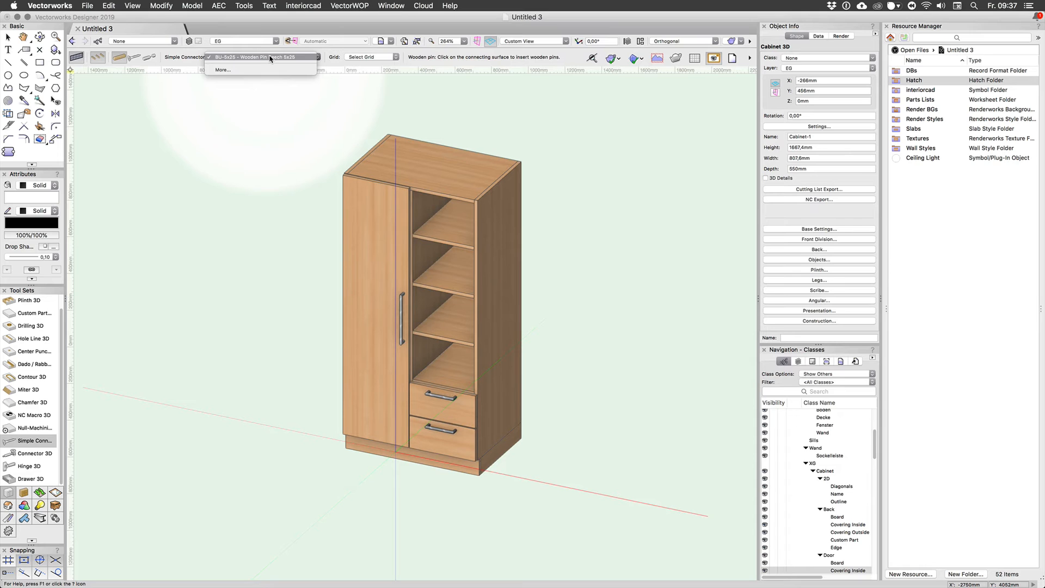
{"action": "left_click", "coordinate": [222, 70]}
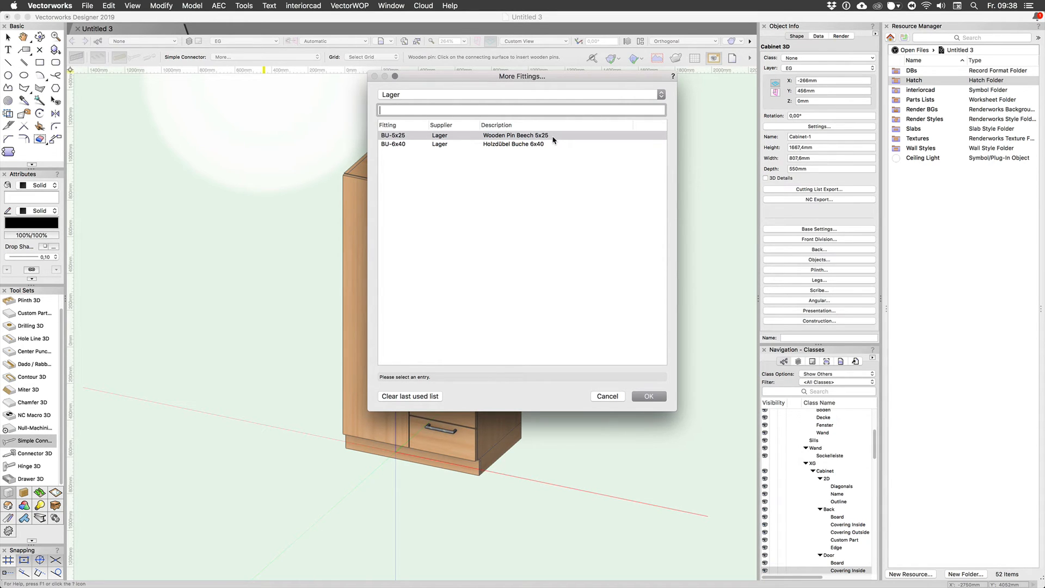
{"action": "mouse_move", "coordinate": [604, 271]}
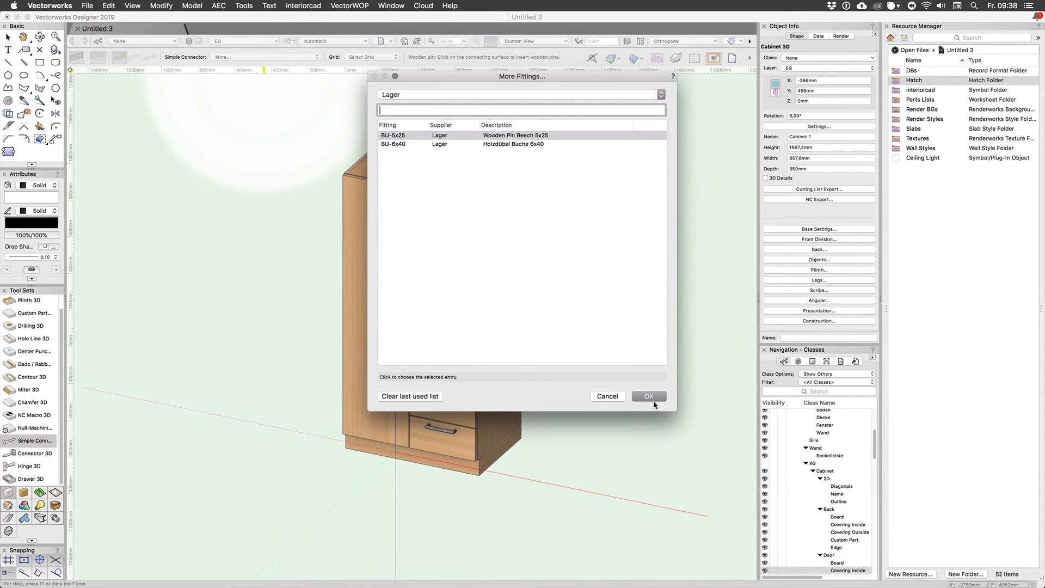
Insert Beech 5x25 wooden dowels into the panels on a 50mm from Beginning/End dynamic grid
{"action": "left_click", "coordinate": [648, 396]}
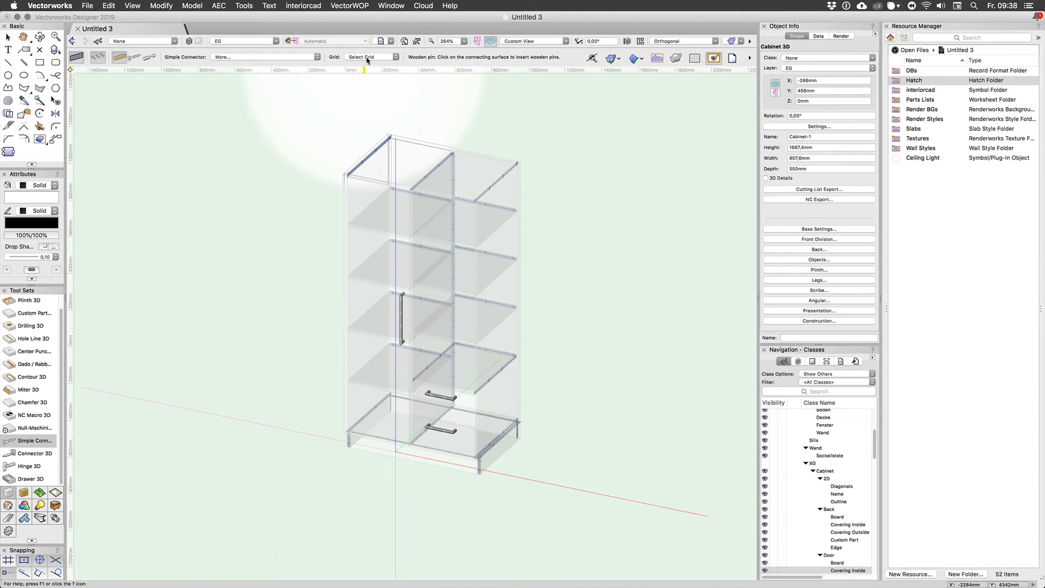
{"action": "left_click", "coordinate": [372, 56]}
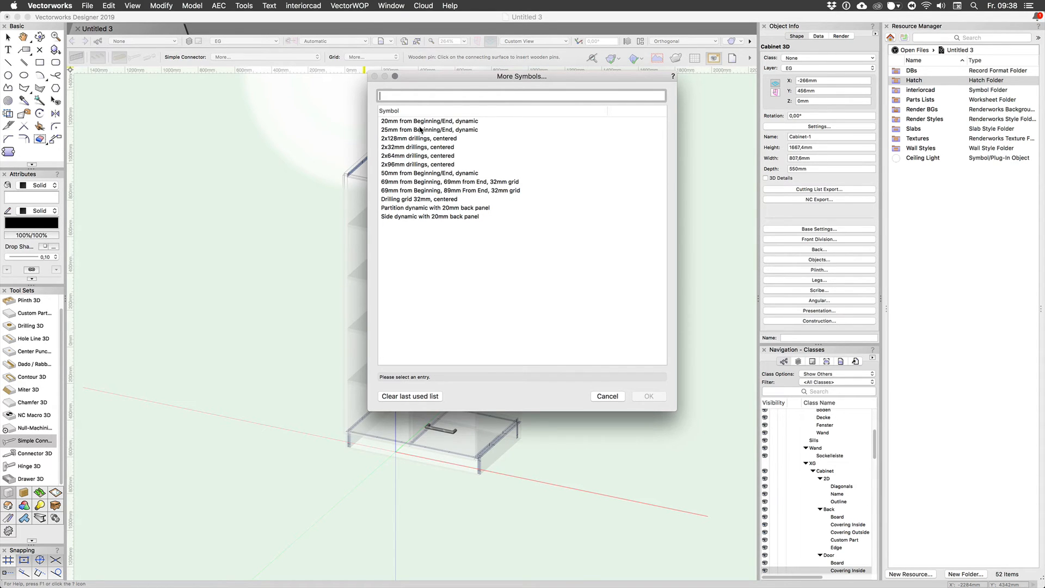
{"action": "mouse_move", "coordinate": [417, 207]}
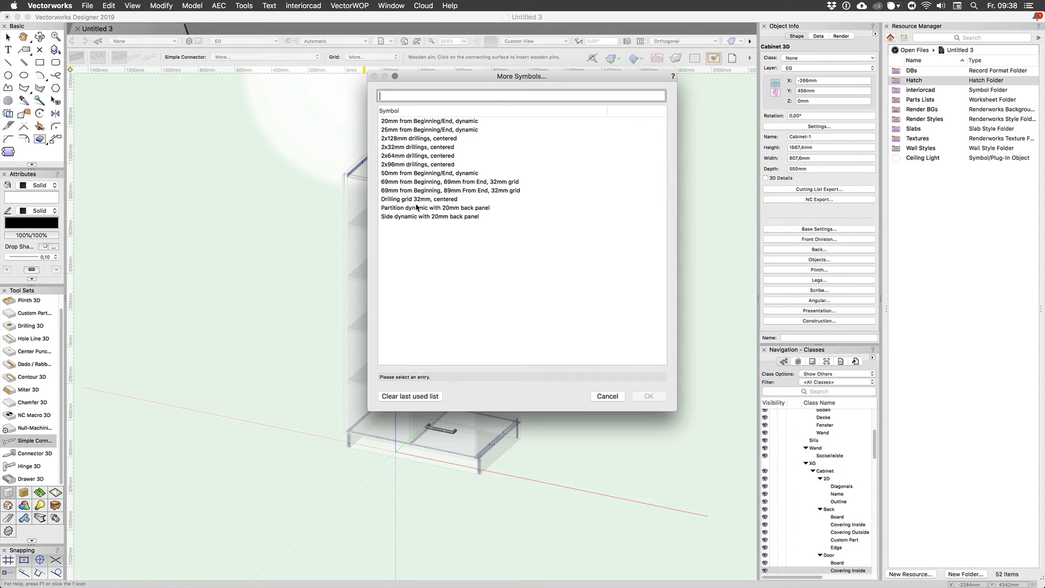
{"action": "mouse_move", "coordinate": [411, 169]}
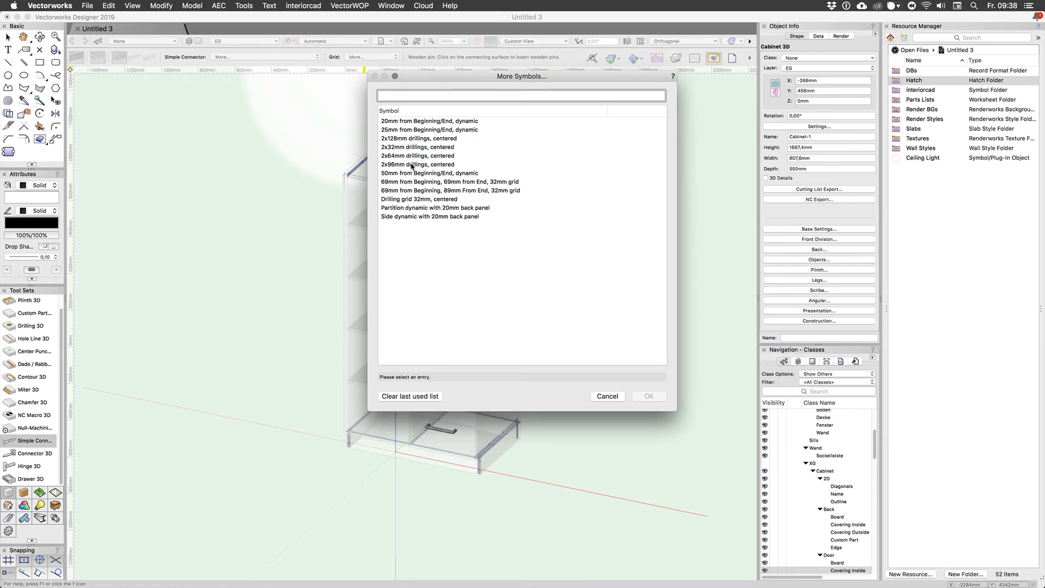
{"action": "left_click", "coordinate": [429, 121]}
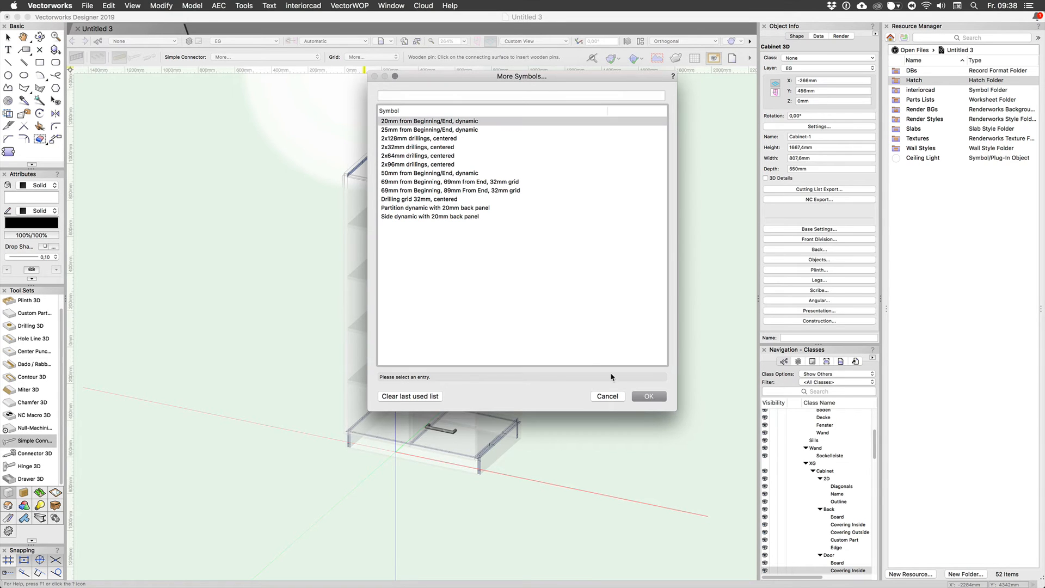
{"action": "left_click", "coordinate": [607, 396]}
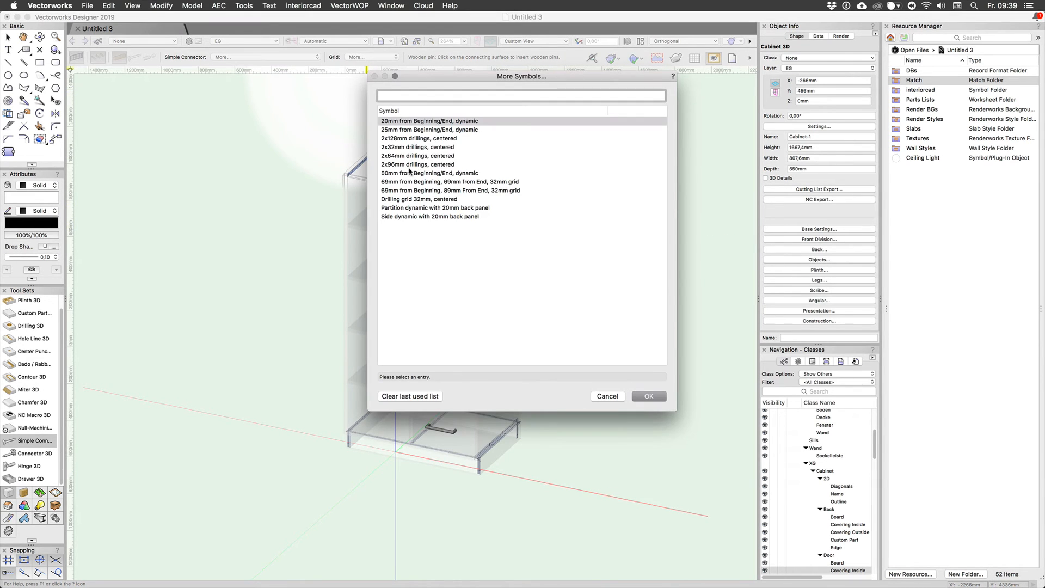
{"action": "left_click", "coordinate": [607, 396]}
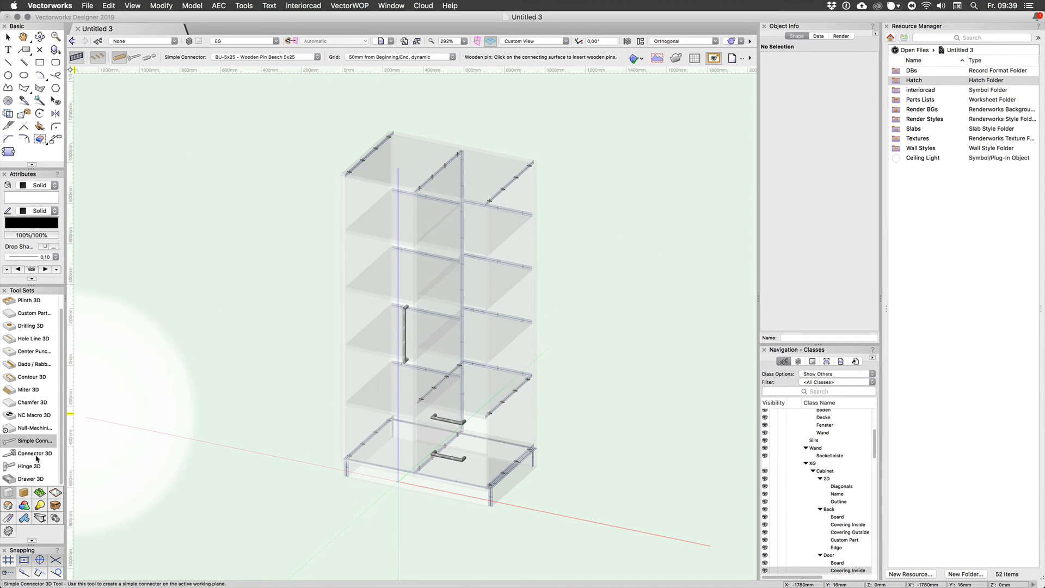
{"action": "left_click", "coordinate": [33, 453]}
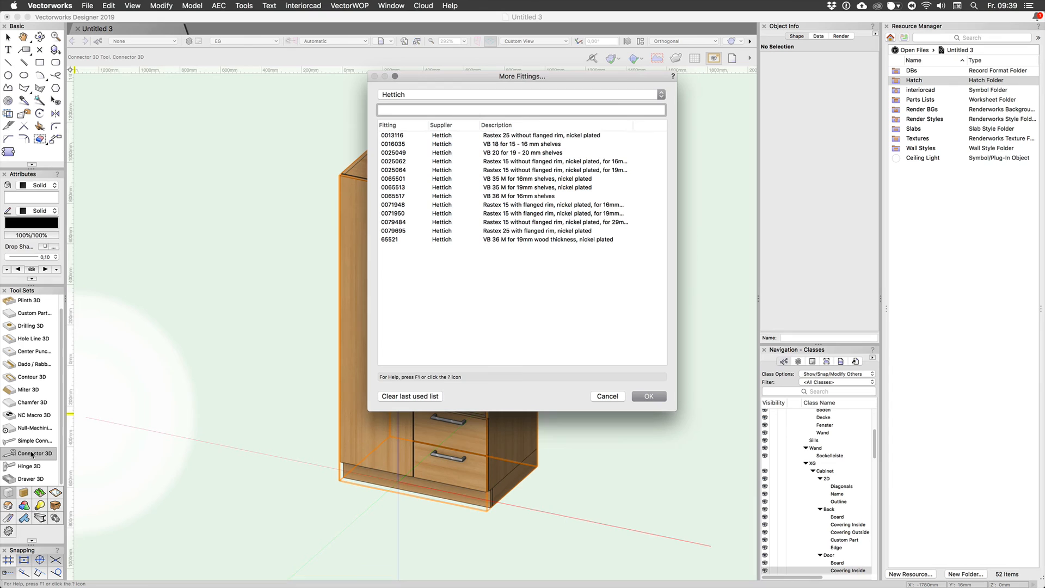
Place Häfele Minifix 15 housings using the Partition panel dynamic 20mm back panel grid
{"action": "left_click", "coordinate": [520, 95]}
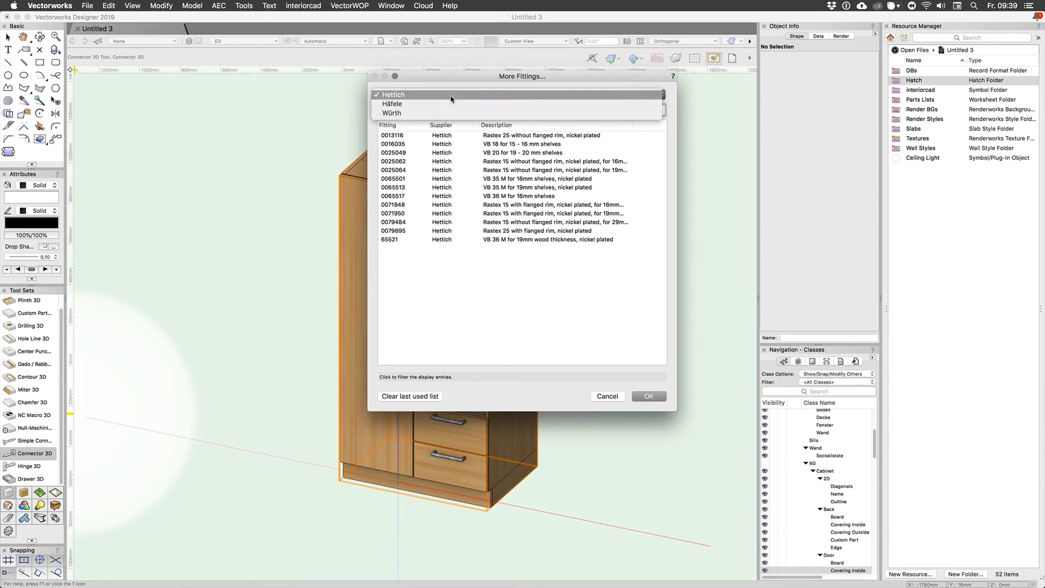
{"action": "left_click", "coordinate": [392, 103]}
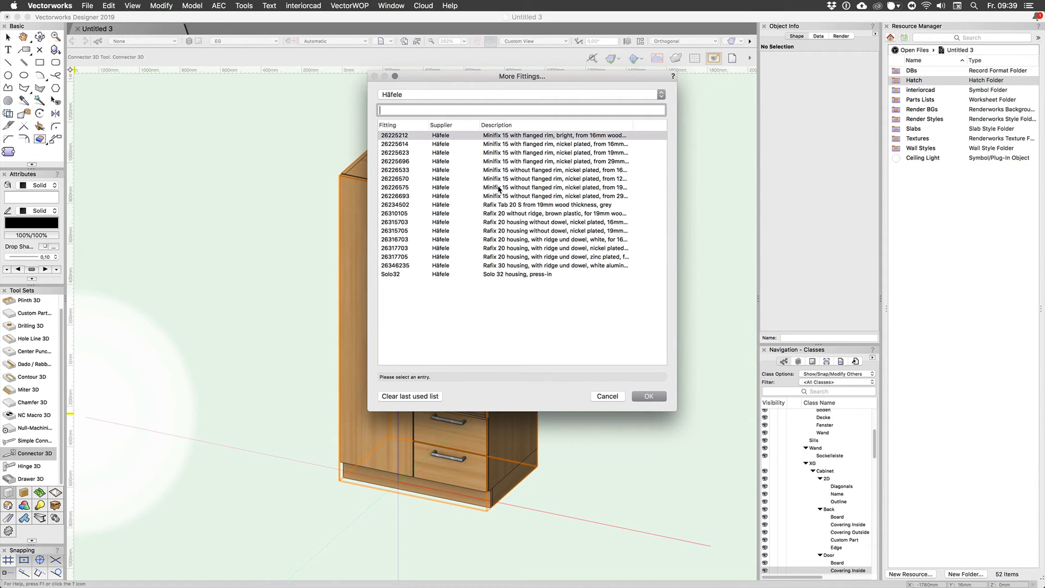
{"action": "left_click", "coordinate": [649, 396]}
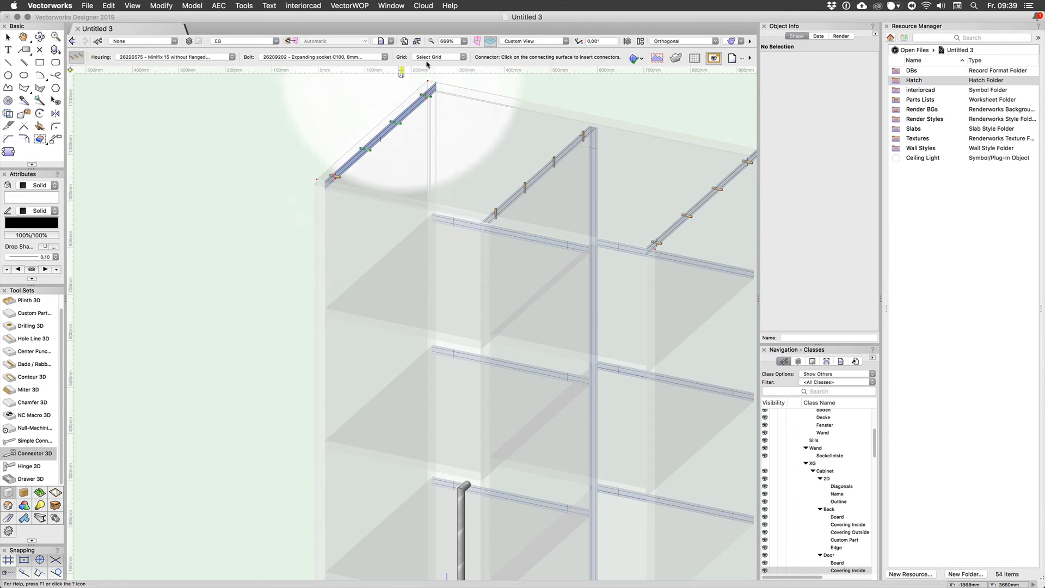
{"action": "left_click", "coordinate": [440, 57]}
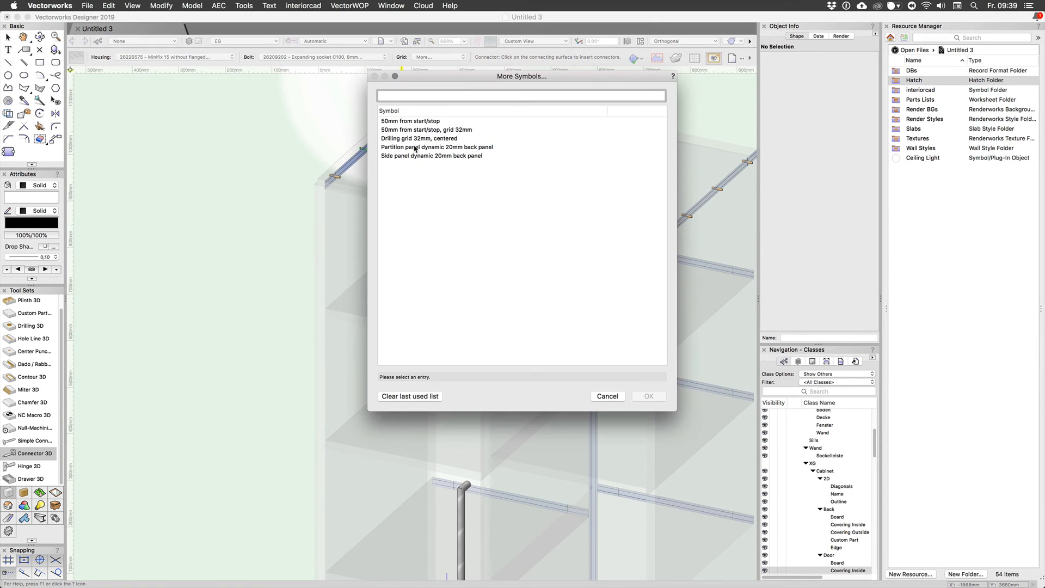
{"action": "left_click", "coordinate": [431, 139]}
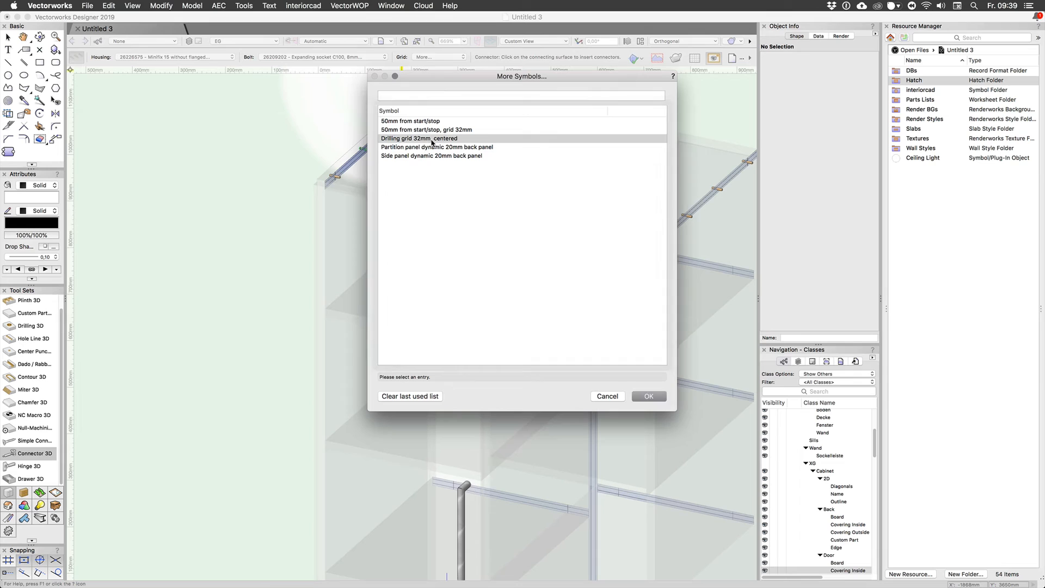
{"action": "left_click", "coordinate": [436, 147]}
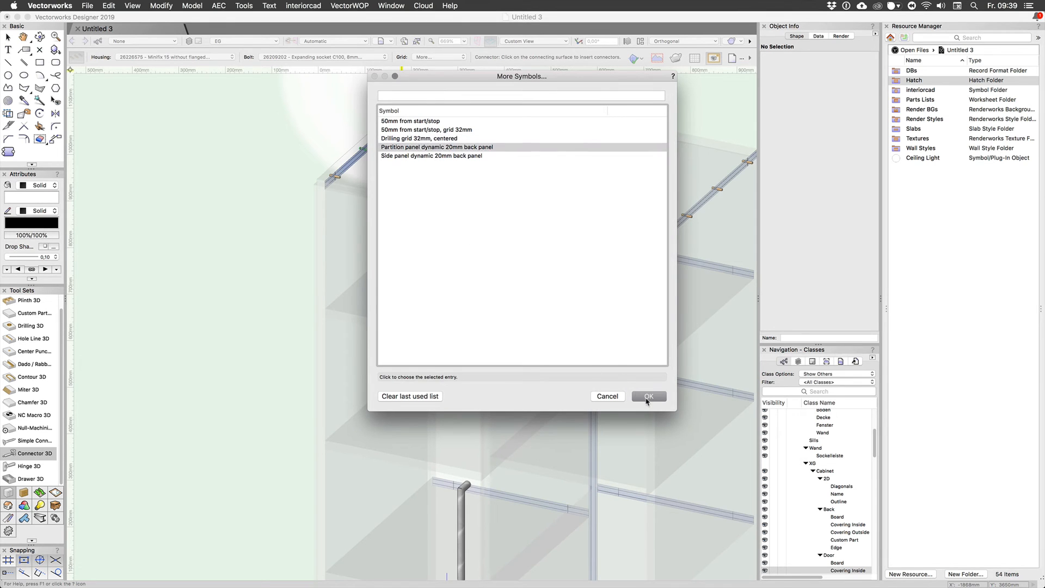
{"action": "left_click", "coordinate": [649, 396]}
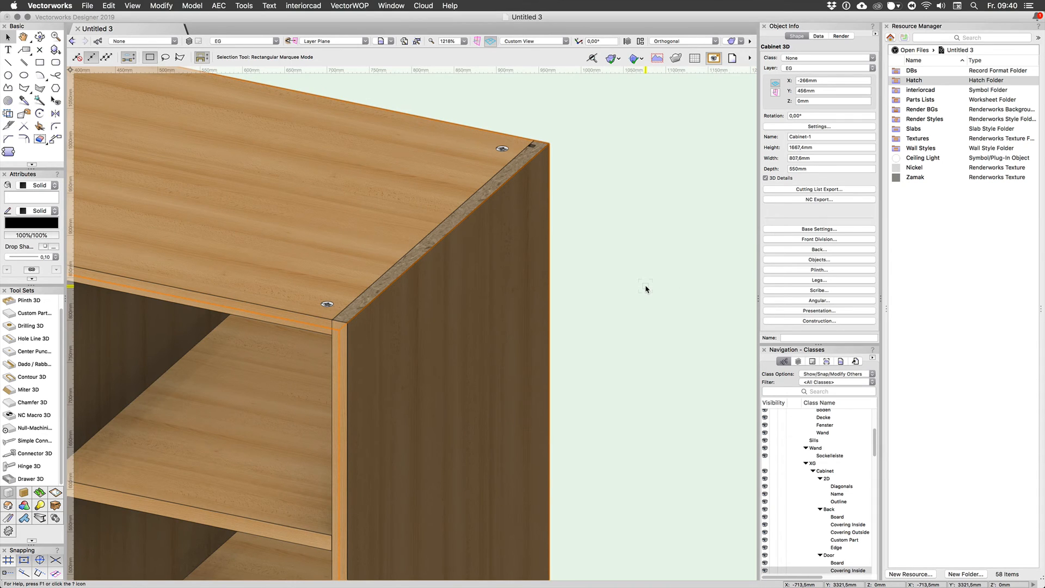
Drill a 100 mm through-hole in the top panel and move it across the panel
{"action": "left_click", "coordinate": [523, 191]}
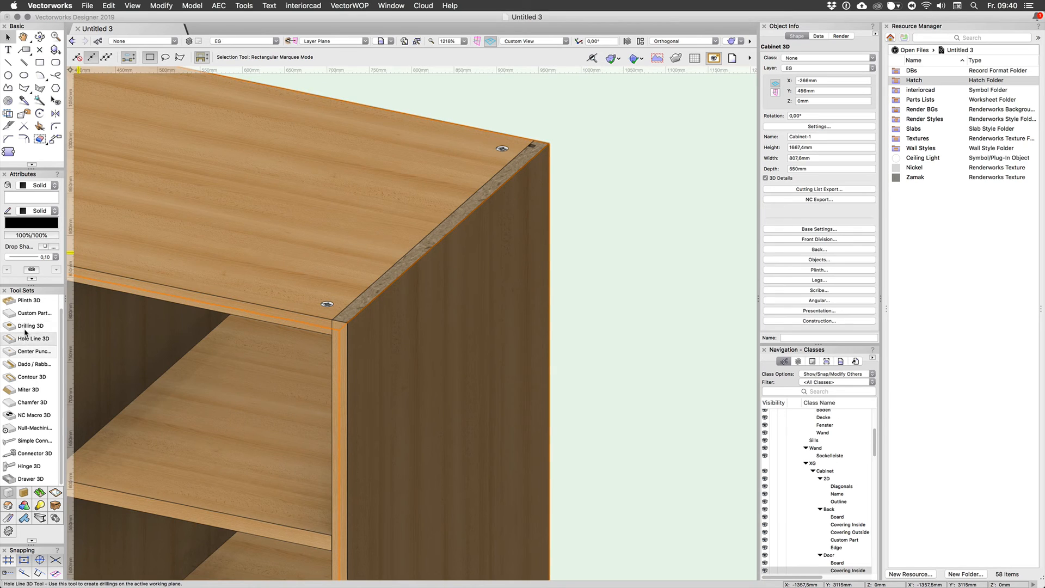
{"action": "left_click", "coordinate": [31, 326]}
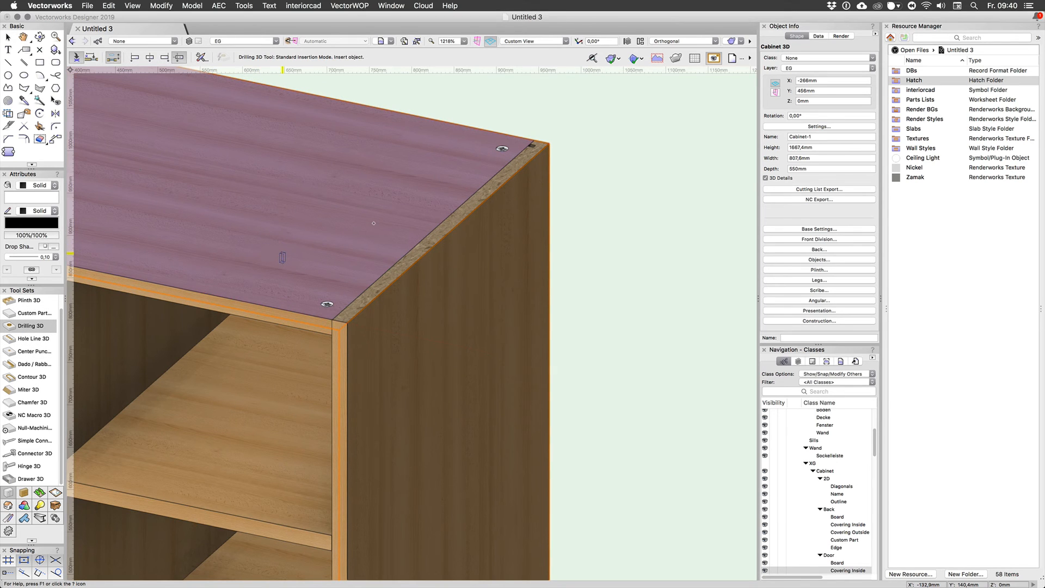
{"action": "left_click", "coordinate": [282, 258]}
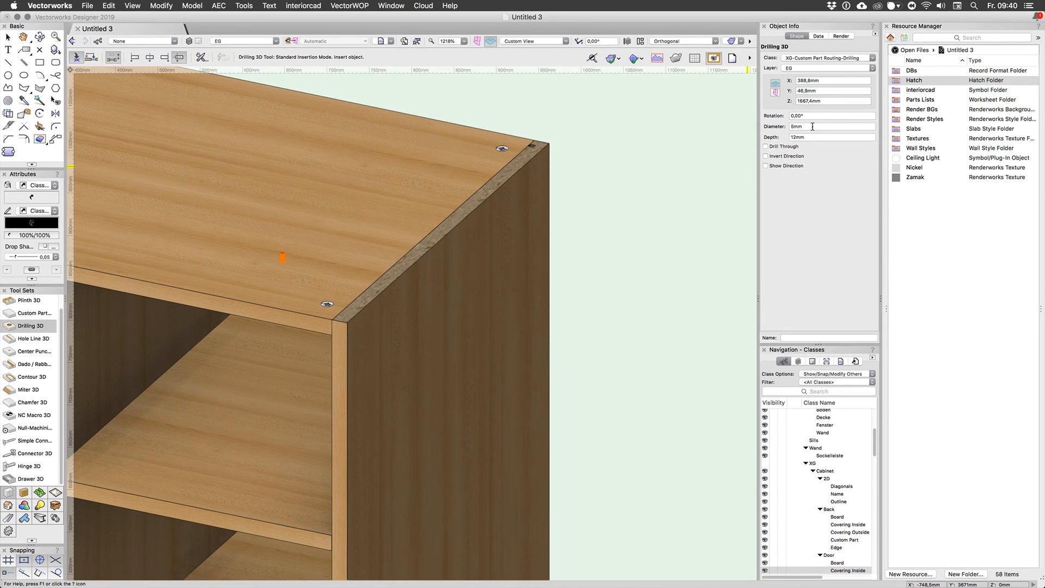
{"action": "type", "text": "100"}
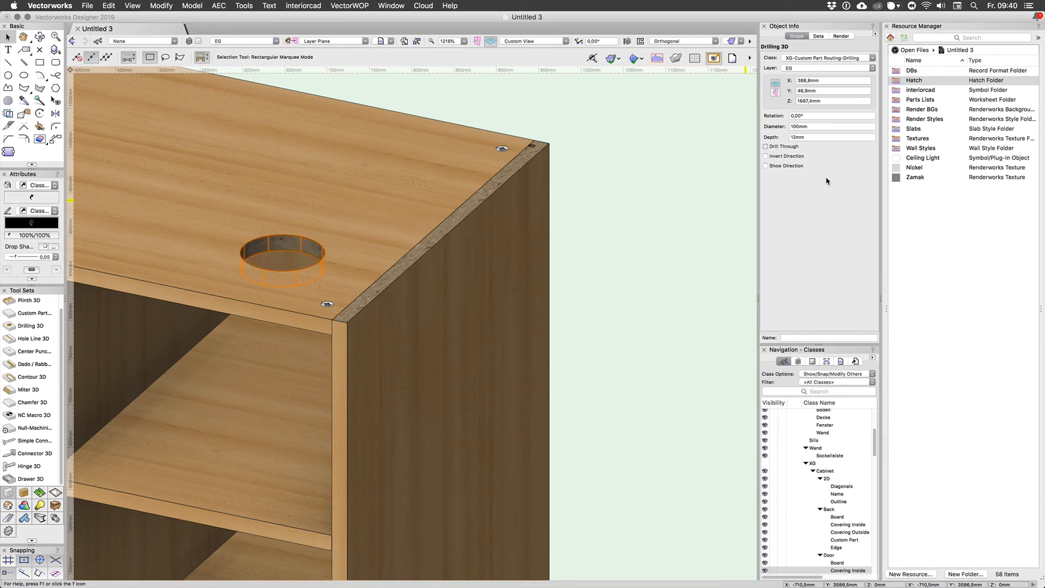
{"action": "left_click", "coordinate": [765, 147]}
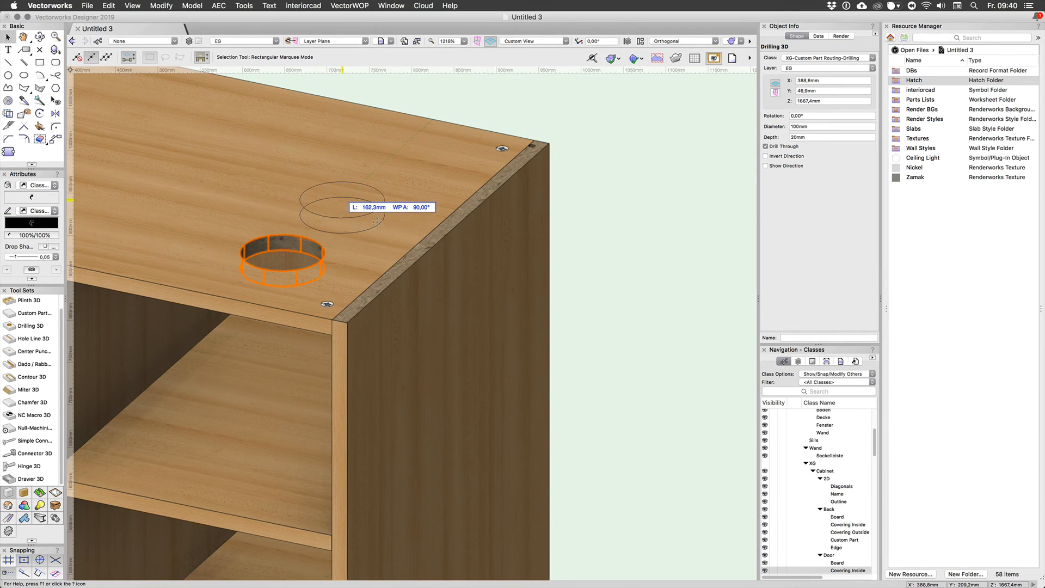
{"action": "left_click_drag", "start_coordinate": [280, 260], "coordinate": [344, 214]}
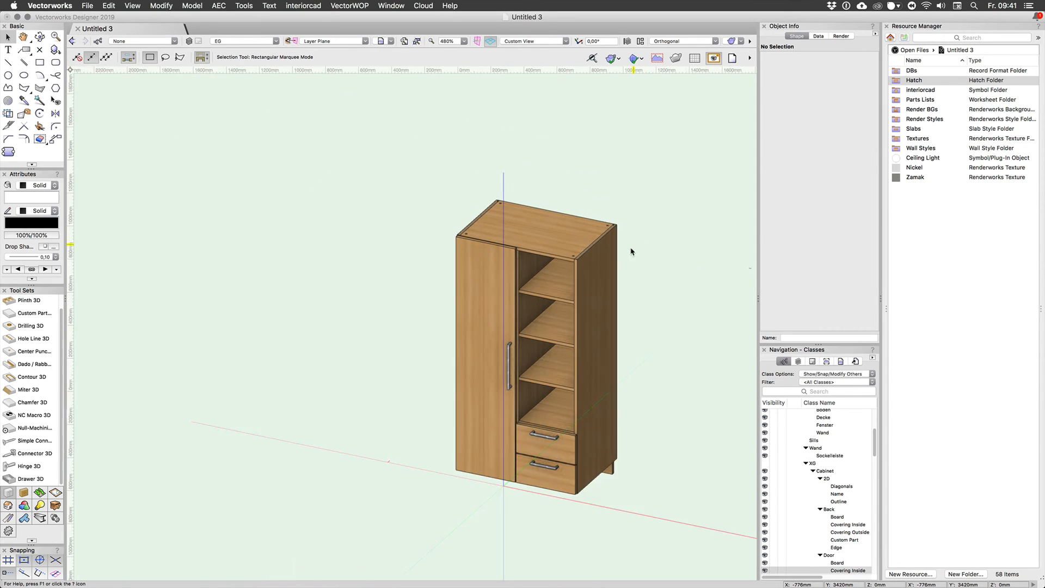
Fit hinges along the left edge of the cabinet door with the Hinge tool
{"action": "scroll", "scroll_direction": "down", "scroll_amount": 3}
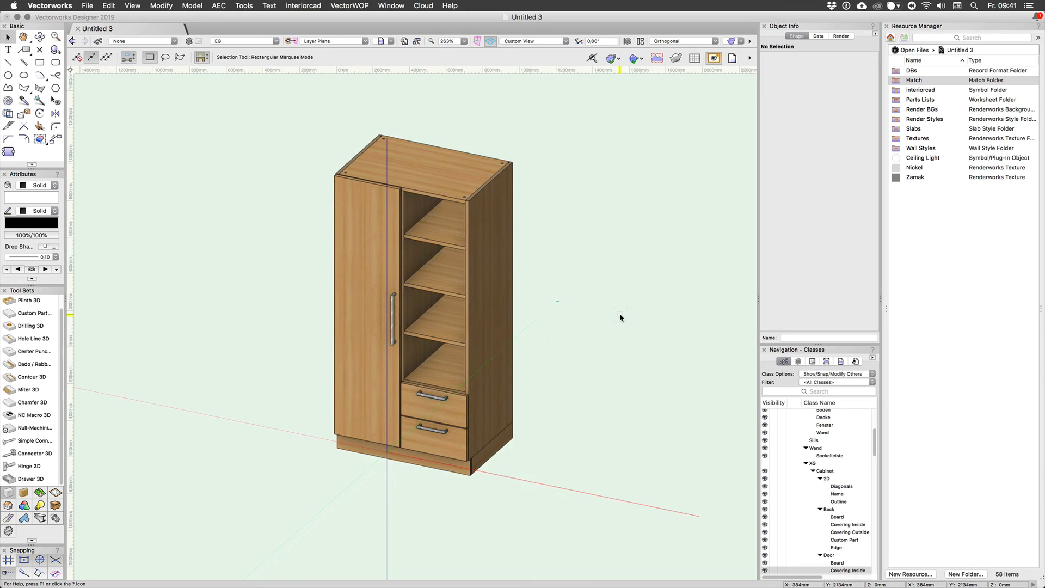
{"action": "left_click", "coordinate": [32, 466]}
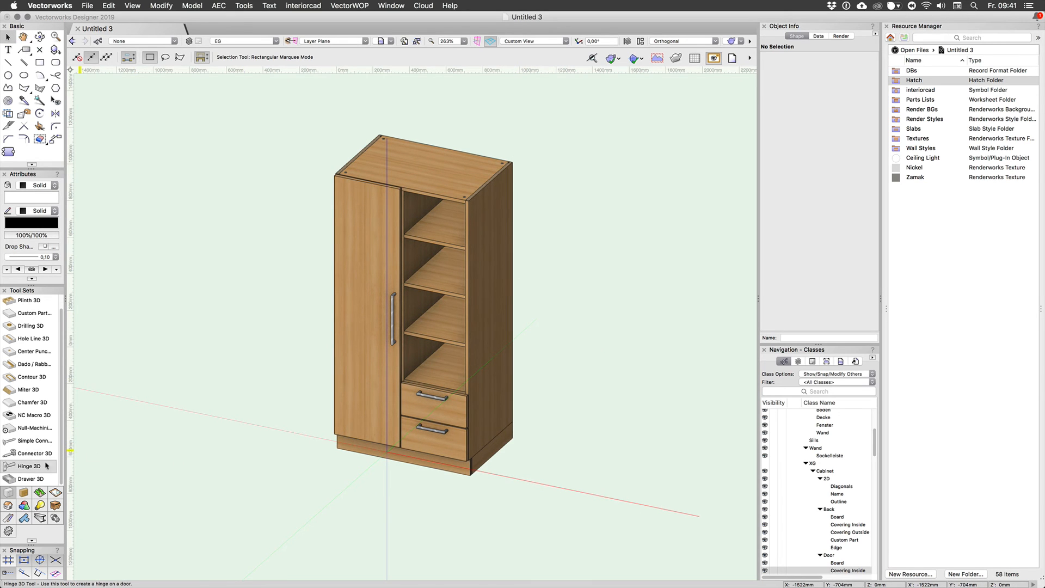
{"action": "left_click", "coordinate": [27, 466]}
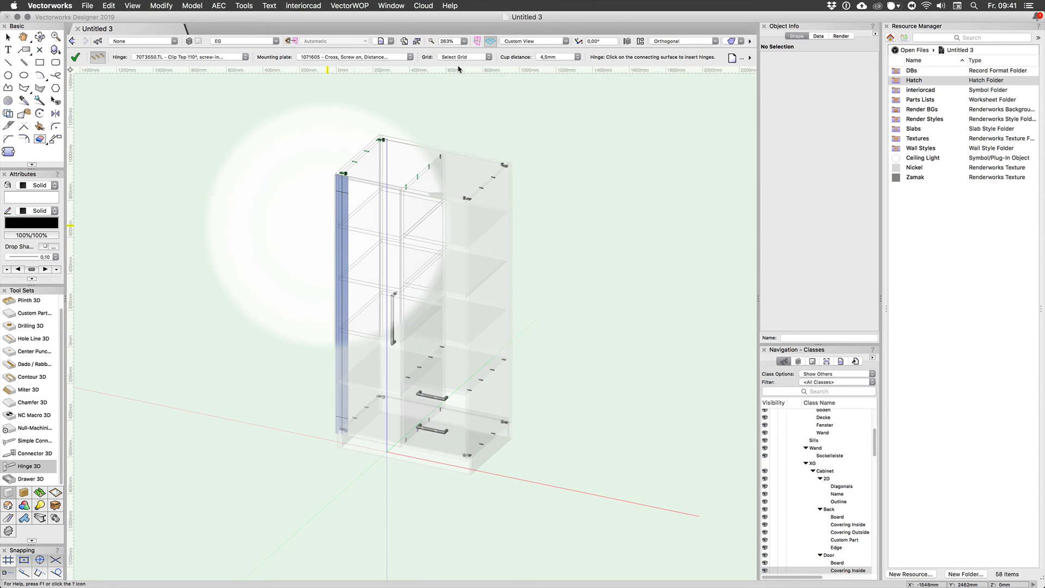
{"action": "left_click", "coordinate": [486, 57]}
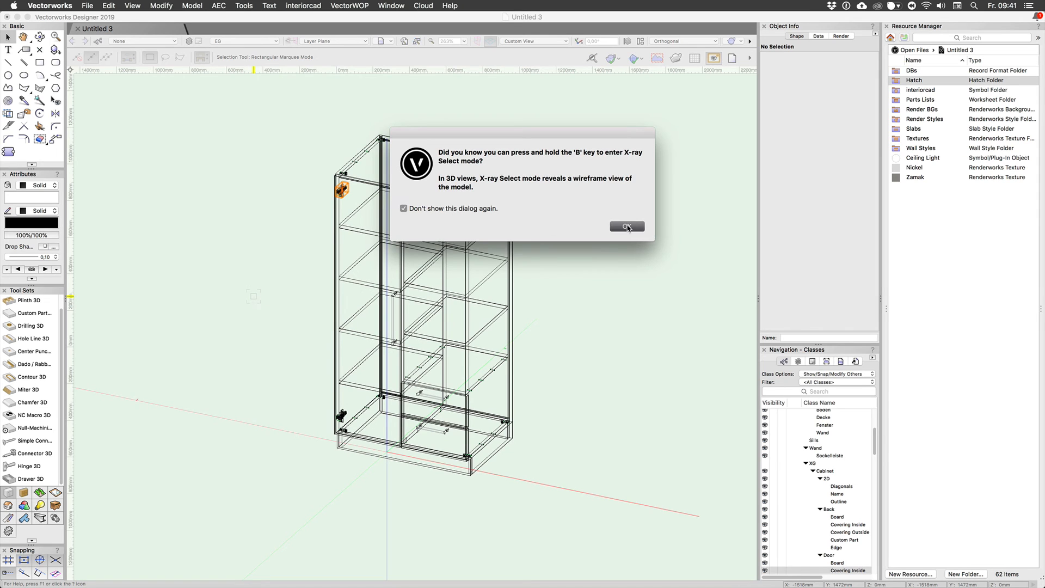
Dismiss the X-ray and 3D view tips, then select the top-corner wooden dowel
{"action": "left_click", "coordinate": [627, 226]}
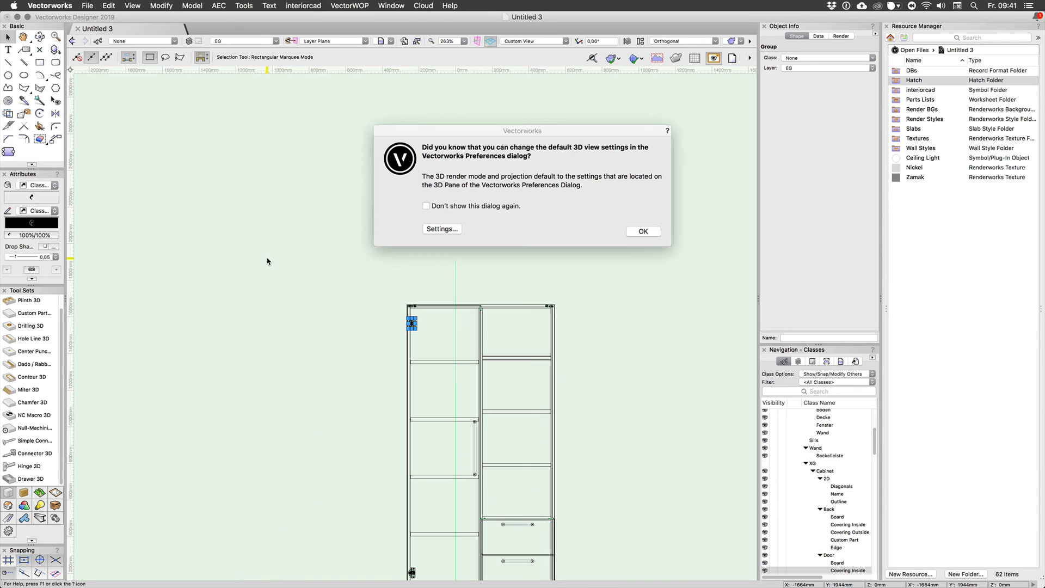
{"action": "left_click", "coordinate": [643, 232]}
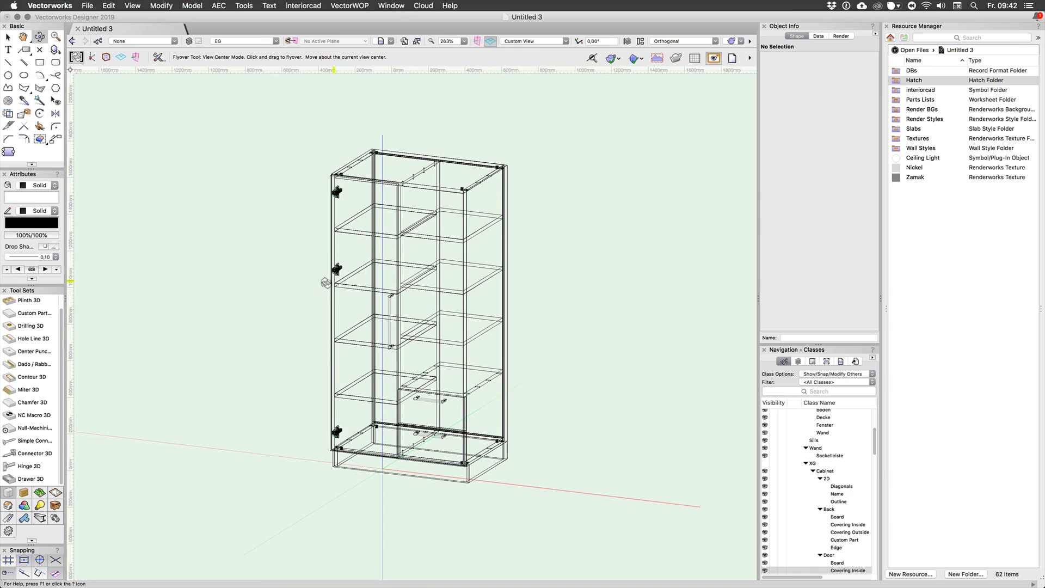
{"action": "mouse_move", "coordinate": [273, 304]}
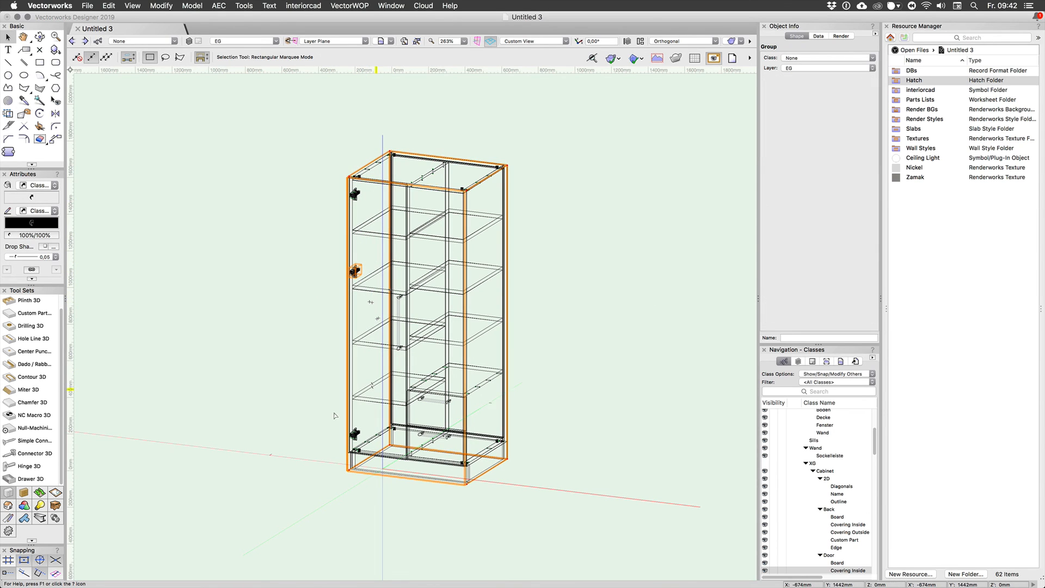
{"action": "left_click", "coordinate": [263, 397]}
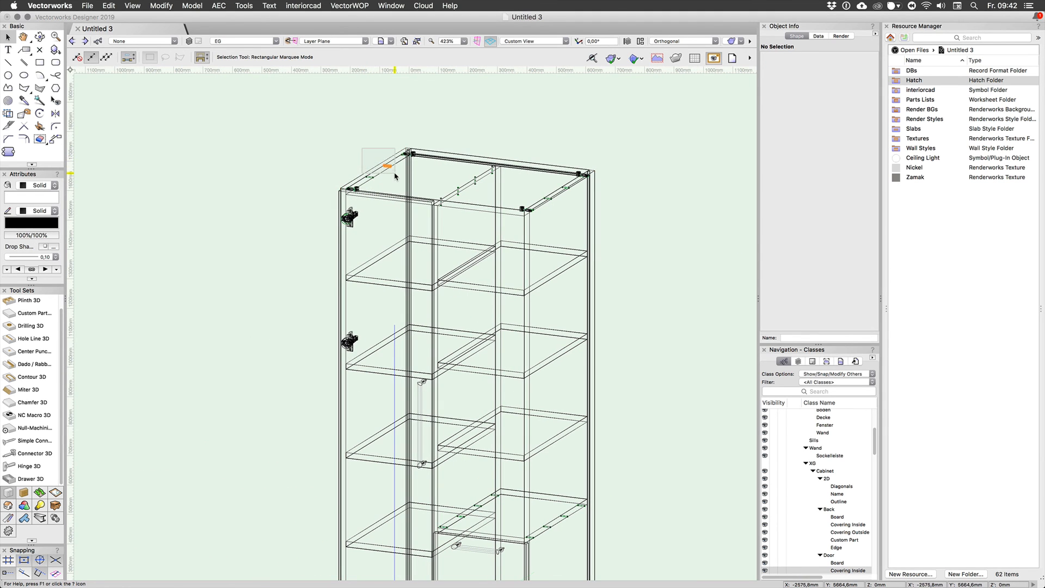
{"action": "left_click", "coordinate": [388, 166]}
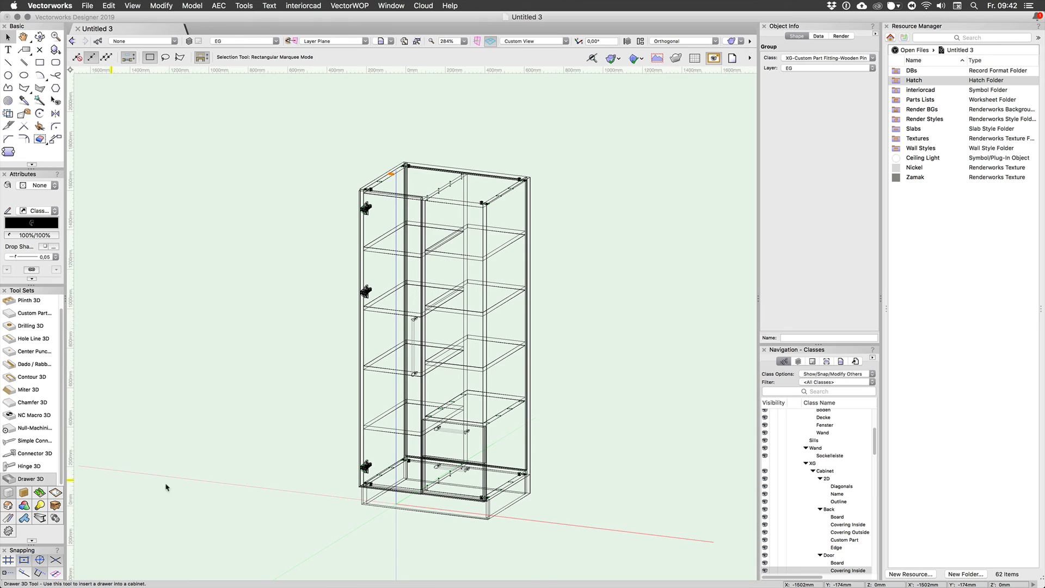
Start a drawer with the Configure System Drawer box option instead of a wooden drawer
{"action": "left_click", "coordinate": [453, 448]}
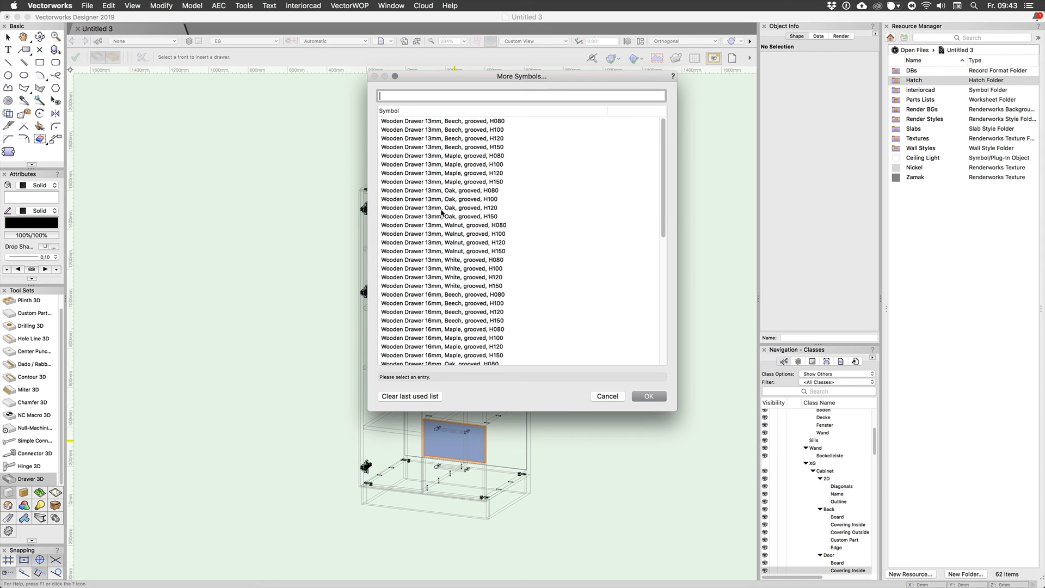
{"action": "mouse_move", "coordinate": [607, 397]}
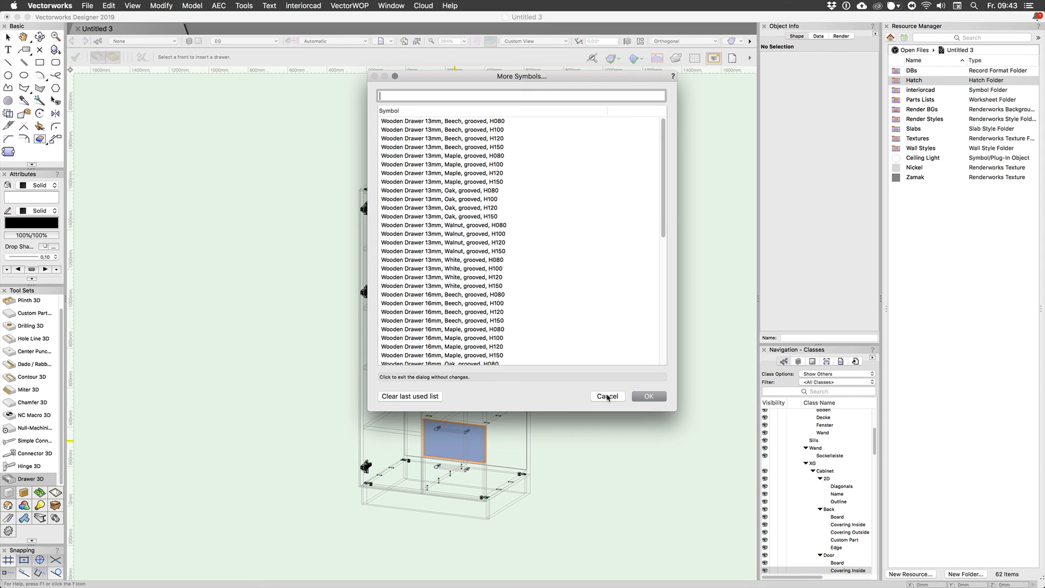
{"action": "left_click", "coordinate": [607, 396]}
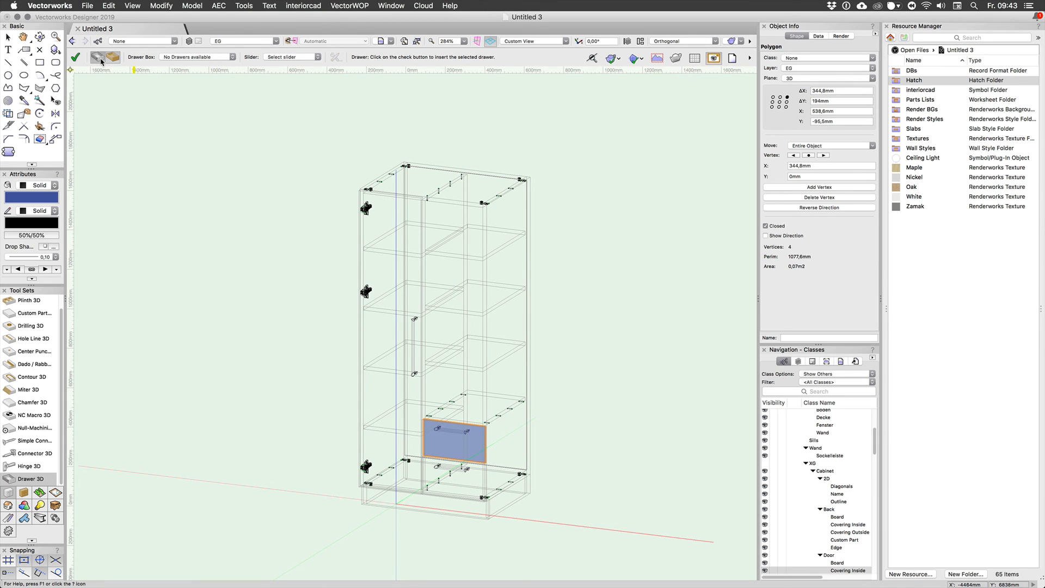
{"action": "left_click", "coordinate": [313, 57]}
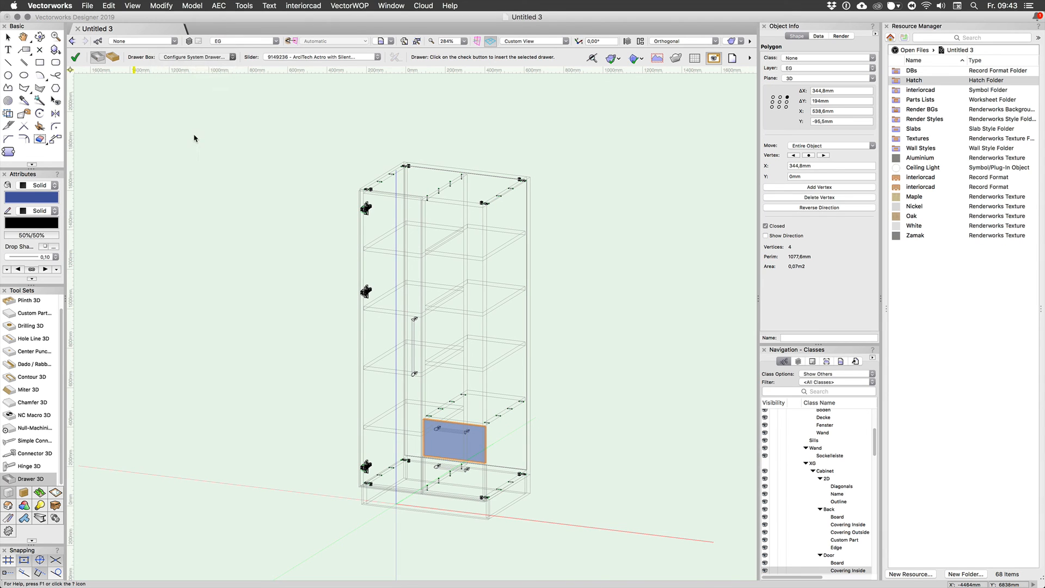
{"action": "left_click", "coordinate": [193, 57]}
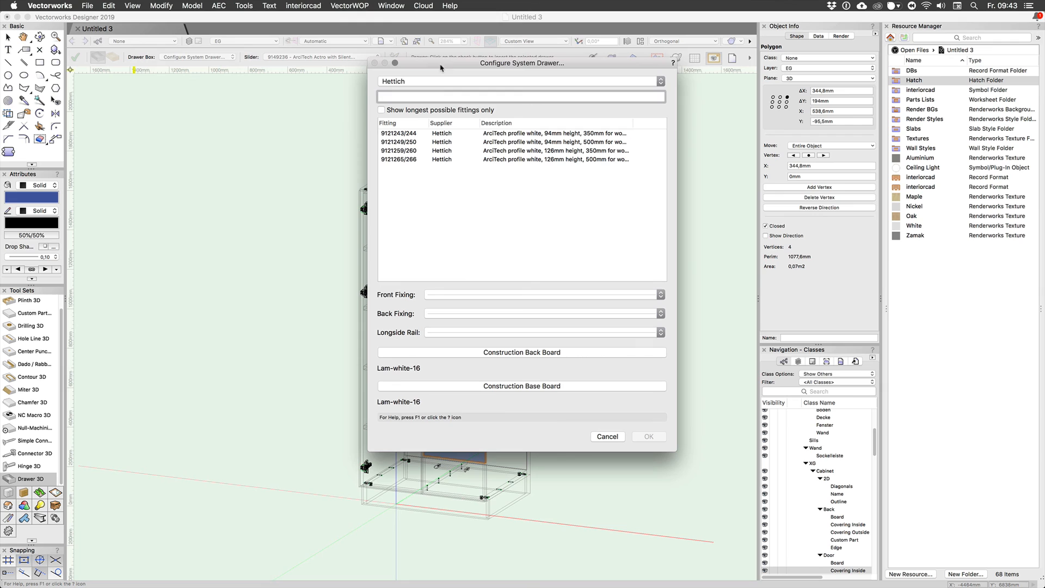
Configure a Hettich ArciTech drawer: longest fittings, 126mm front fixing, first Actro slider
{"action": "left_click", "coordinate": [519, 81]}
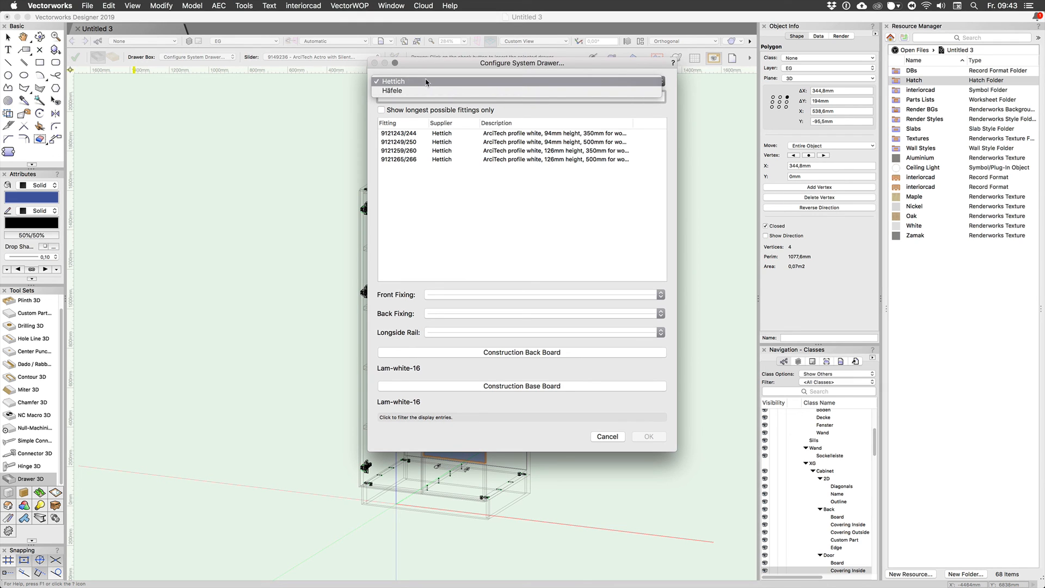
{"action": "left_click", "coordinate": [394, 81]}
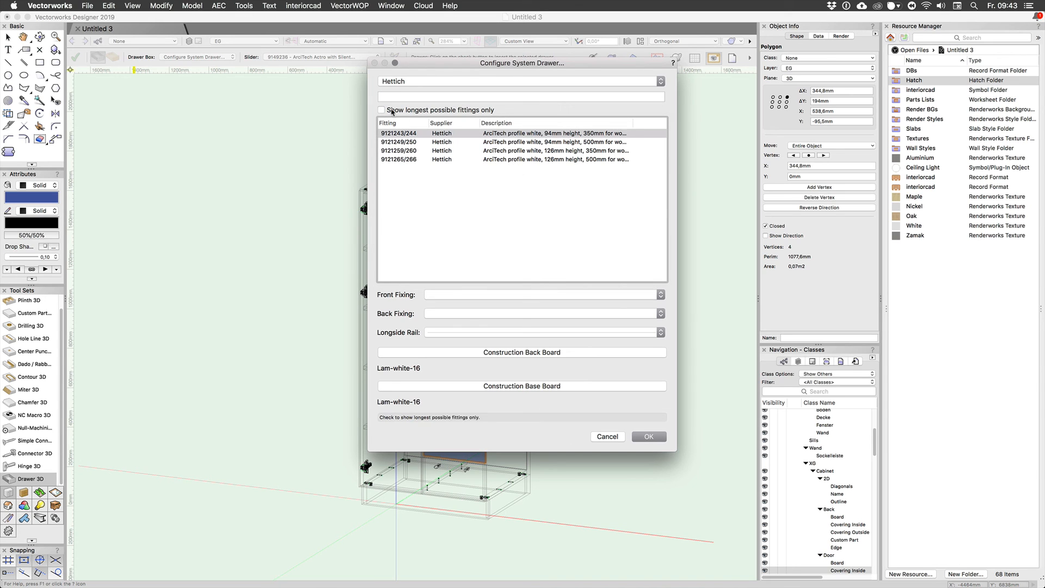
{"action": "left_click", "coordinate": [381, 110]}
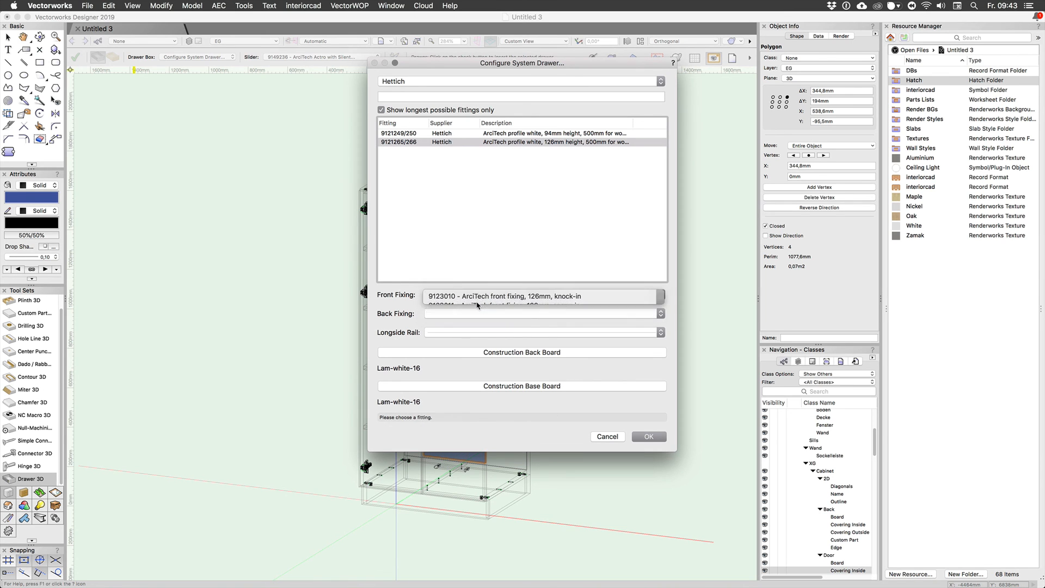
{"action": "left_click", "coordinate": [544, 313]}
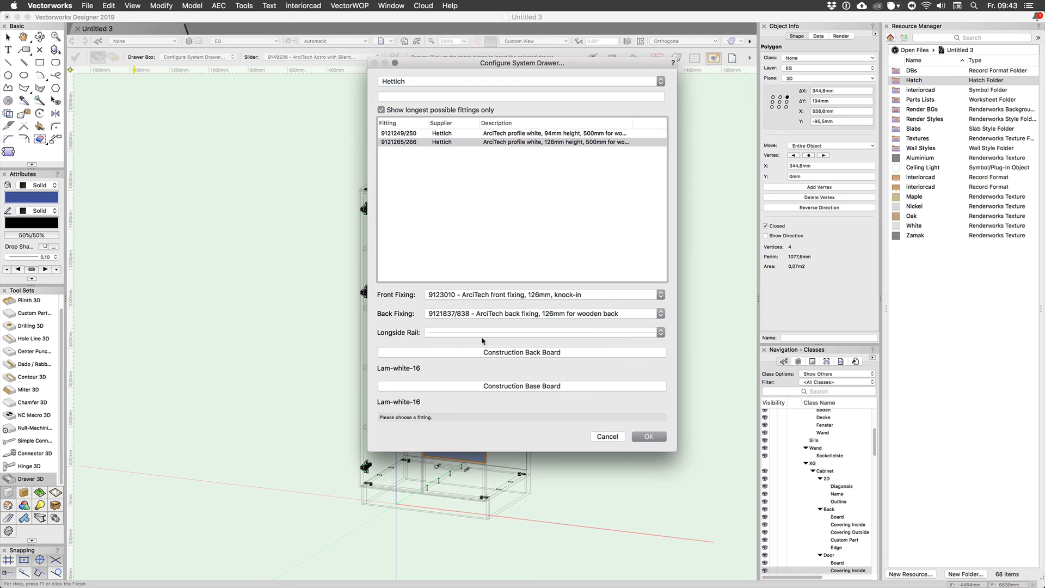
{"action": "left_click", "coordinate": [649, 437]}
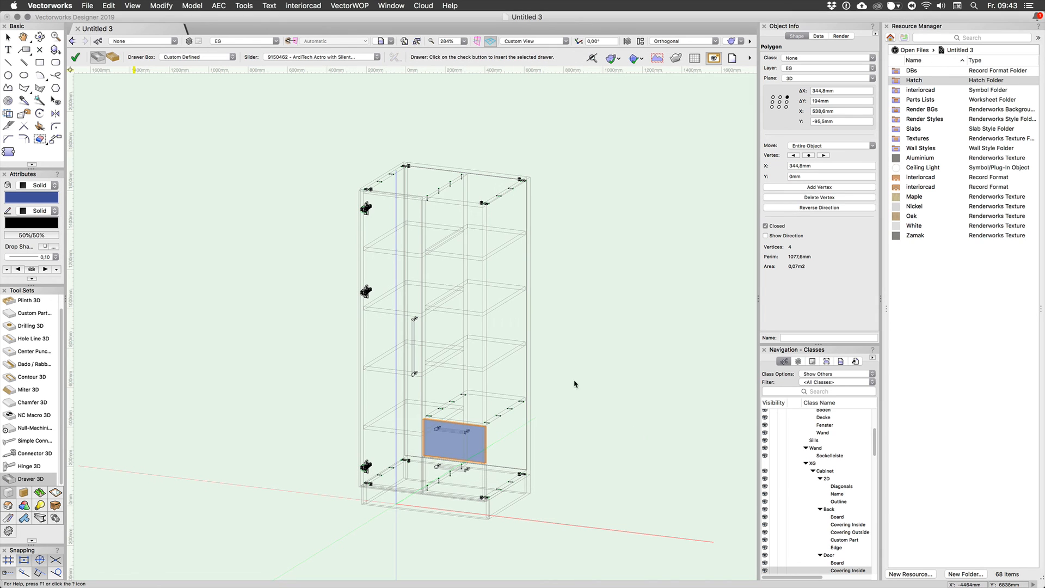
{"action": "mouse_move", "coordinate": [313, 59]}
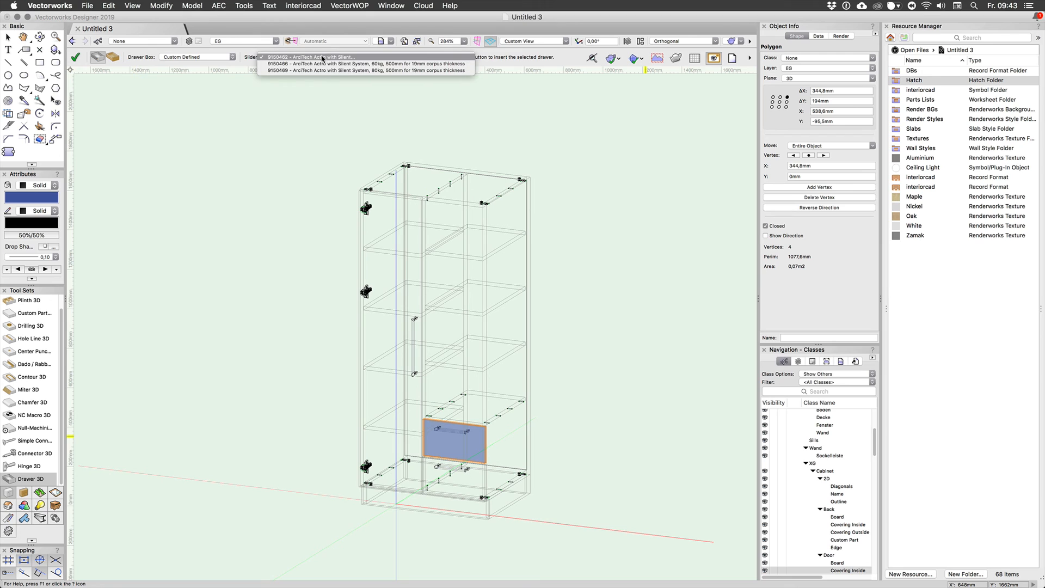
{"action": "left_click", "coordinate": [312, 56]}
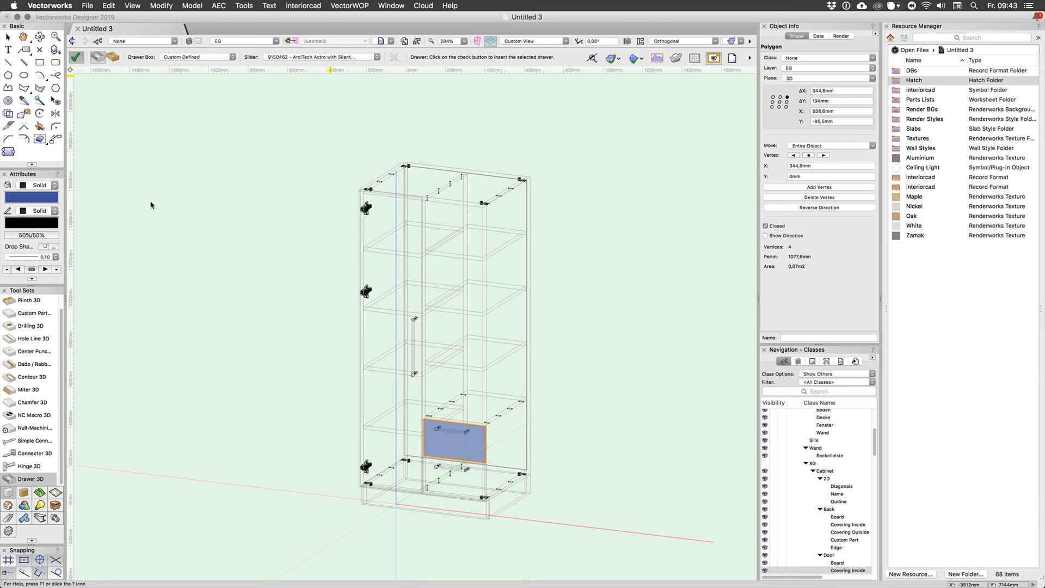